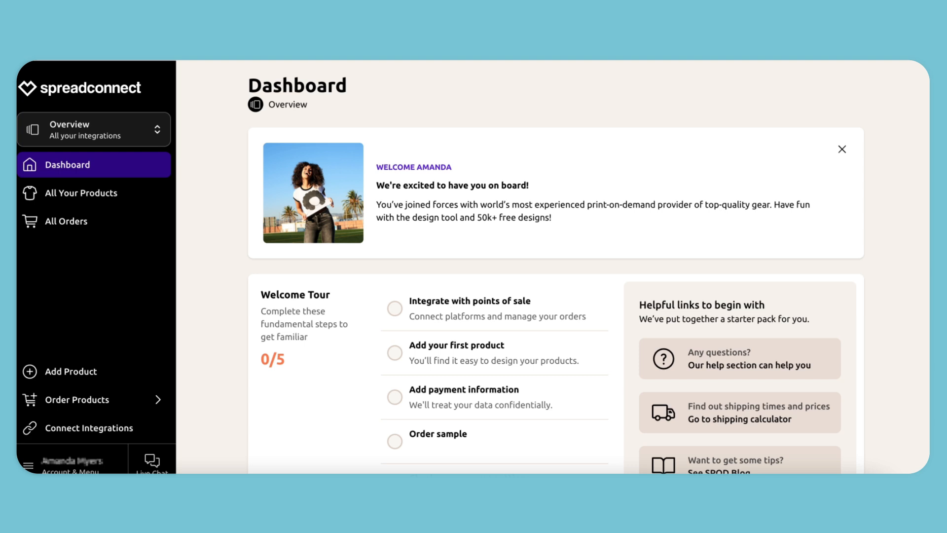
mouse_move(658, 288)
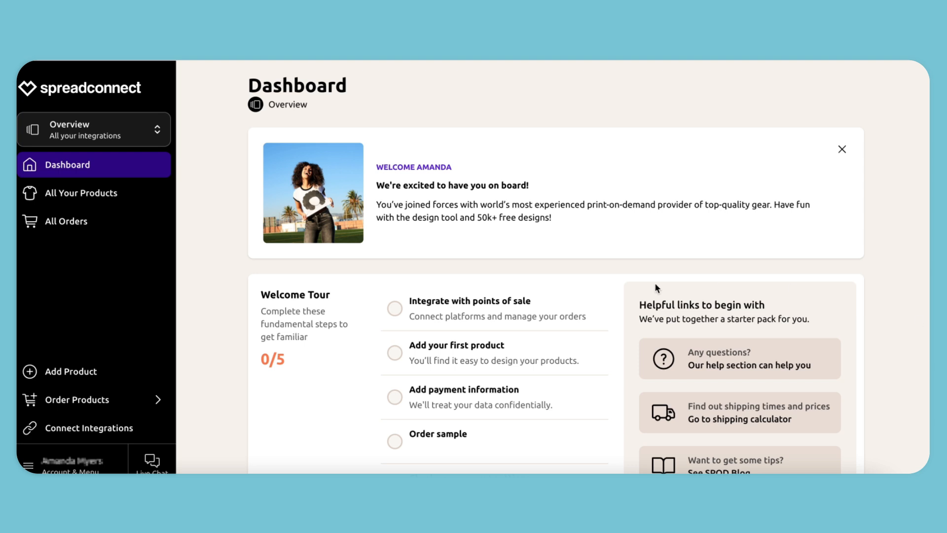
mouse_move(395, 309)
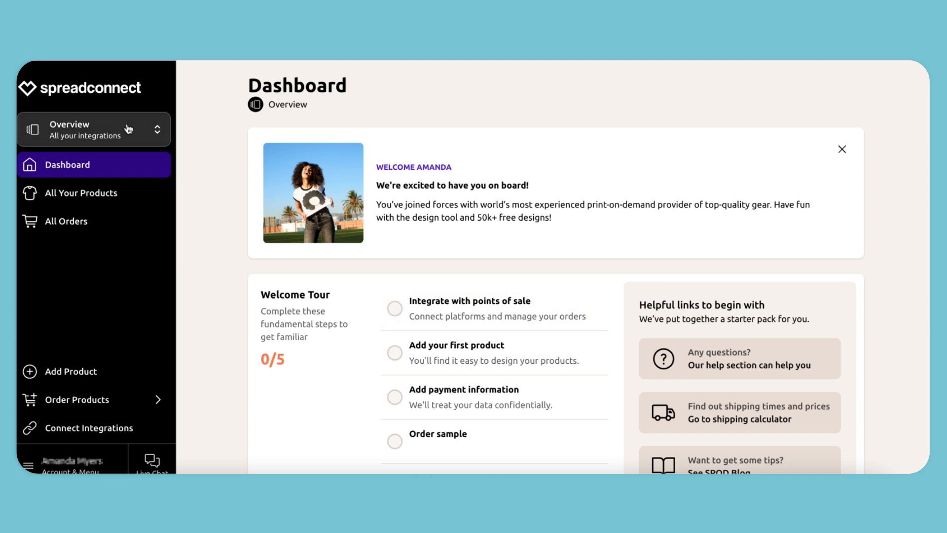
Choose Add new integrations from Spreadconnect's Overview integrations dropdown.
left_click(94, 130)
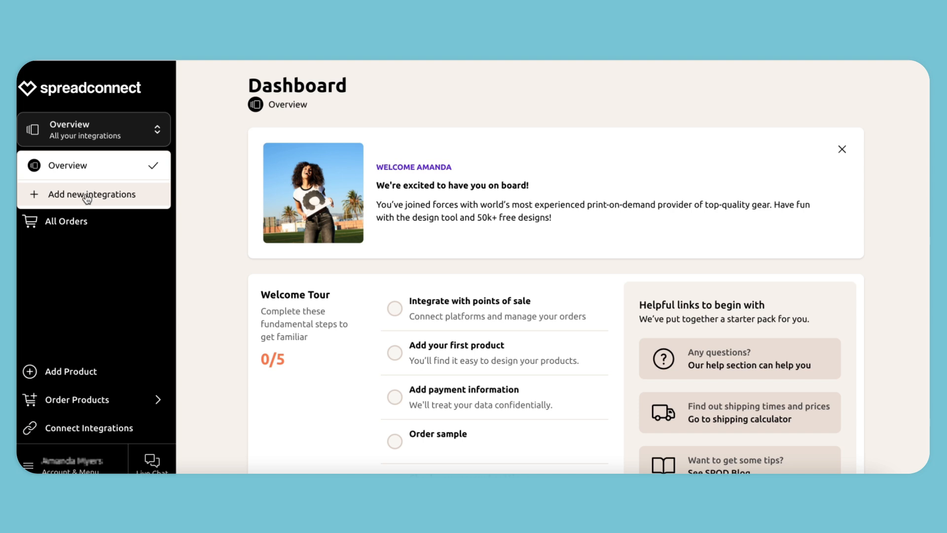
left_click(89, 195)
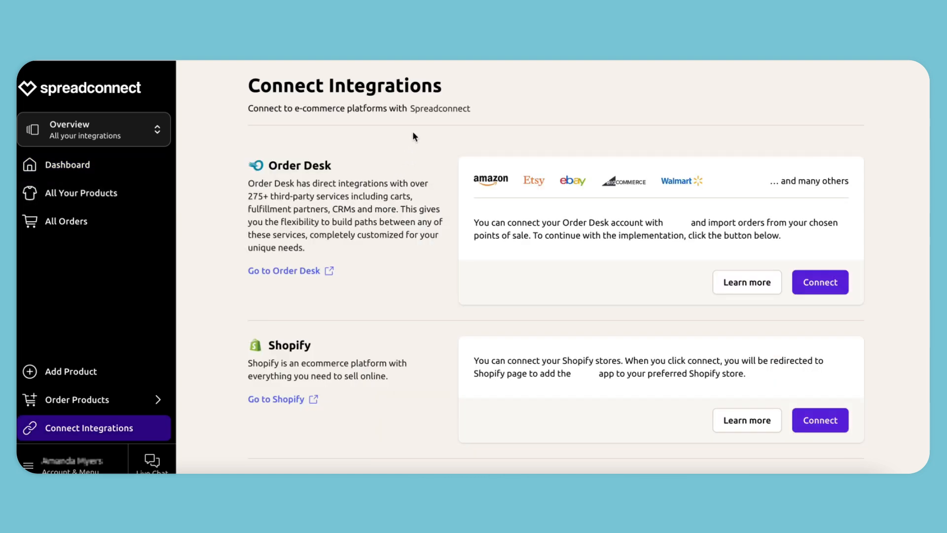
mouse_move(439, 149)
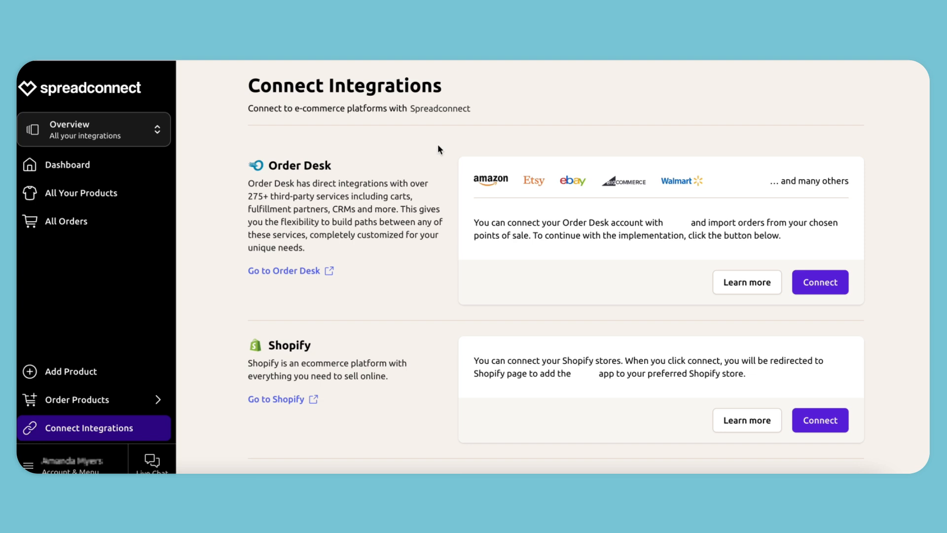
Scroll to the TikTok integration and connect it to TikTok Shop.
scroll("down", 3)
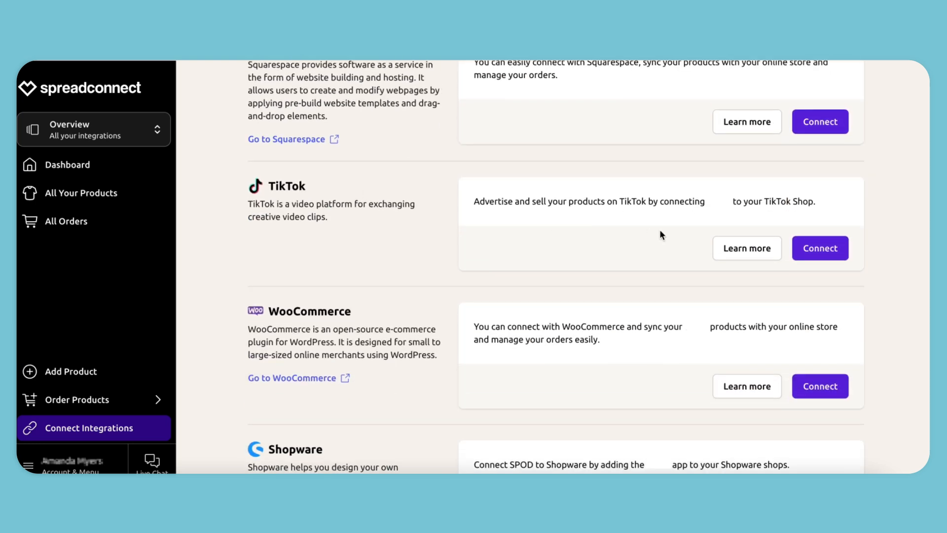
left_click(820, 248)
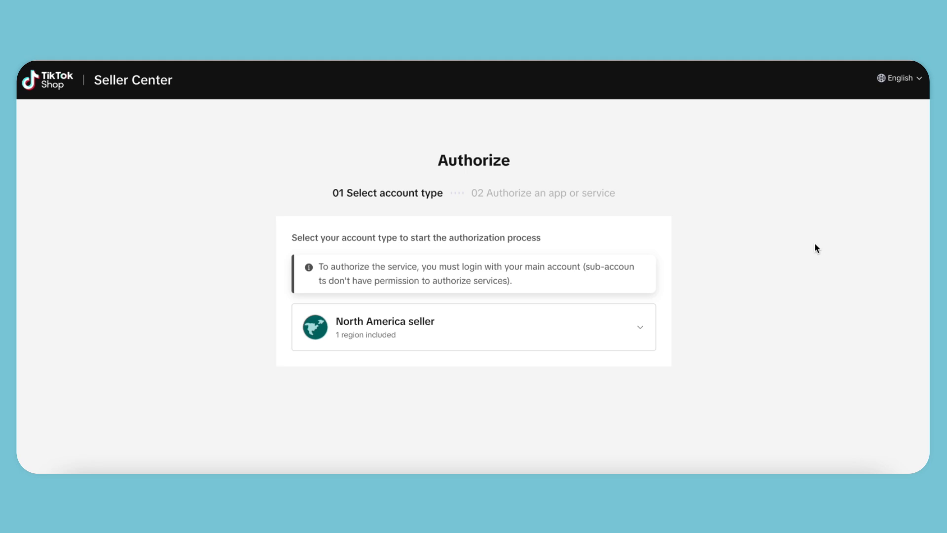
mouse_move(802, 250)
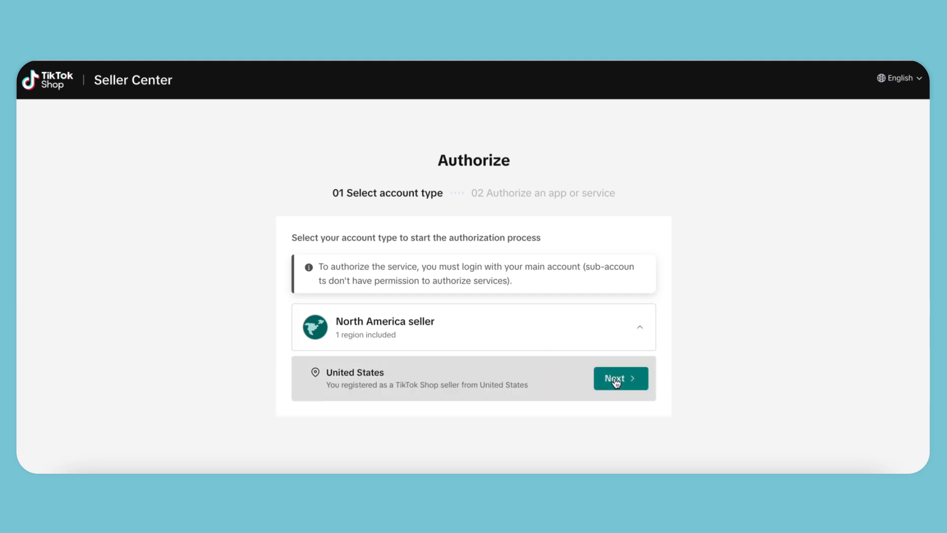
Continue as a North America seller on the United States option.
left_click(621, 378)
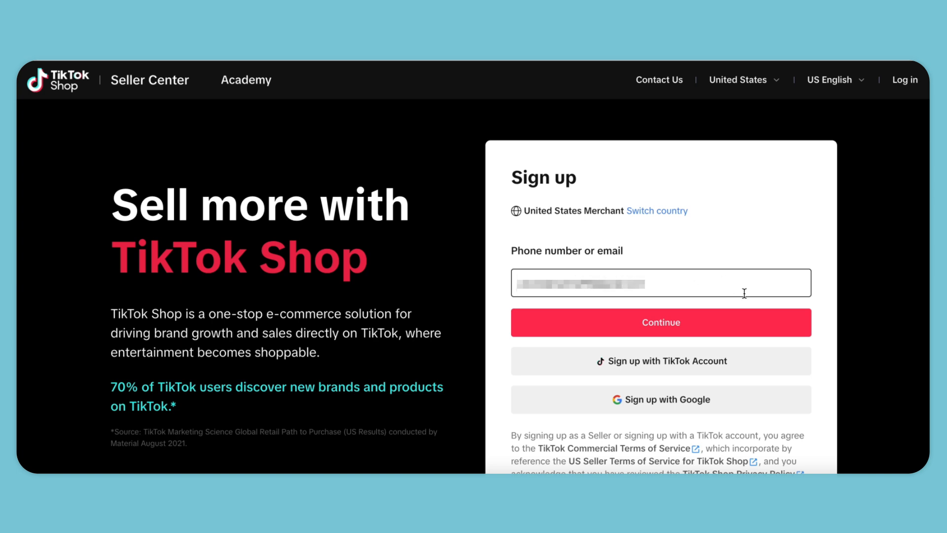
Sign up with the entered email, submit its verification code, and set a confirmed password.
left_click(661, 322)
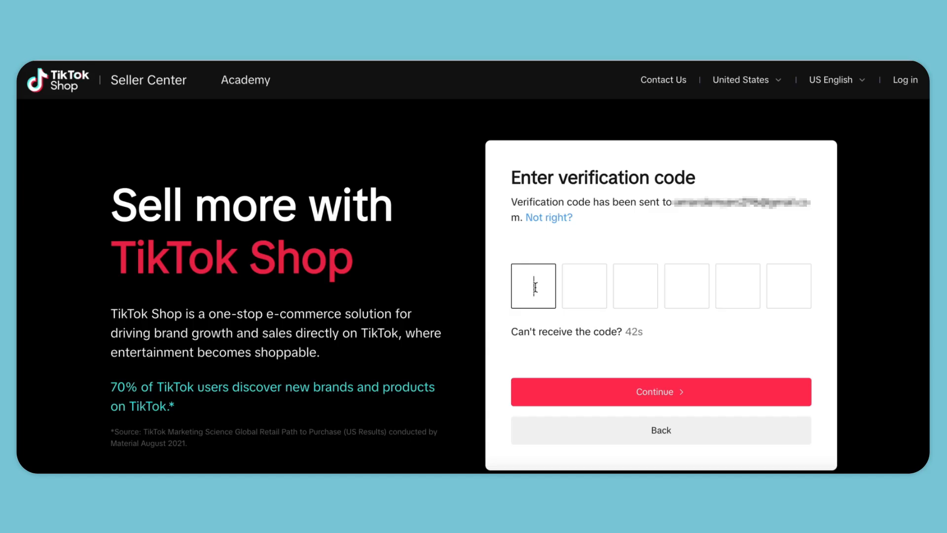
left_click(661, 392)
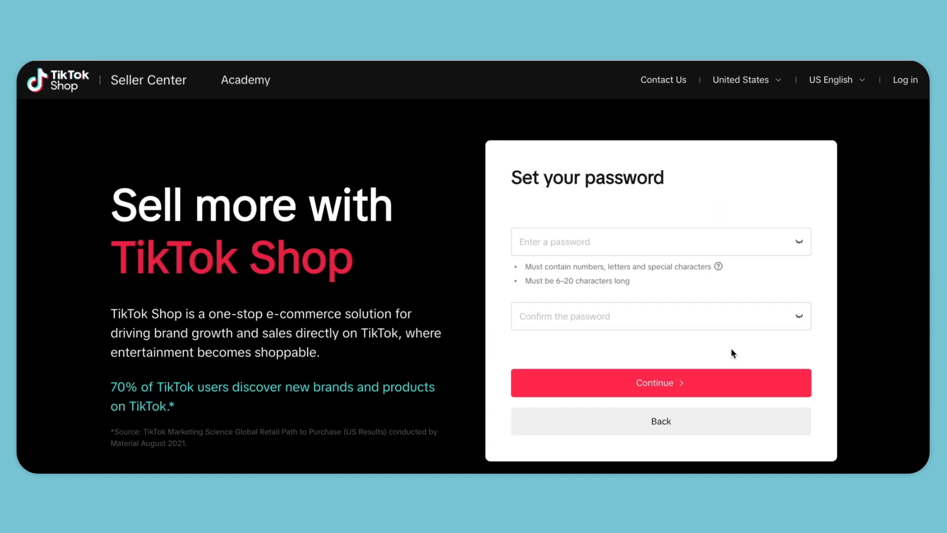
left_click(599, 241)
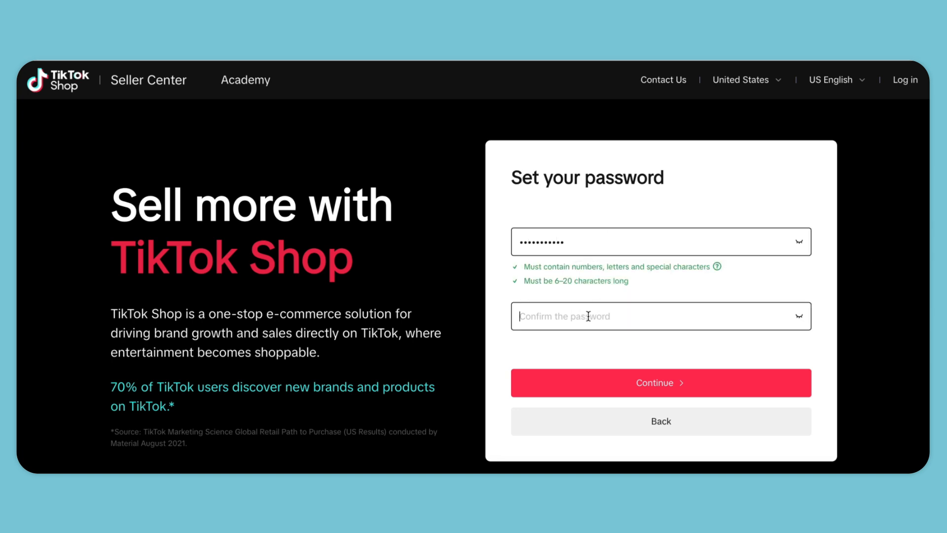
left_click(661, 383)
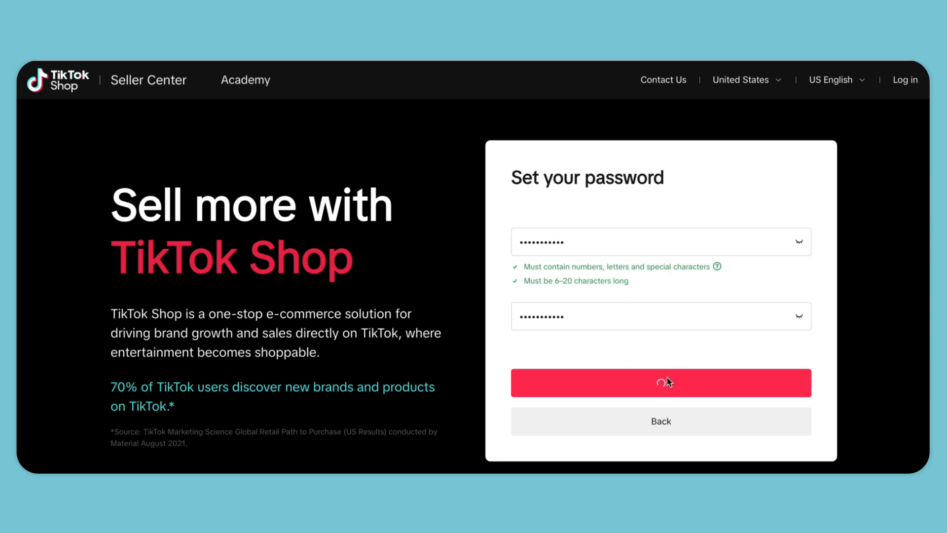
left_click(661, 382)
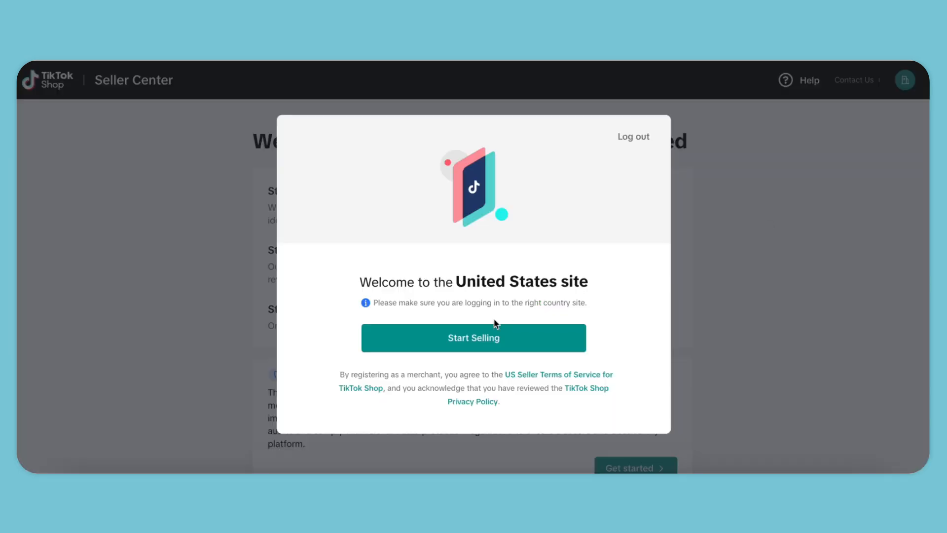
Start selling on the United States site and choose Individual as the business type.
left_click(473, 338)
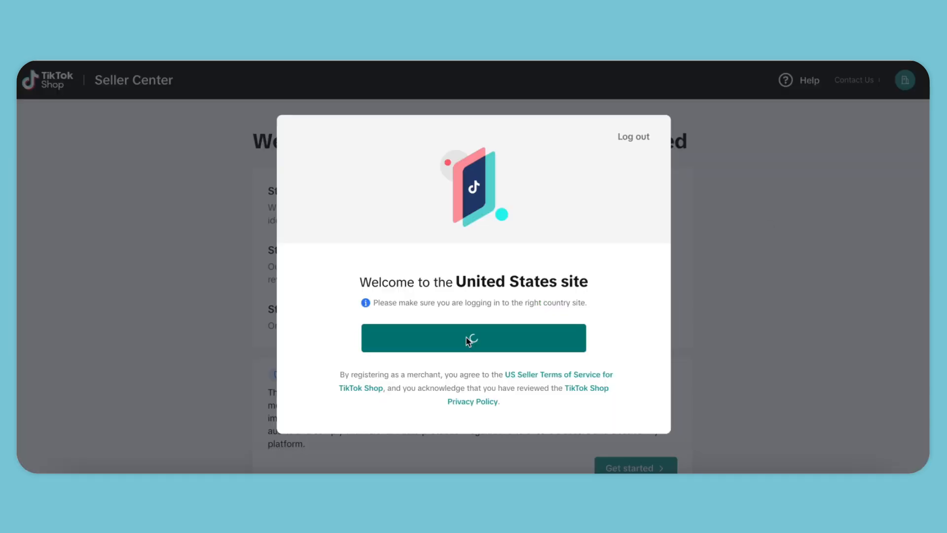
left_click(474, 338)
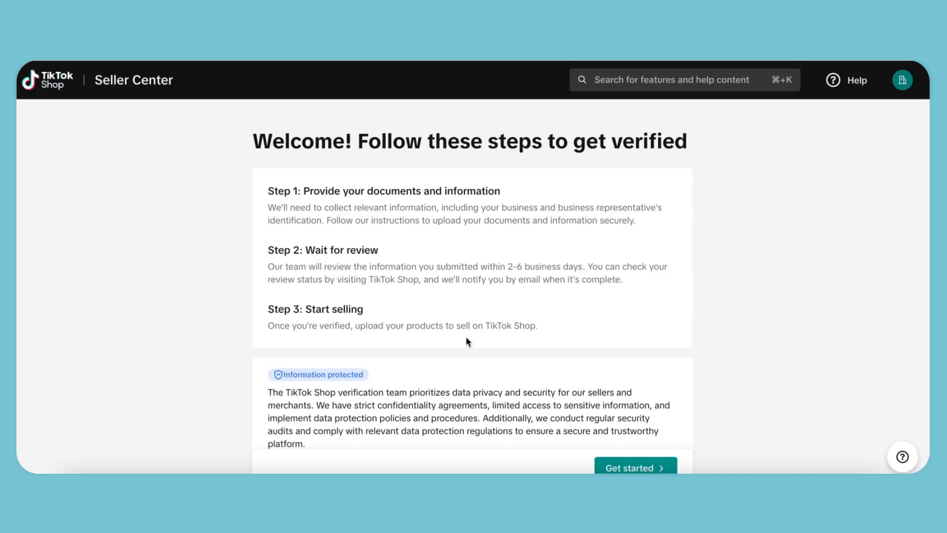
left_click(635, 467)
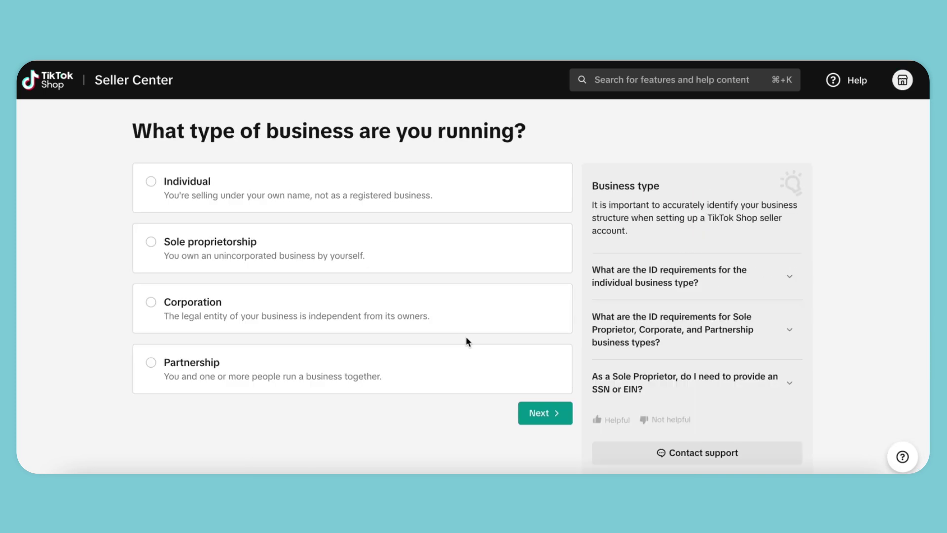
left_click(151, 191)
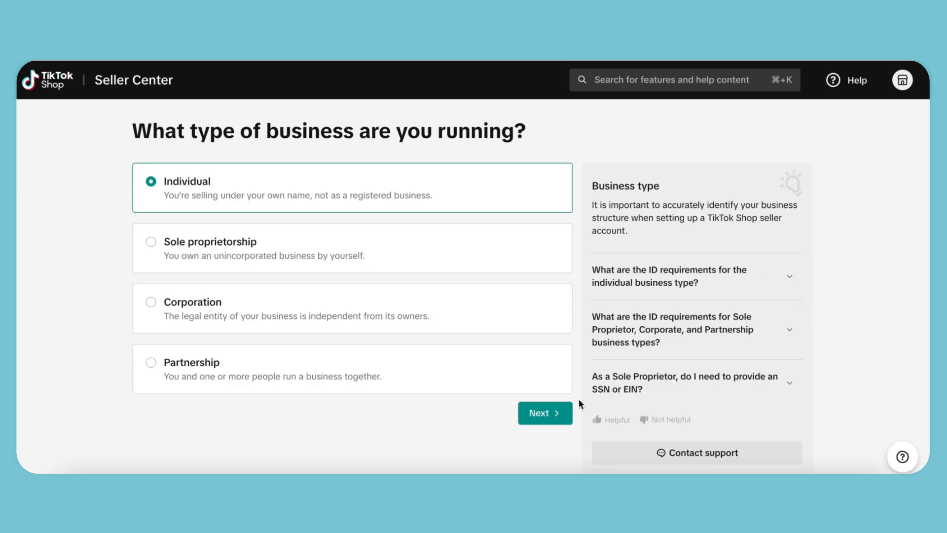
left_click(545, 413)
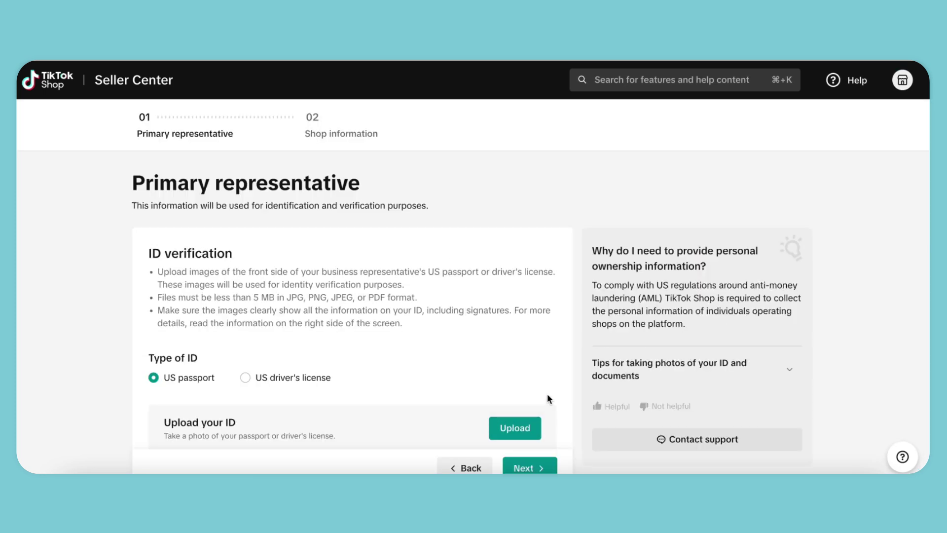
Verify identity by consenting and uploading a US driver's license photo.
left_click(245, 330)
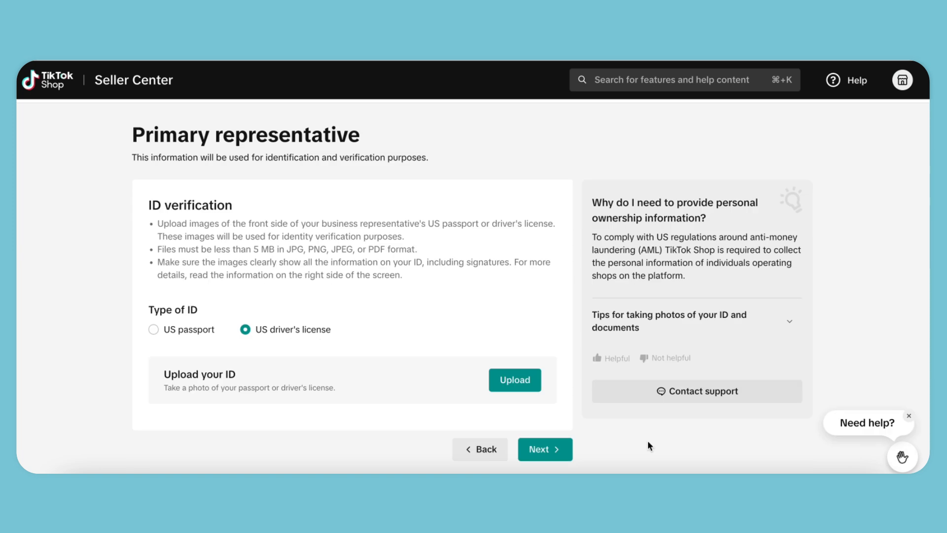
mouse_move(521, 382)
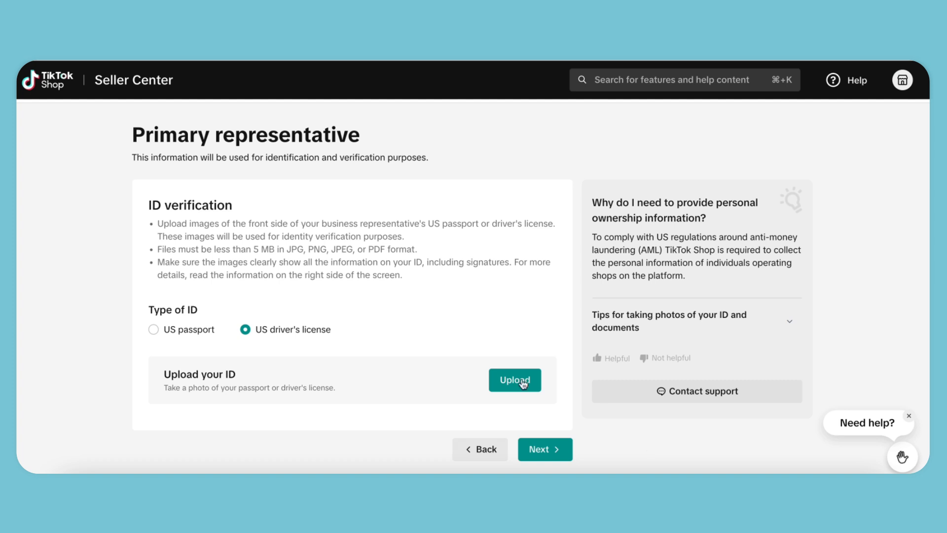
mouse_move(260, 336)
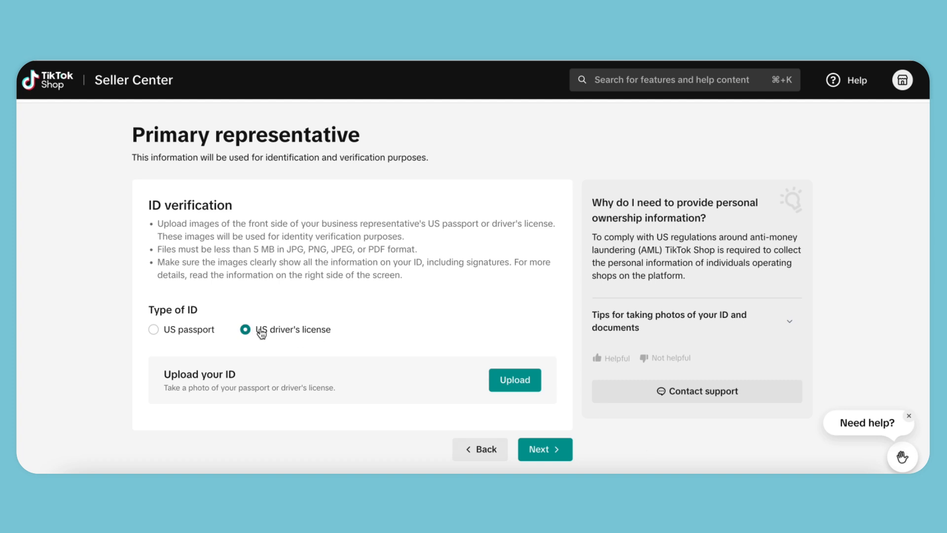
left_click(515, 380)
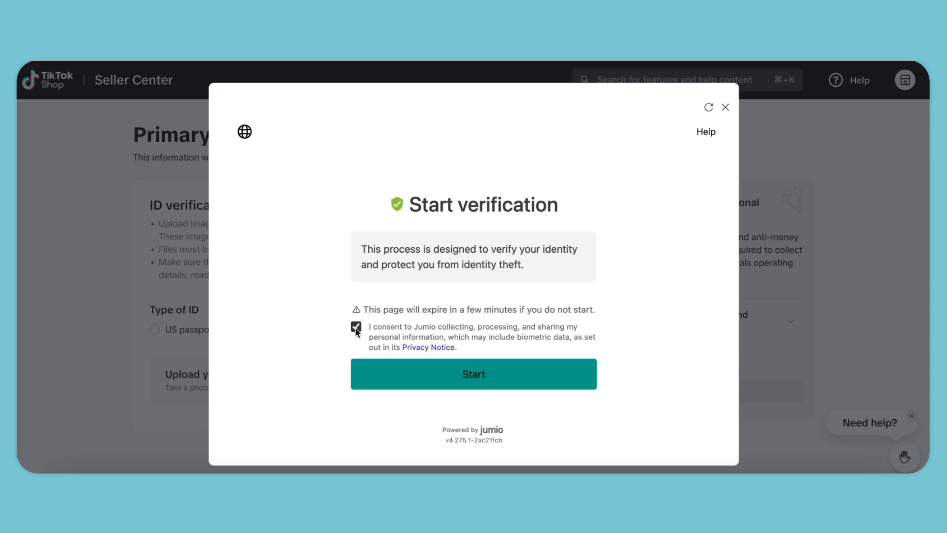
left_click(474, 374)
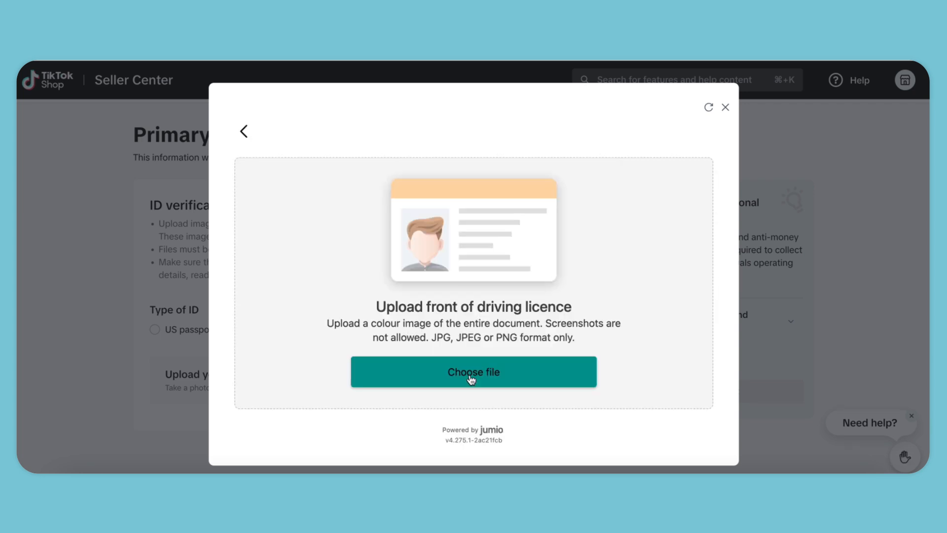
left_click(473, 372)
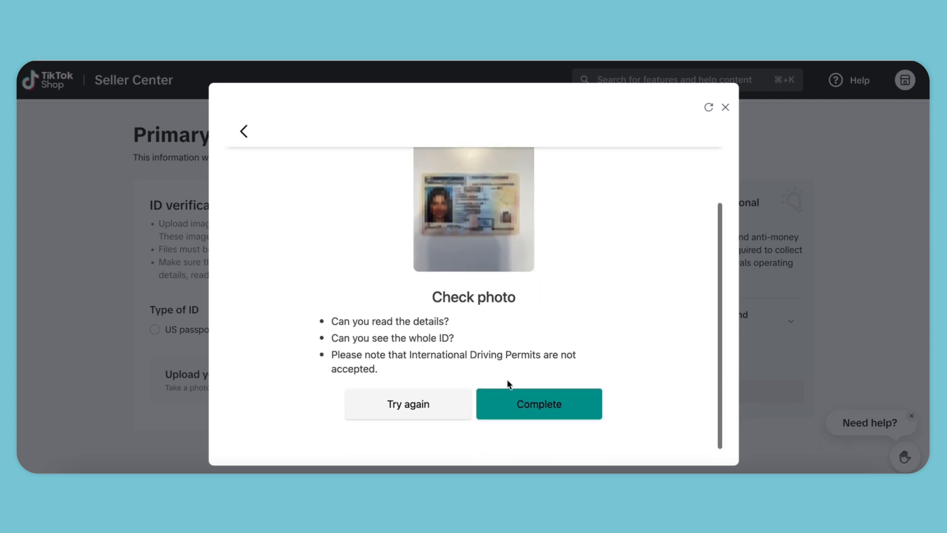
left_click(539, 404)
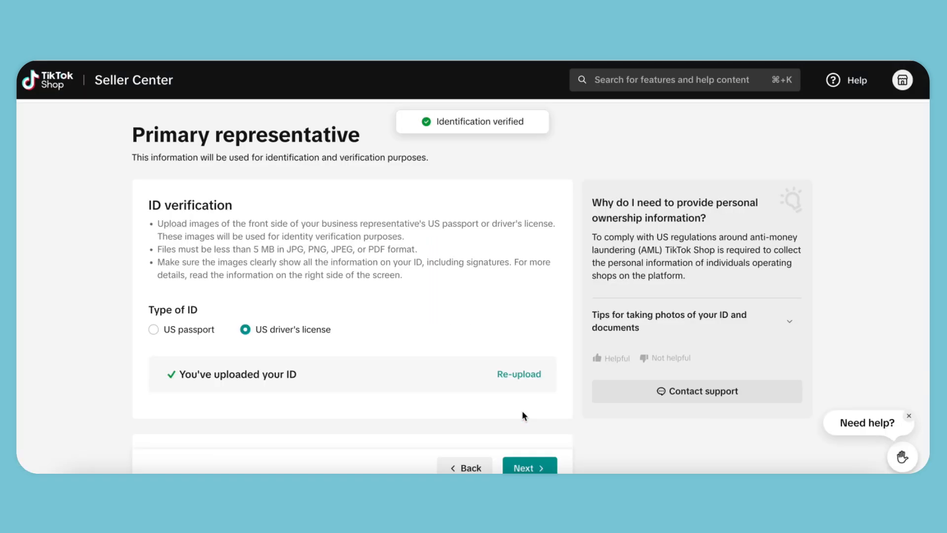
Submit the representative's legal name, address, certification and SSN digits.
scroll("down", 3)
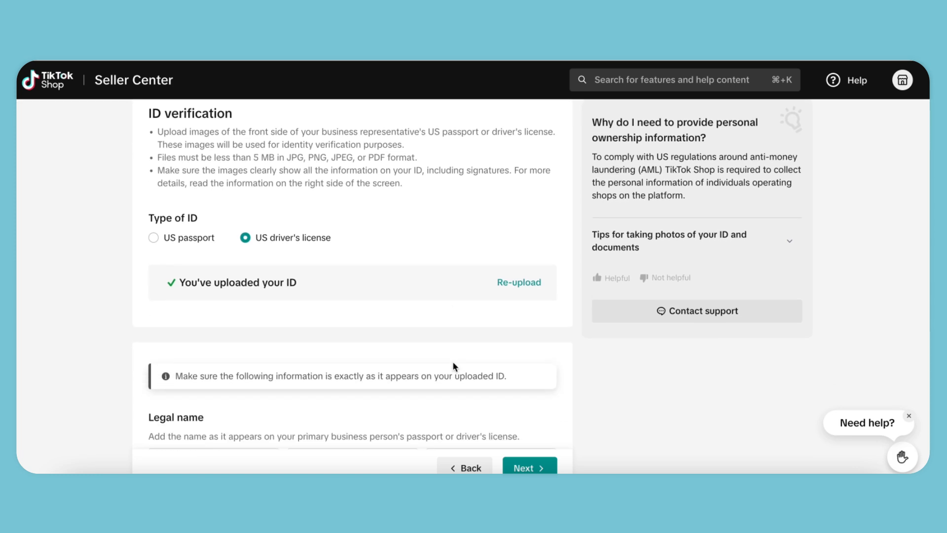
scroll("down", 3)
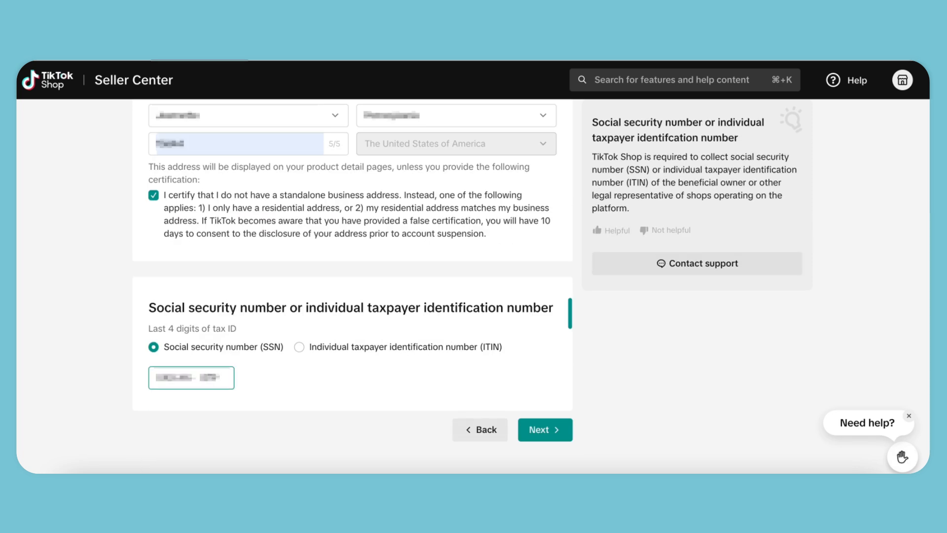
left_click(545, 430)
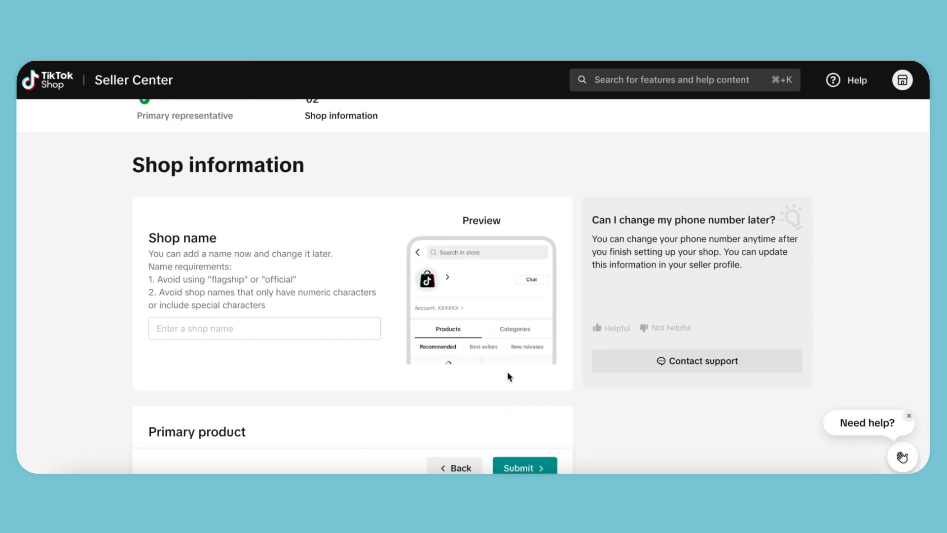
Enter a shop name, set Fashion Accessories as primary product, and submit.
left_click(264, 328)
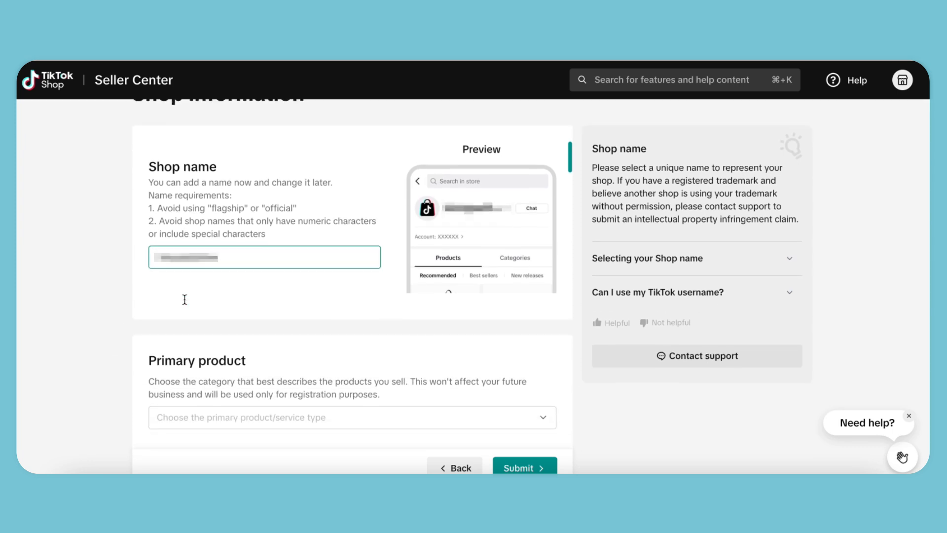
scroll("down", 3)
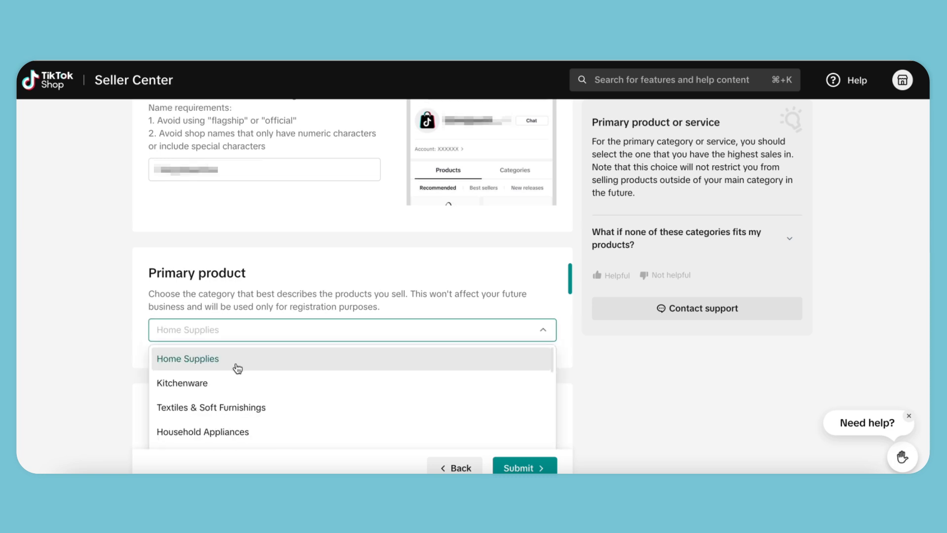
scroll("down", 3)
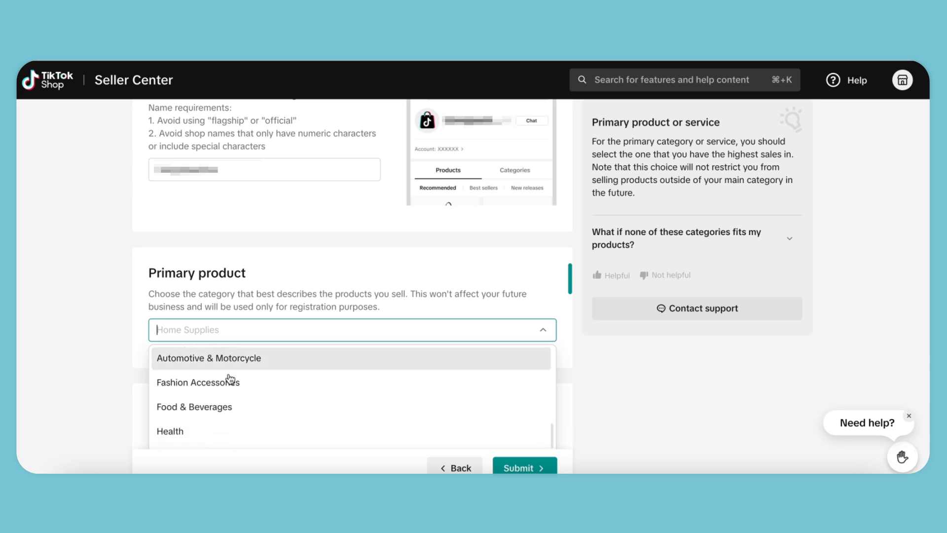
left_click(198, 382)
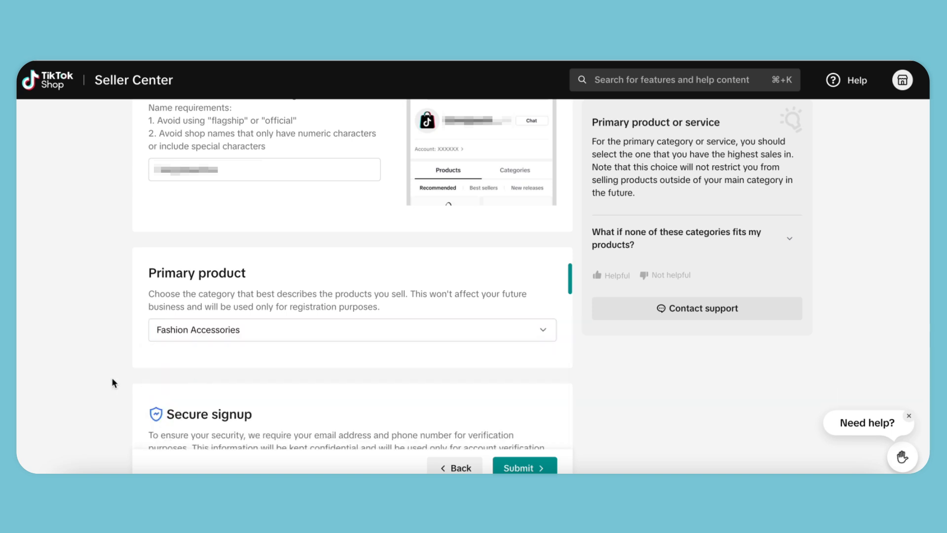
scroll("down", 3)
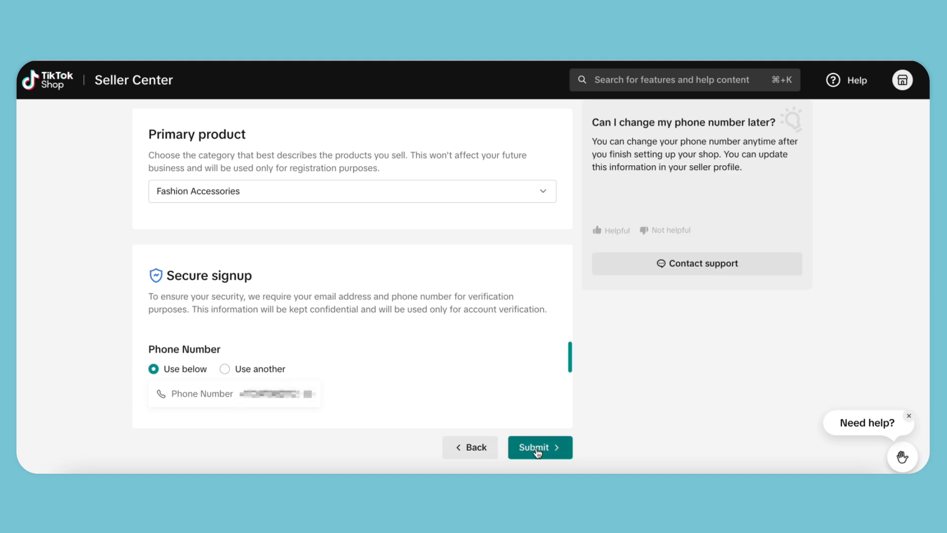
left_click(540, 448)
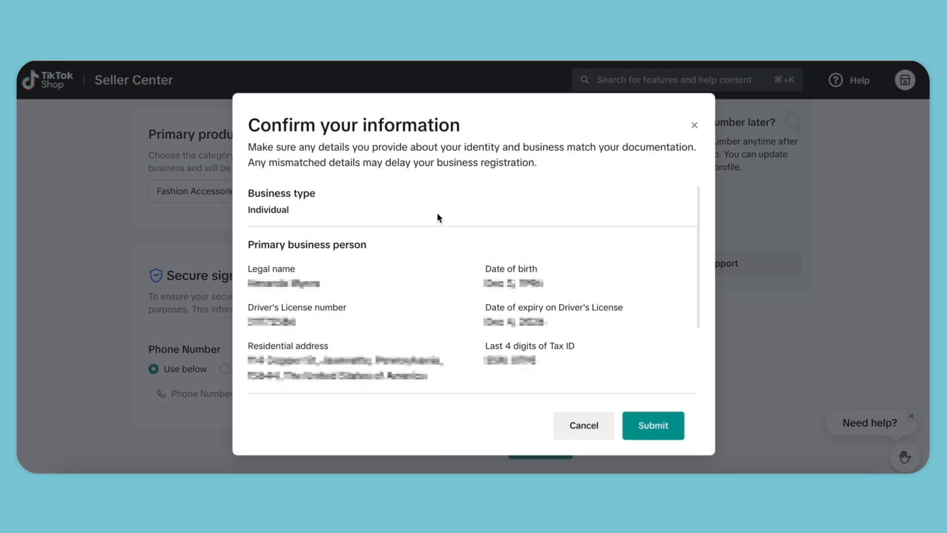
Review the Confirm your information summary and submit the registration.
scroll("down", 3)
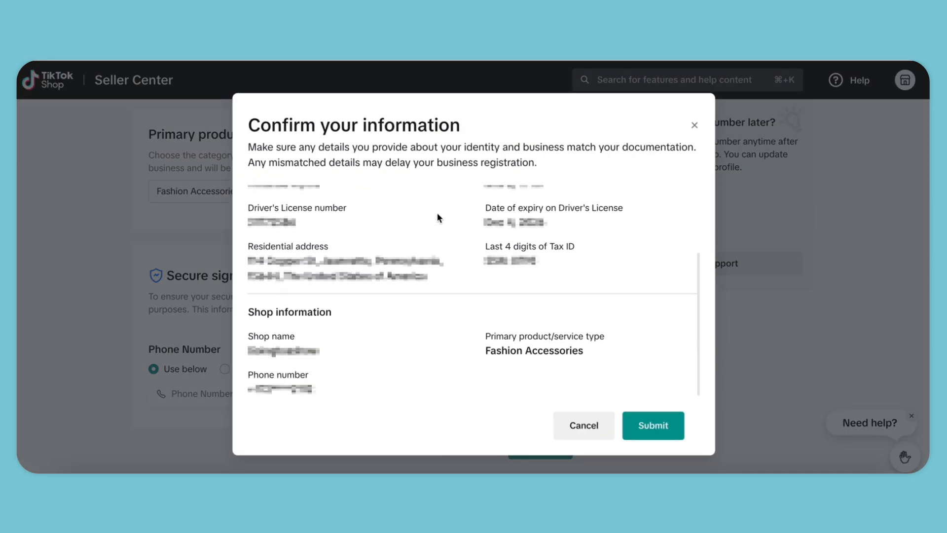
mouse_move(595, 310)
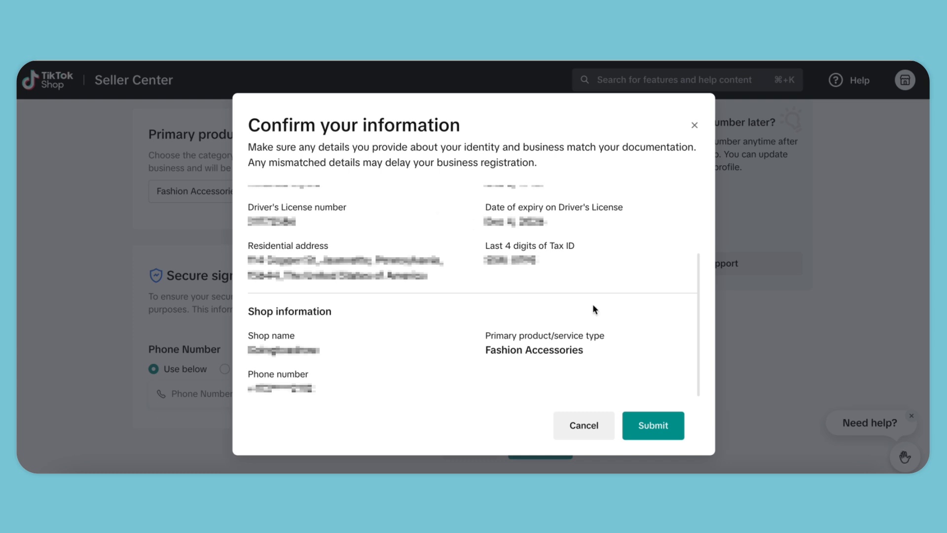
left_click(653, 425)
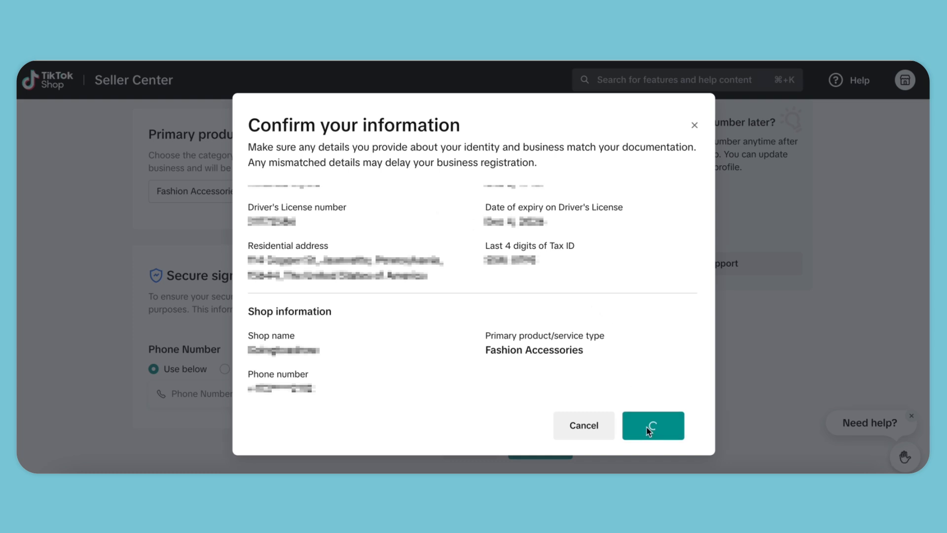
left_click(653, 426)
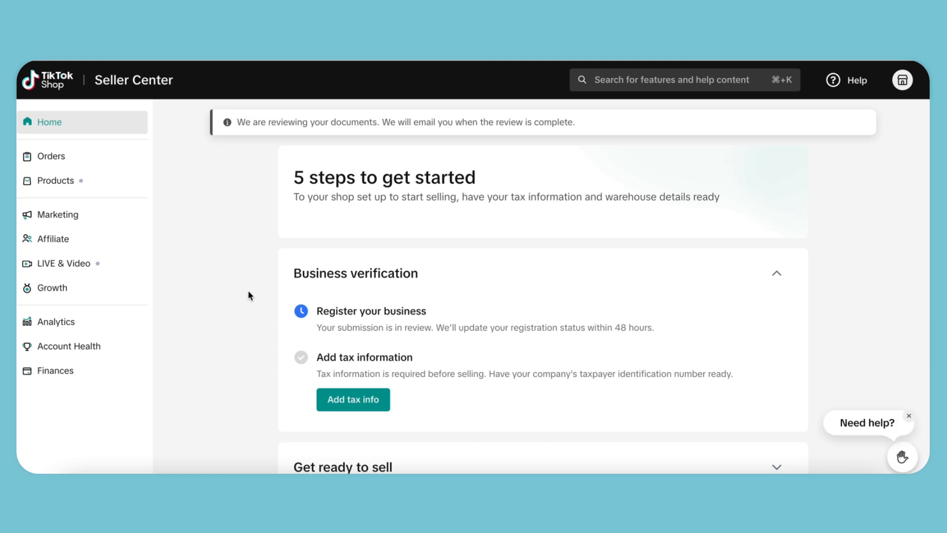
File a W-9 as Individual / Sole proprietor with TIN, reviewed documents and paperless delivery.
scroll("down", 3)
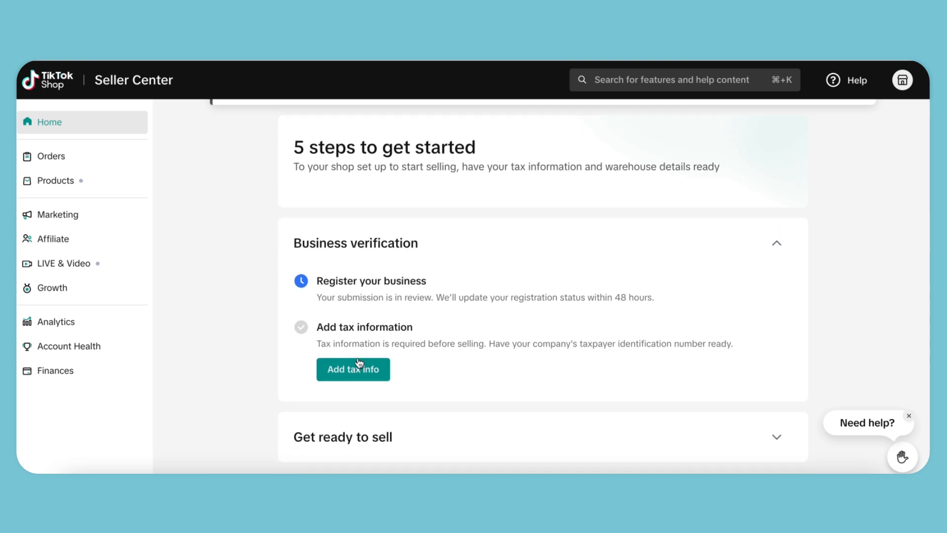
left_click(353, 369)
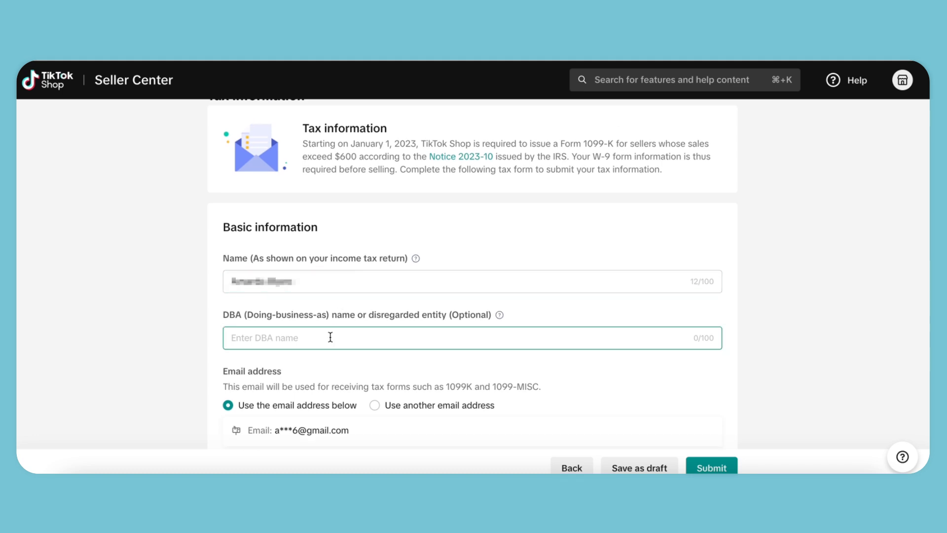
scroll("down", 3)
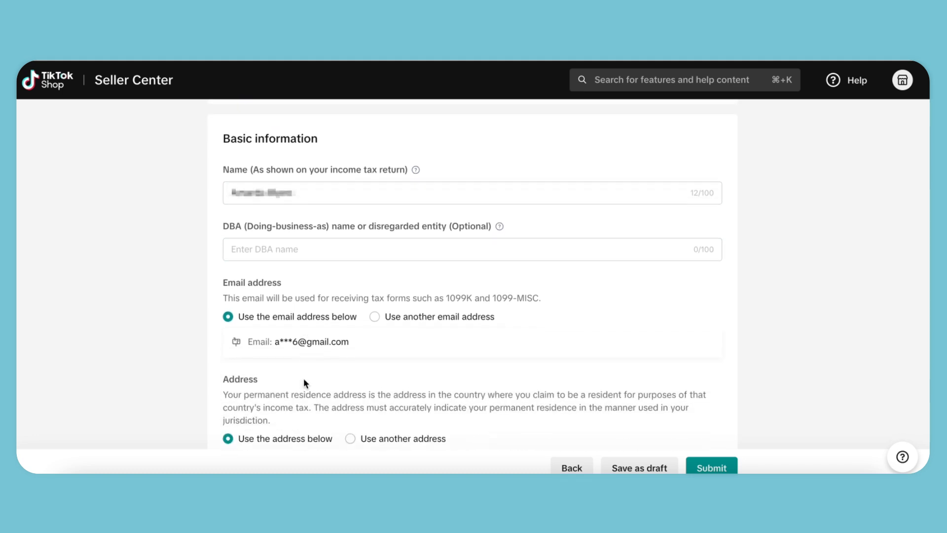
scroll("down", 3)
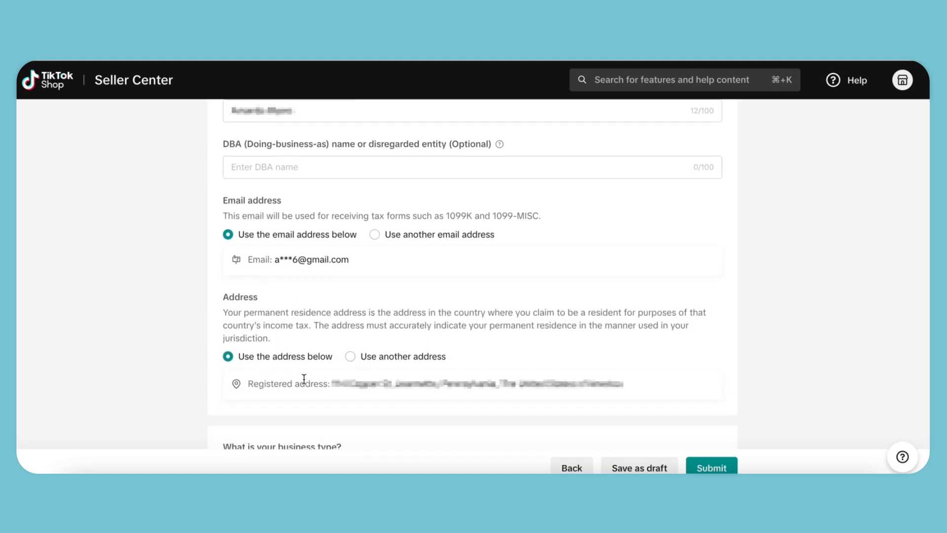
scroll("down", 3)
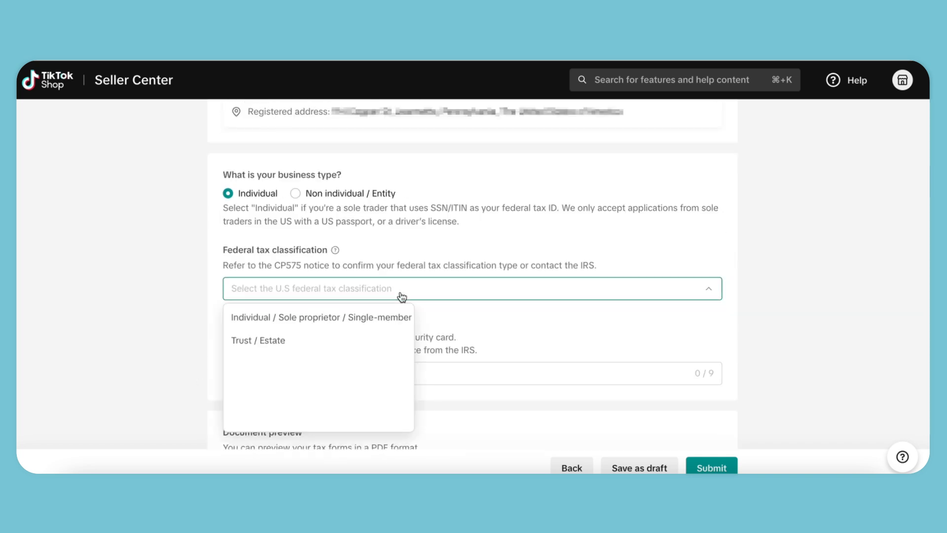
left_click(320, 317)
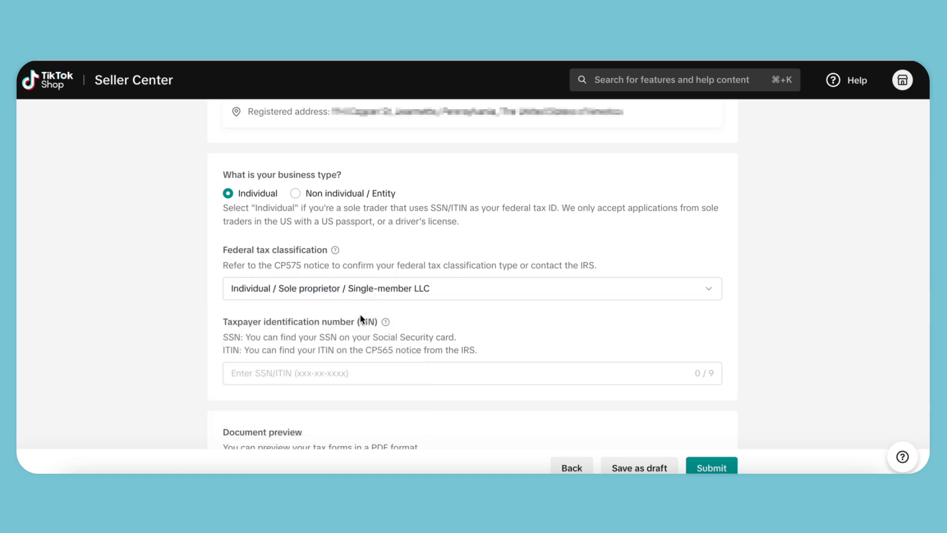
left_click(380, 373)
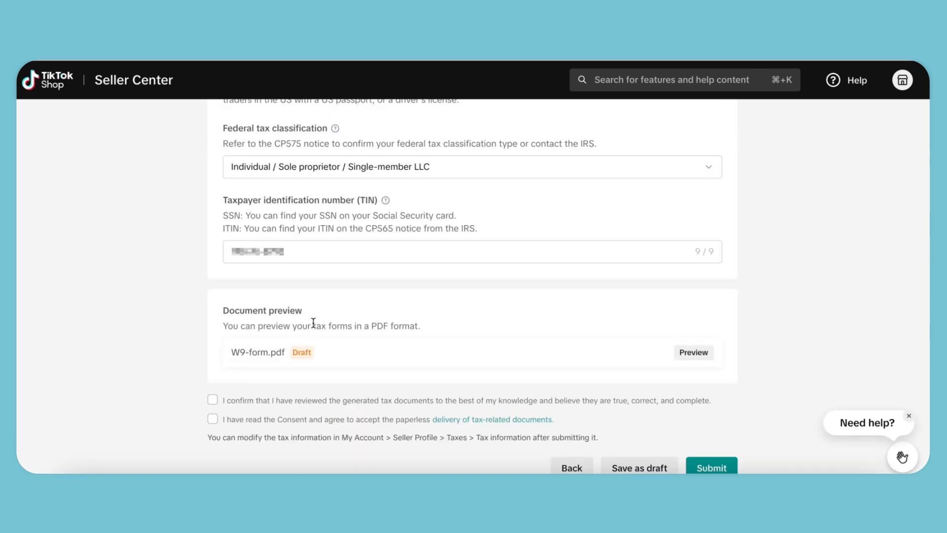
left_click(212, 400)
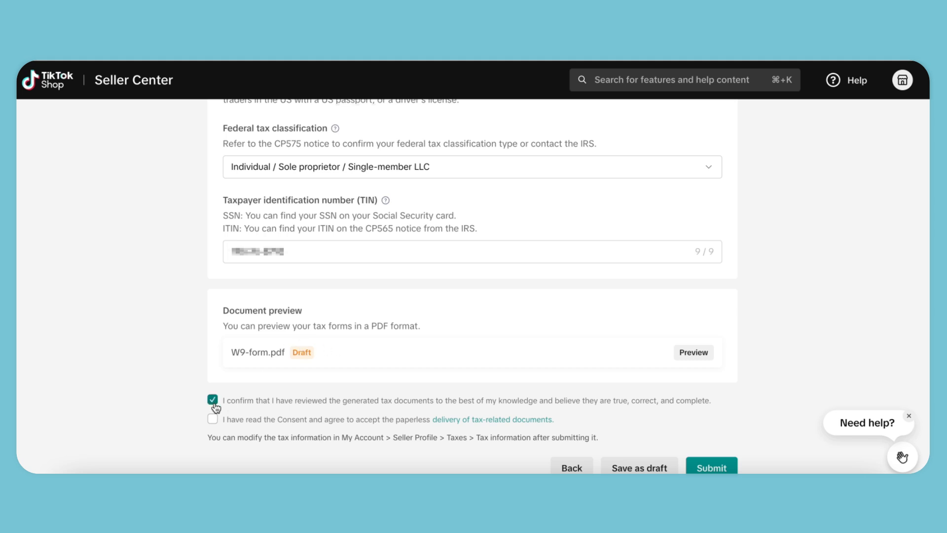
left_click(212, 419)
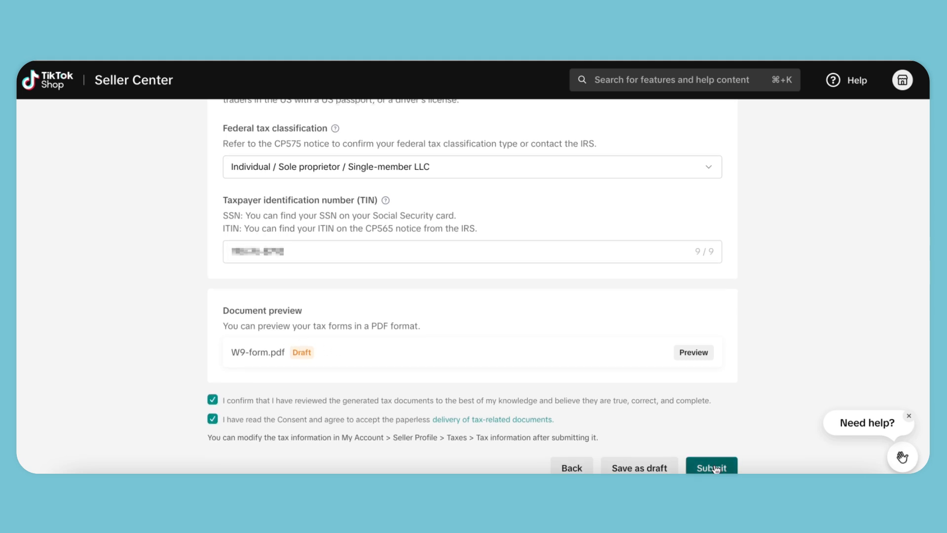
left_click(712, 468)
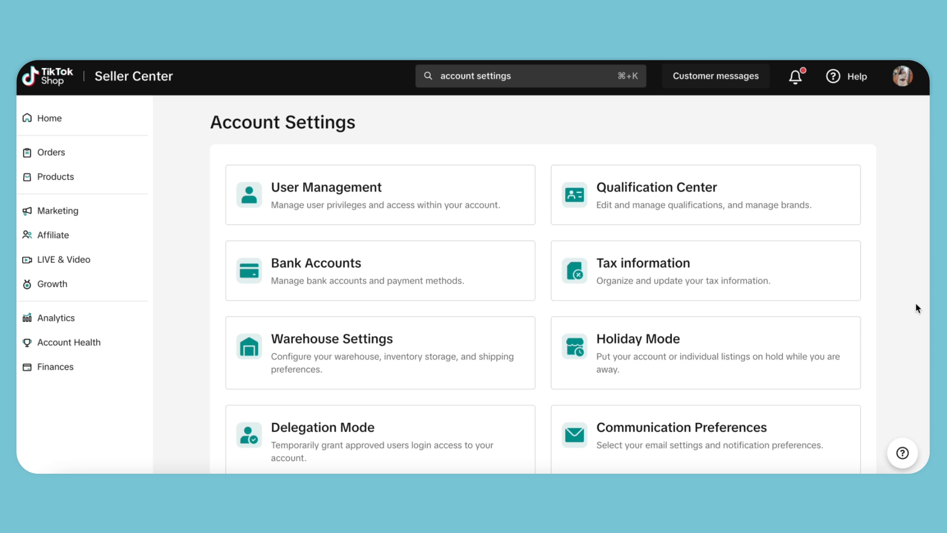
mouse_move(359, 361)
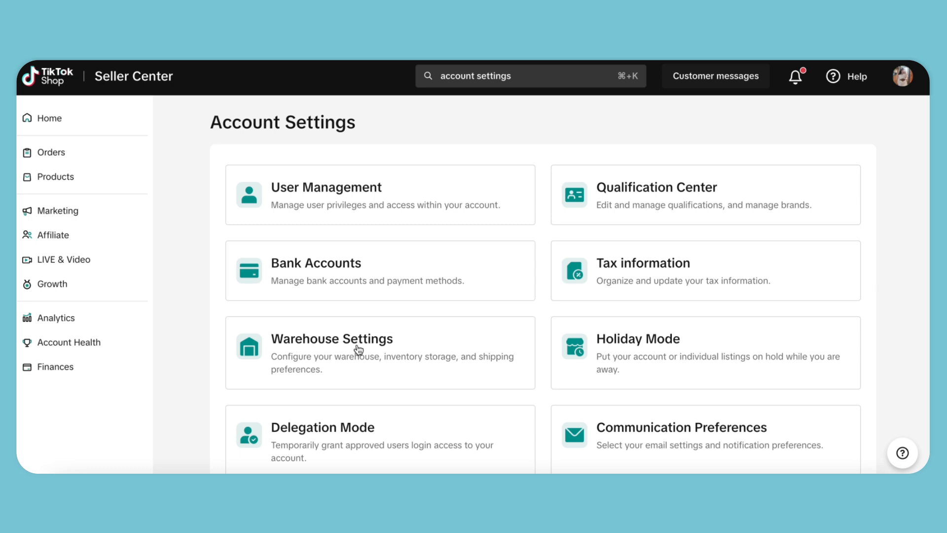
Start adding a new warehouse named 'Spreadconnect production'.
left_click(356, 349)
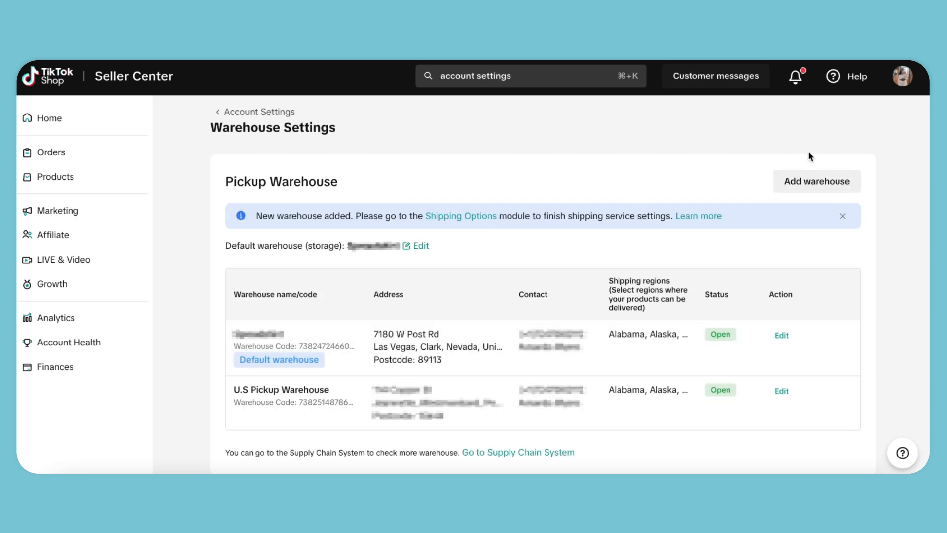
left_click(816, 181)
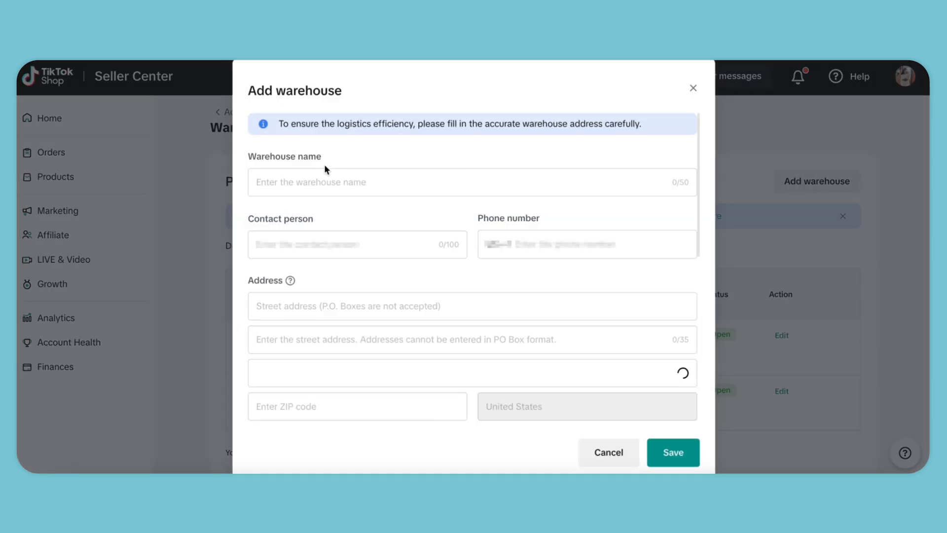
type("Sp")
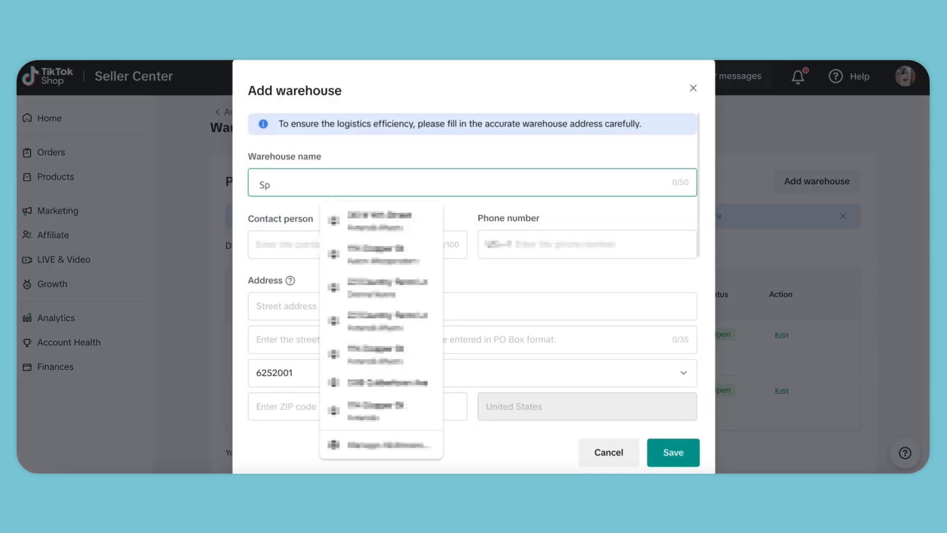
type("Spreadconnect producti")
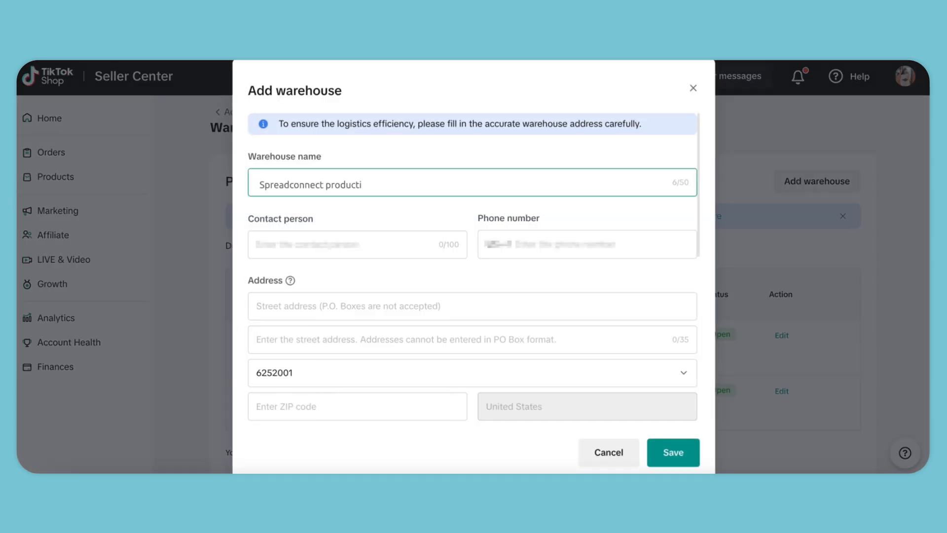
type("on")
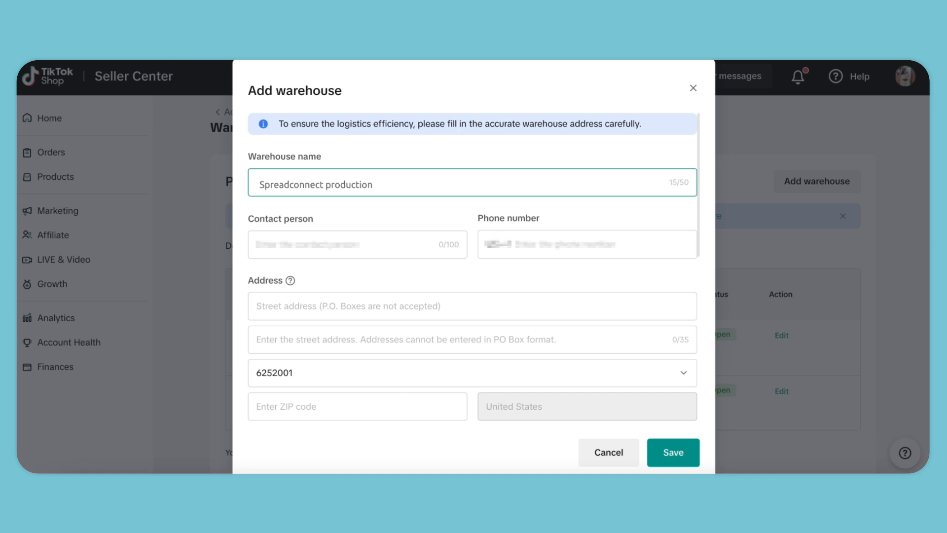
Enter contact person Amanda and a phone number, then save the warehouse and its US regions.
left_click(358, 244)
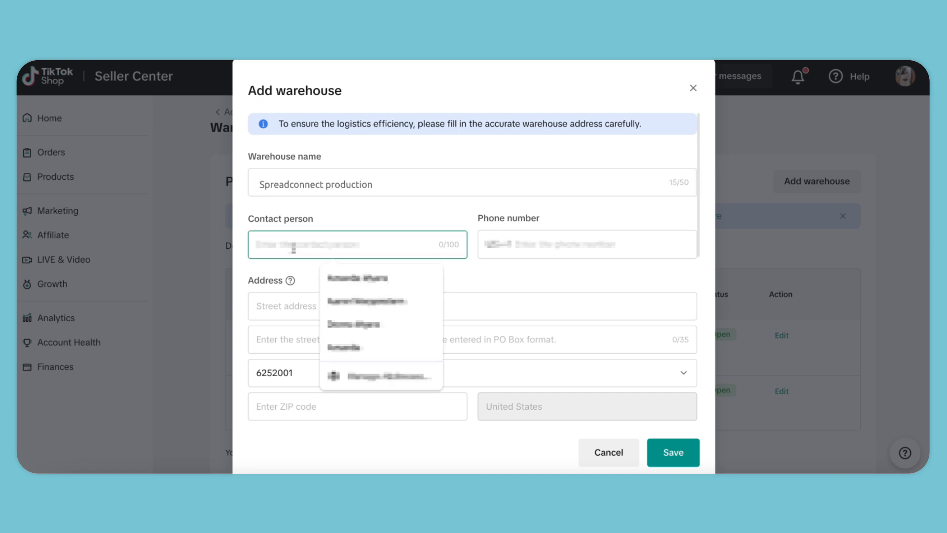
type("Amanda")
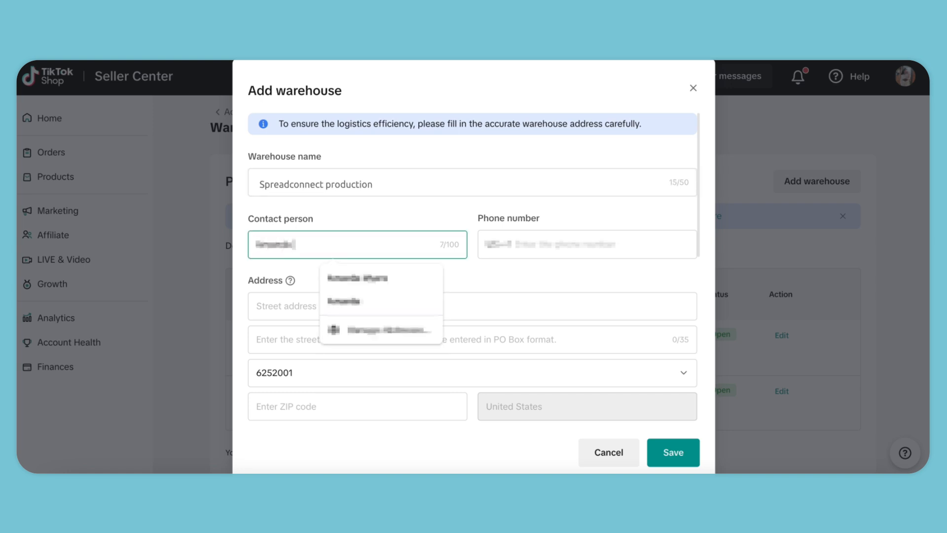
left_click(588, 244)
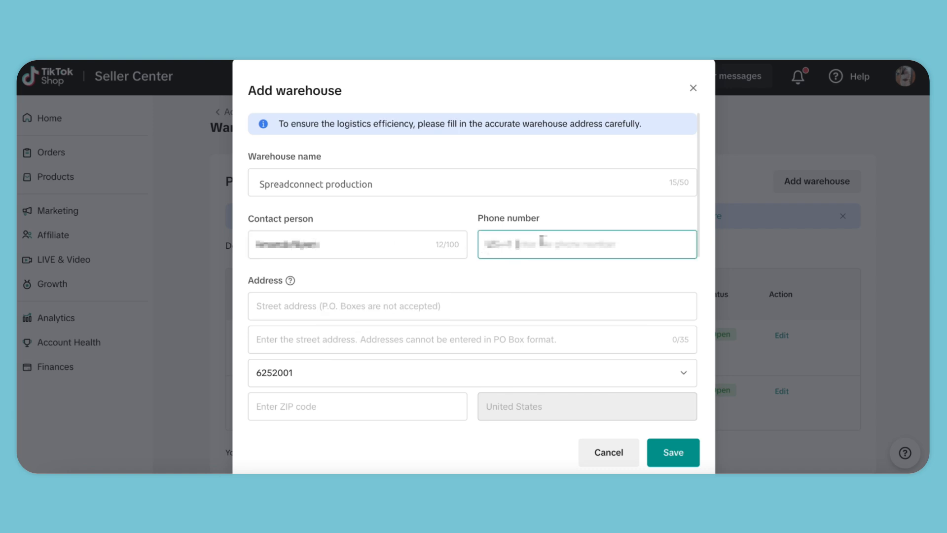
type("7180 W Post Rd")
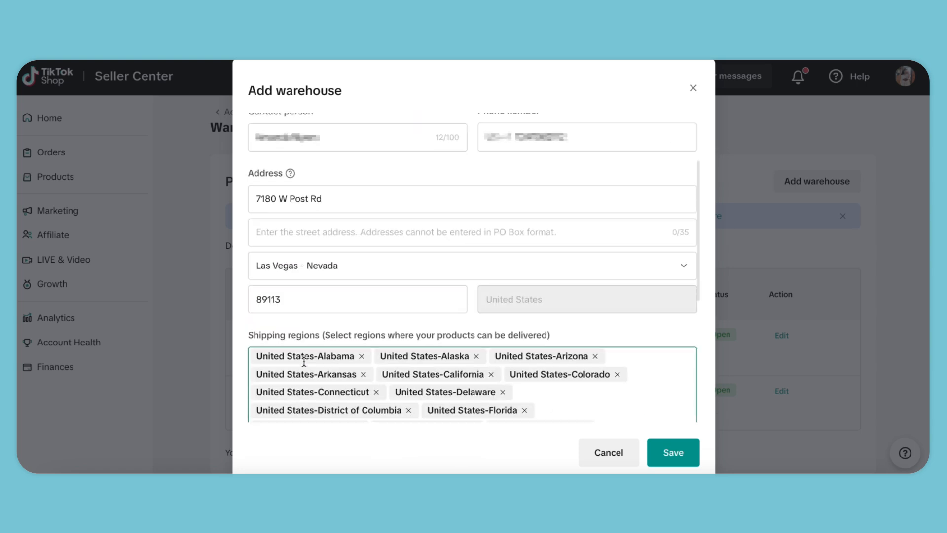
scroll("down", 3)
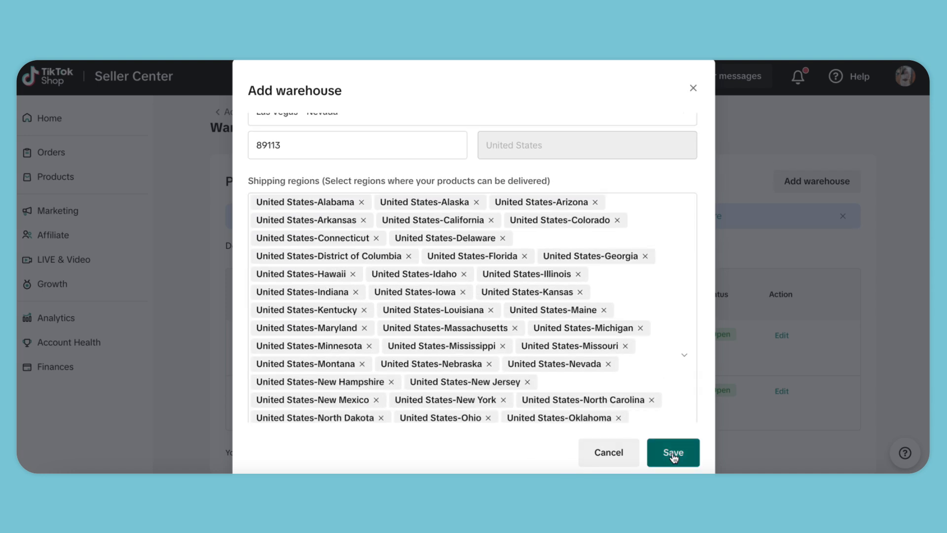
left_click(673, 452)
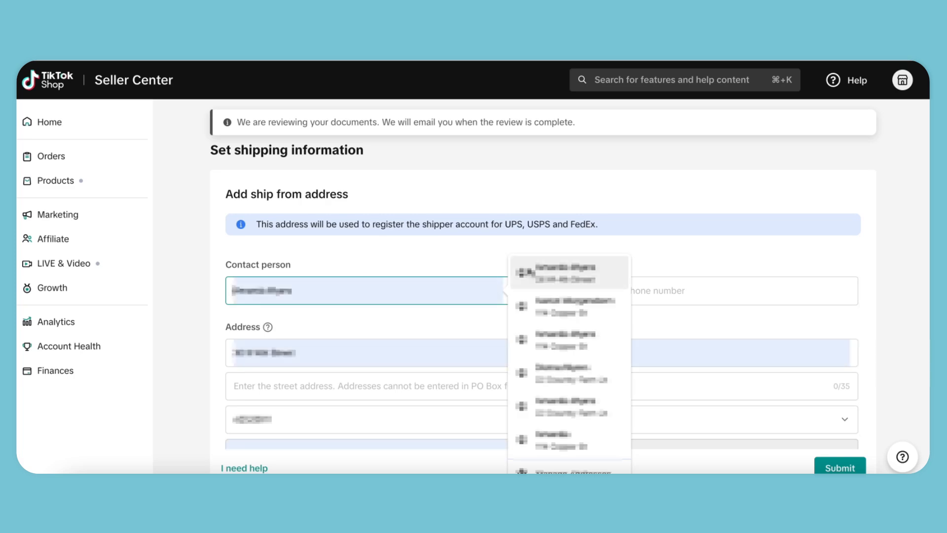
Fill the ship-from contact, phone and street from a saved address suggestion.
left_click(569, 307)
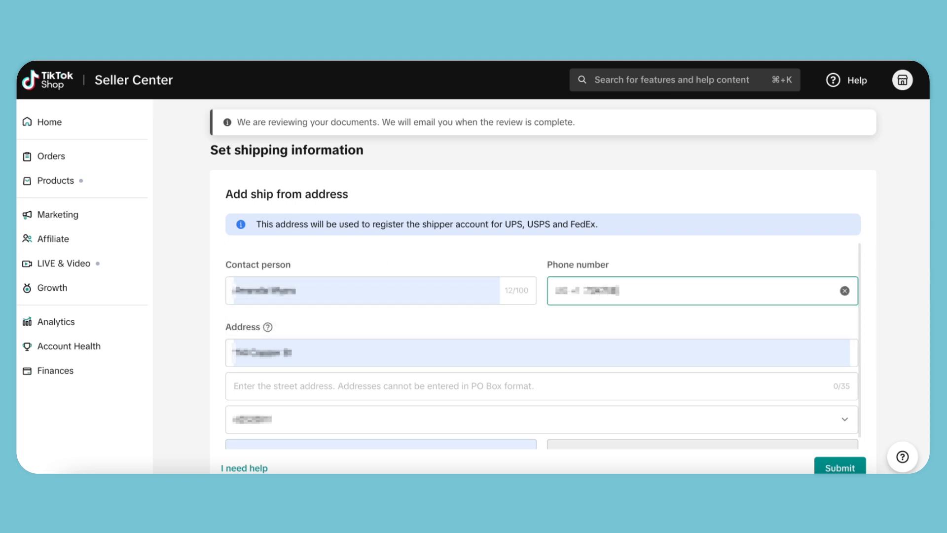
scroll("down", 3)
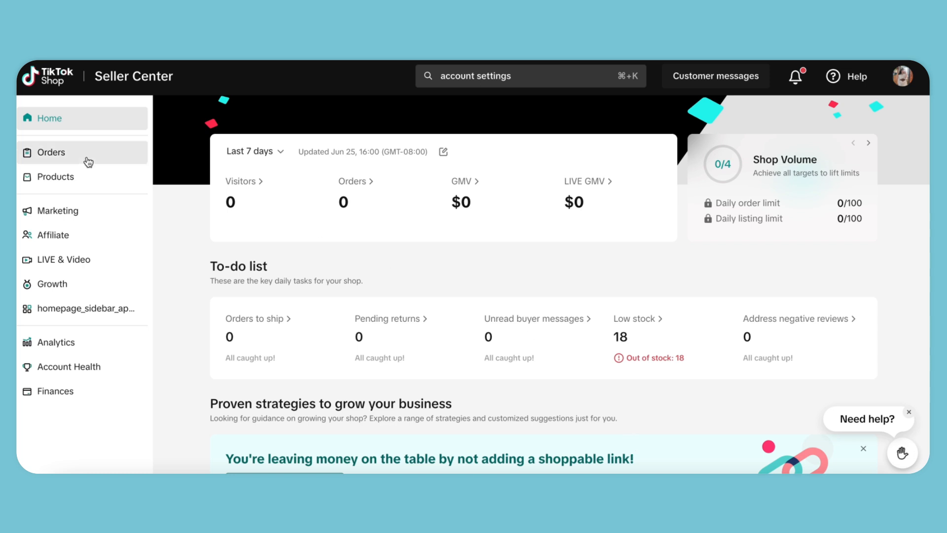
Go to Shipping Templates under Orders and begin a new template.
left_click(51, 152)
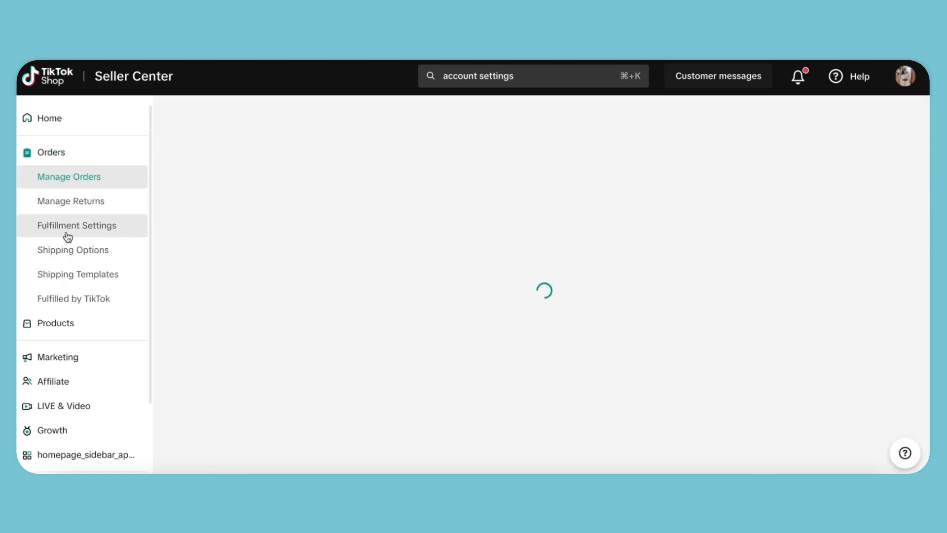
left_click(78, 274)
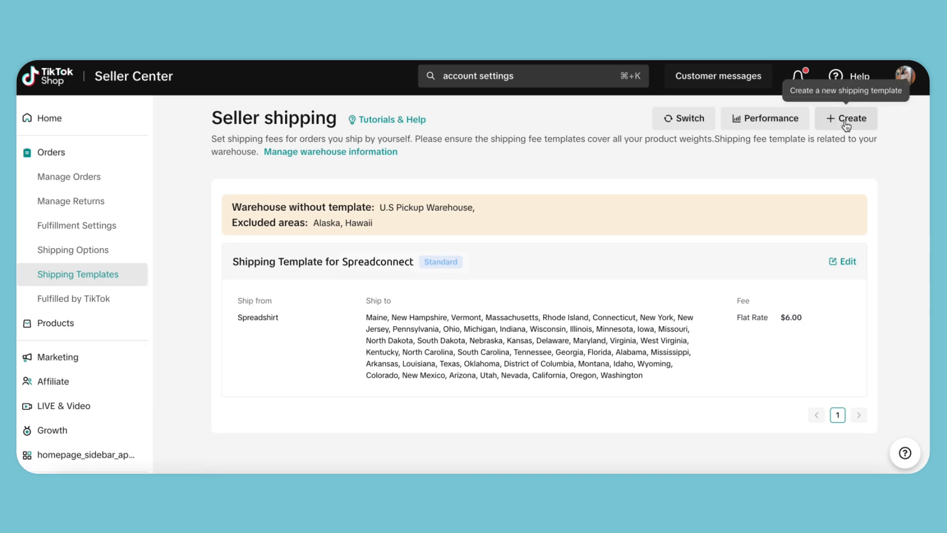
left_click(846, 118)
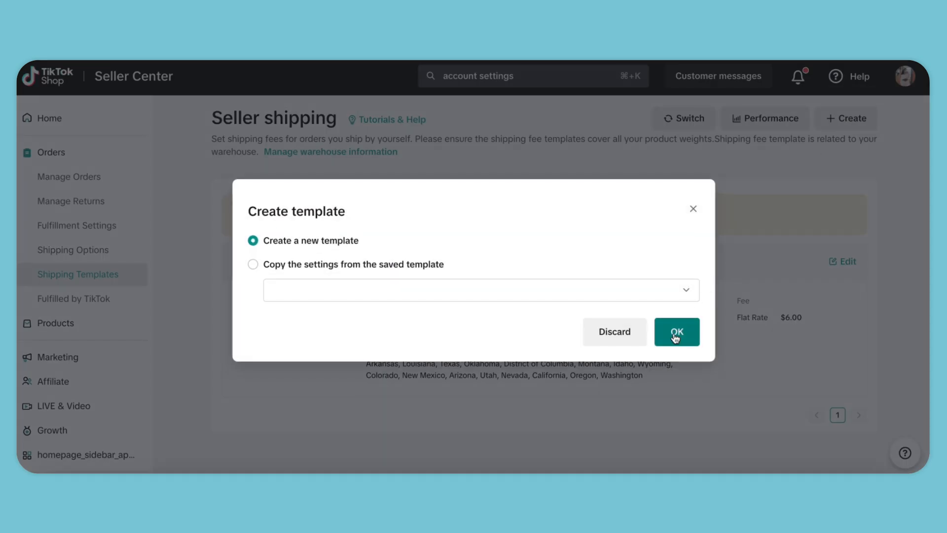
Start a blank template and name it 'Spreadconnect shipping template'.
left_click(677, 332)
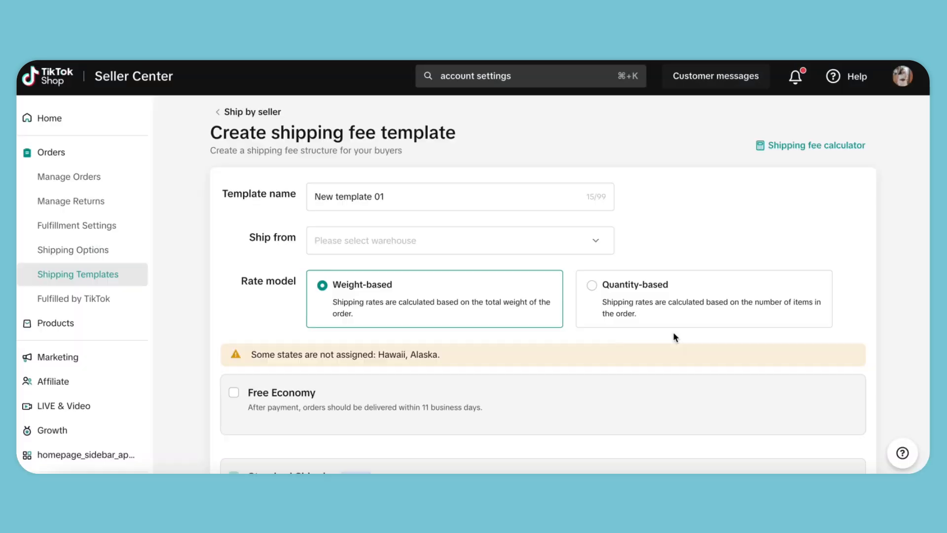
double_click(352, 197)
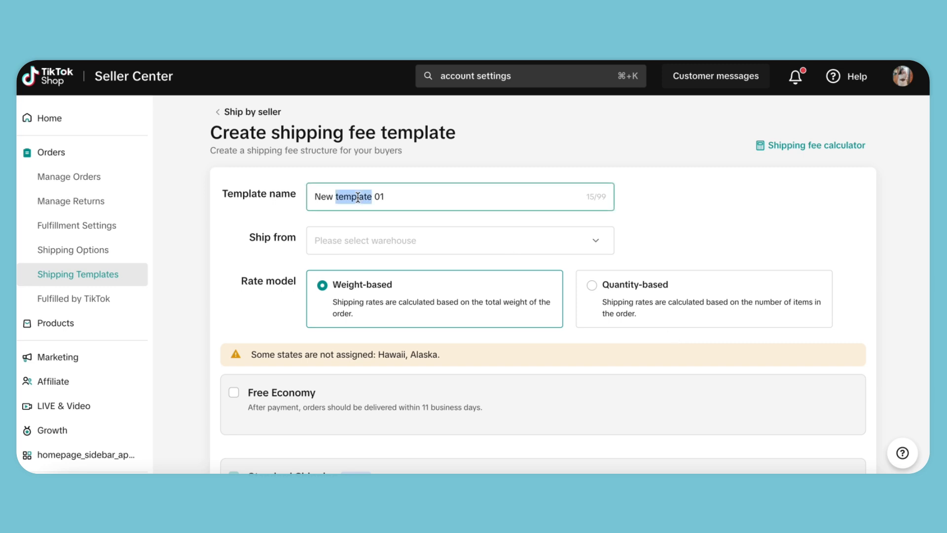
type("Spreadconn")
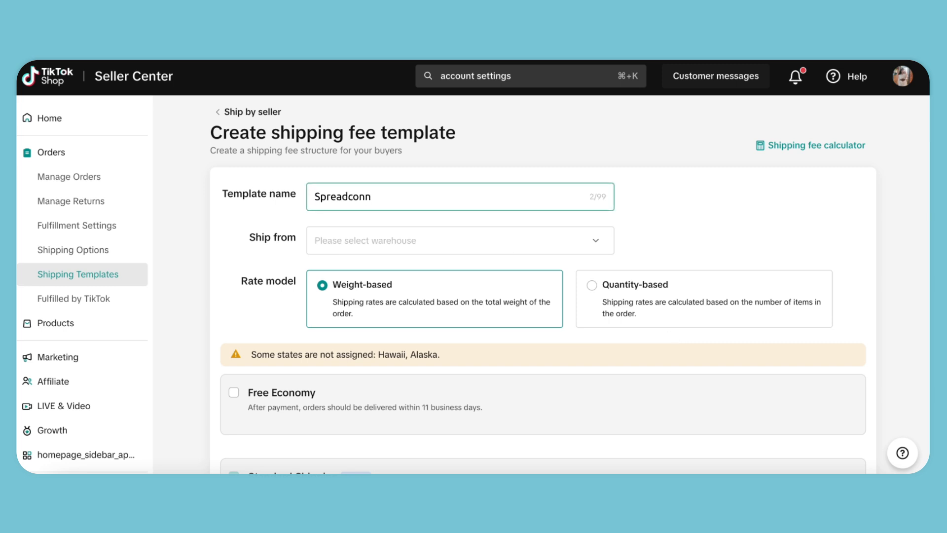
type("Spreadconnect shipping template")
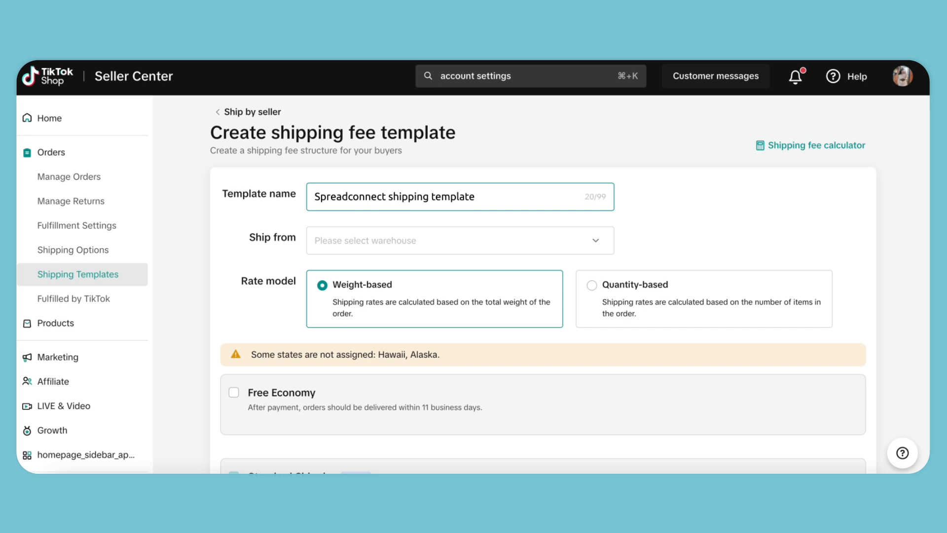
Ship from Spreadconnect Production, quantity-based, with a 6 USD flat rate.
left_click(460, 240)
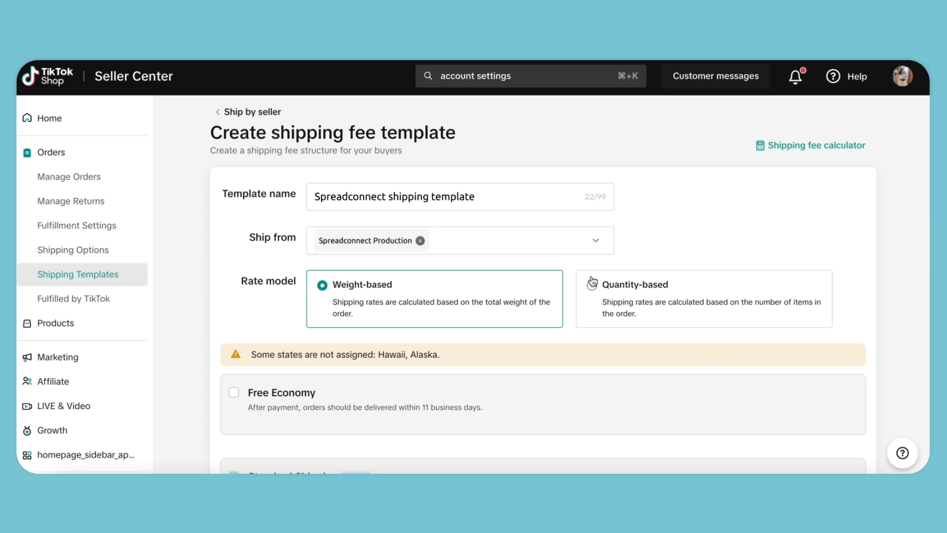
left_click(592, 284)
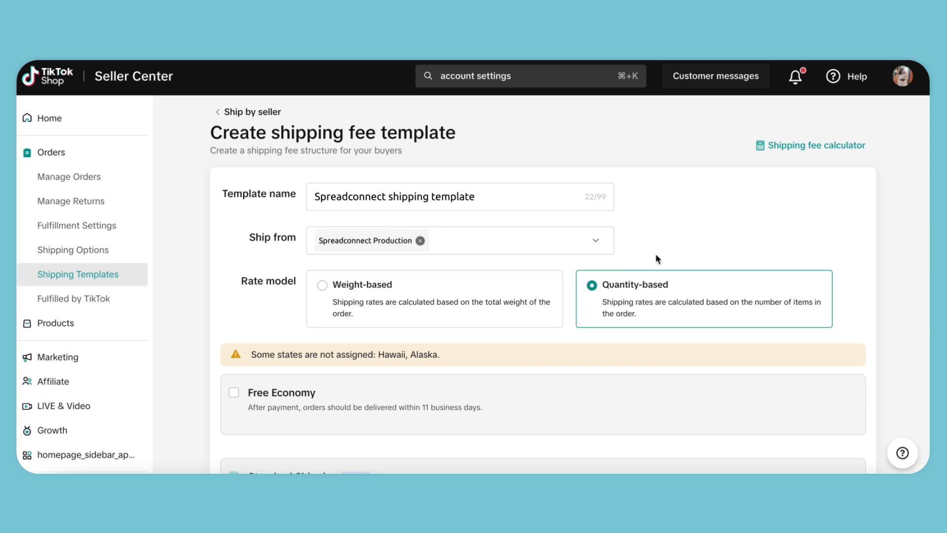
scroll("down", 3)
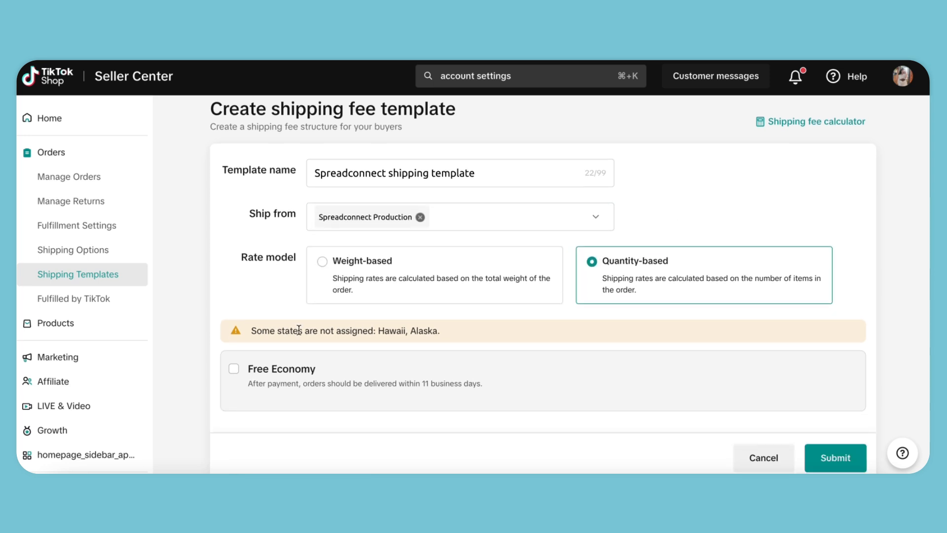
scroll("down", 3)
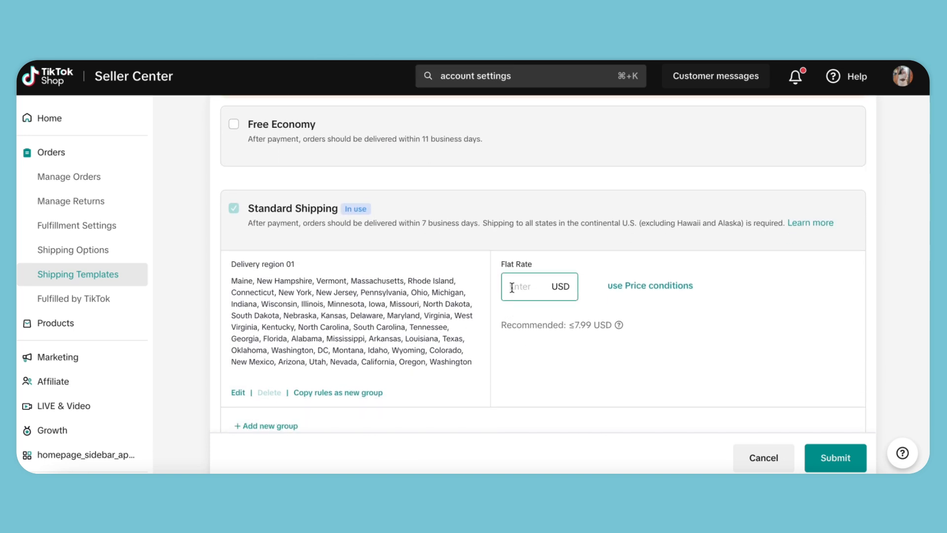
type("6")
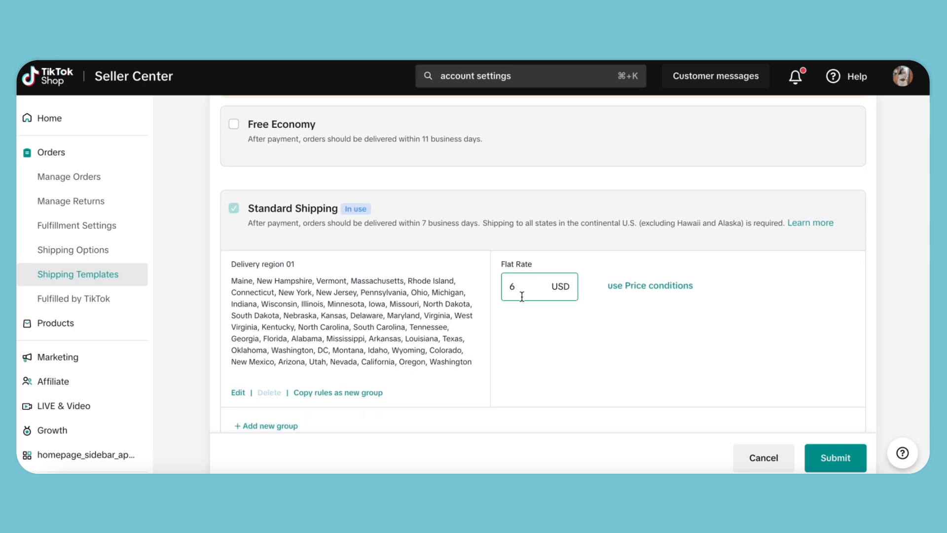
Confirm the 6.00 USD rate, add Hawaii and Alaska to delivery region 01, and save.
left_click(535, 368)
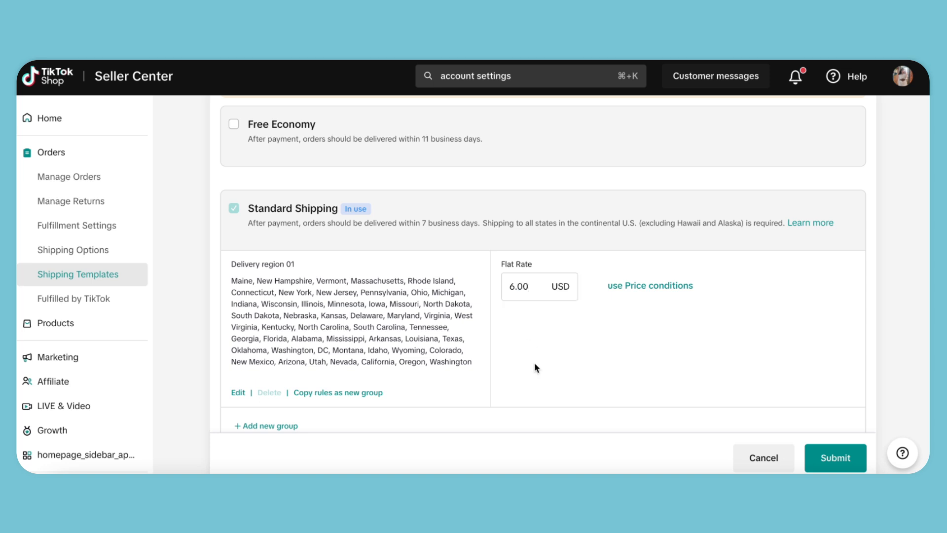
left_click(238, 393)
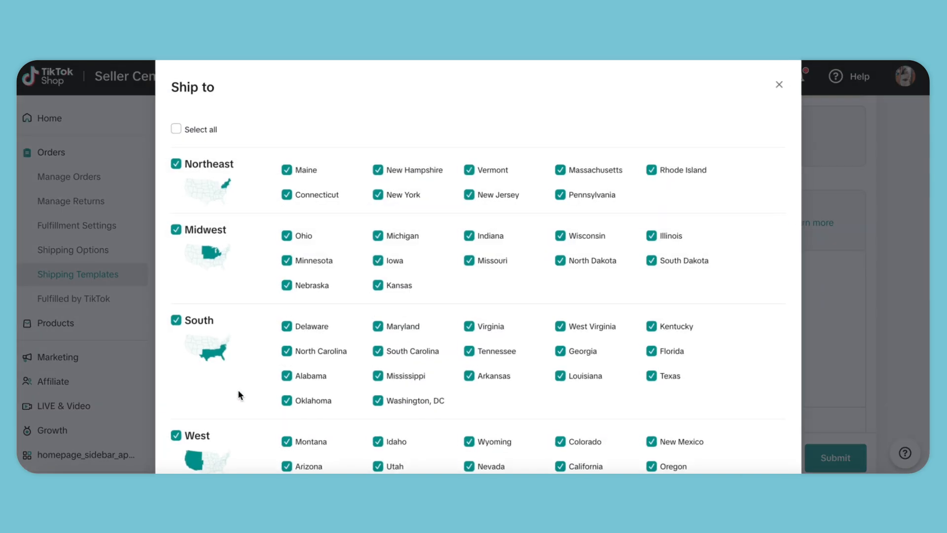
scroll("down", 3)
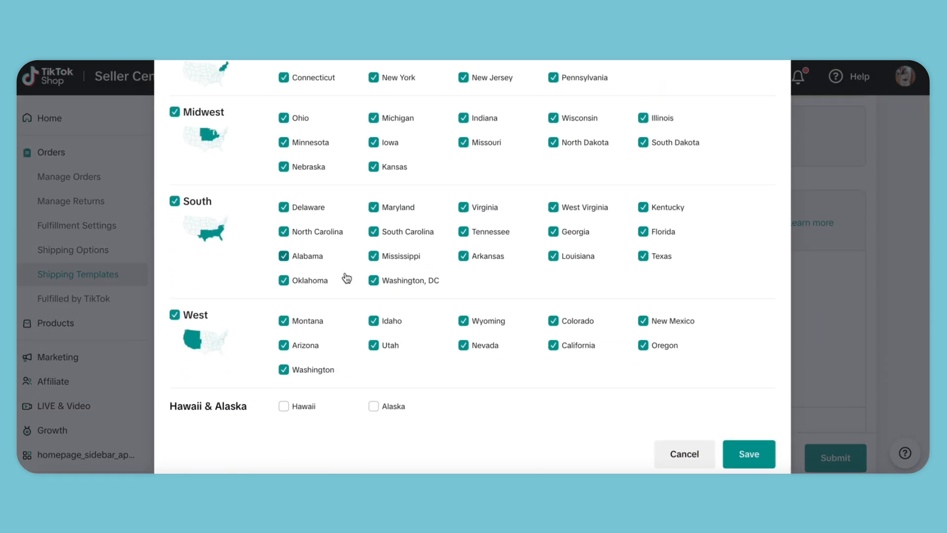
left_click(373, 405)
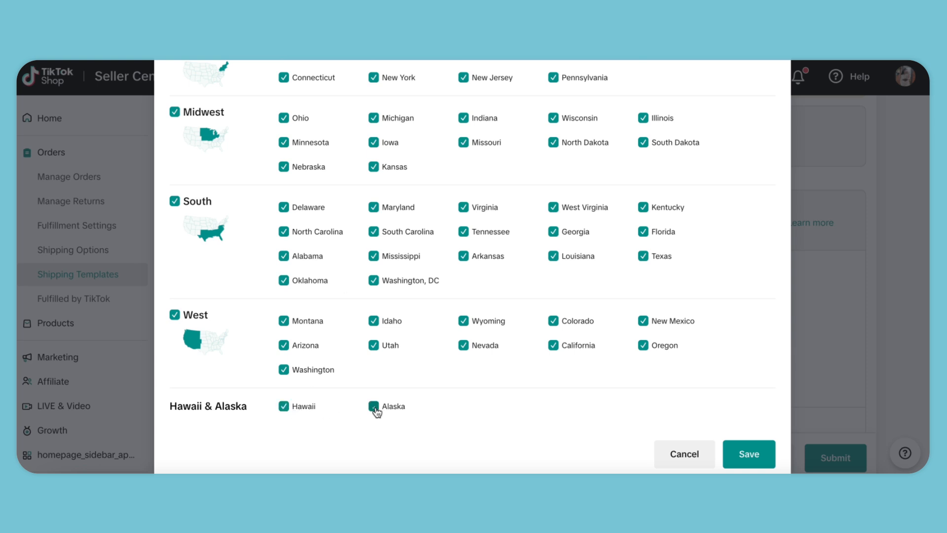
left_click(748, 454)
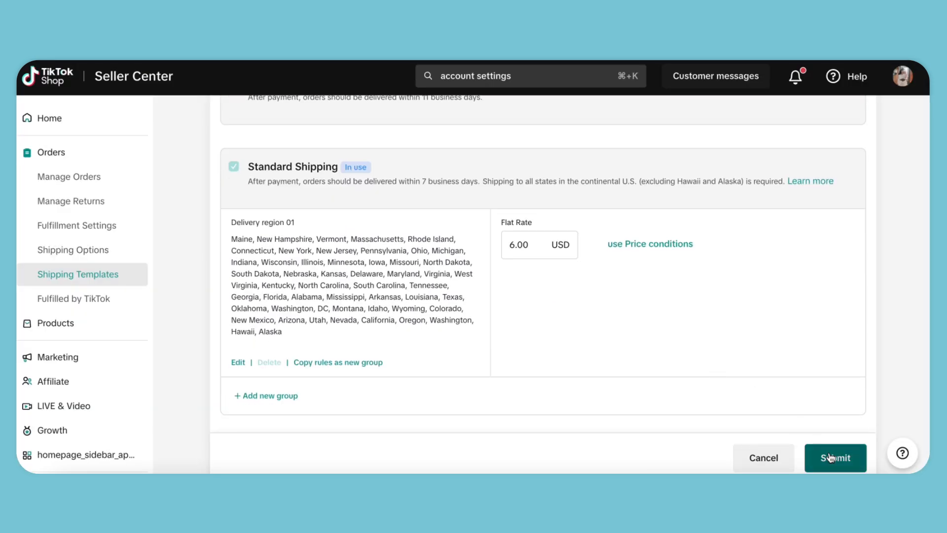
left_click(836, 457)
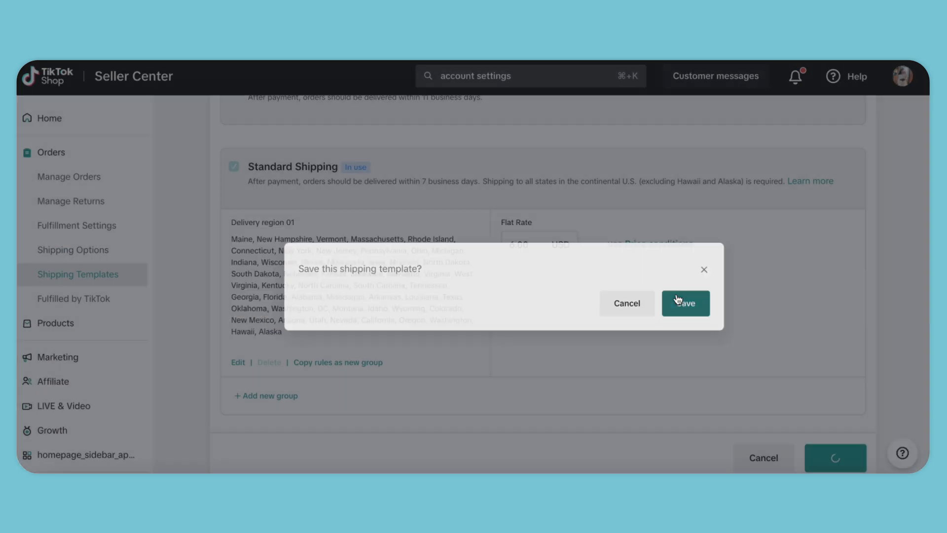
left_click(685, 303)
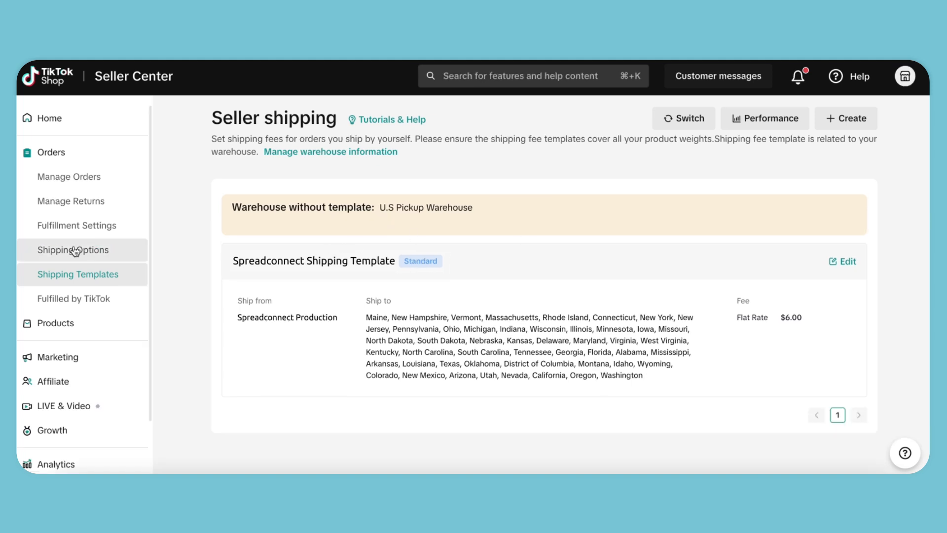
On the Shipping Options page, select Seller shipping instead of TikTok shipping.
left_click(73, 250)
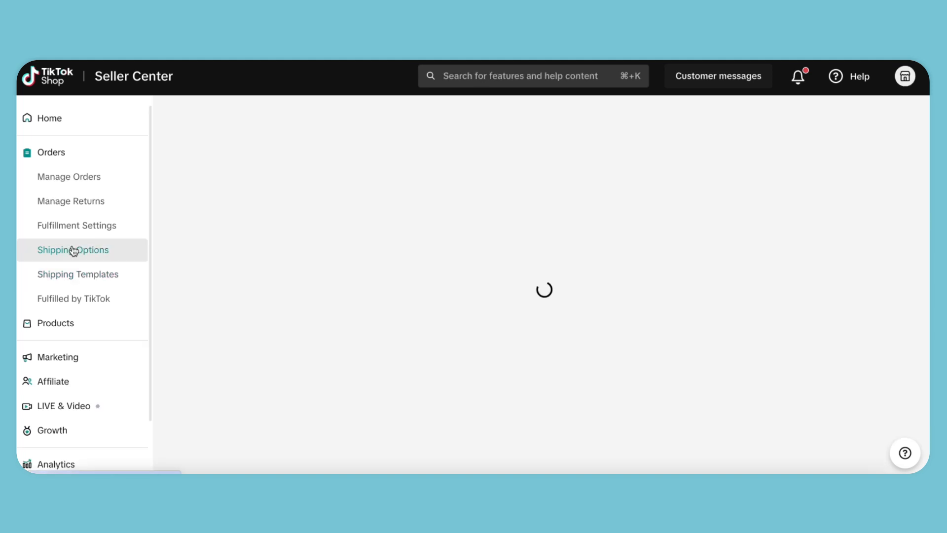
left_click(73, 249)
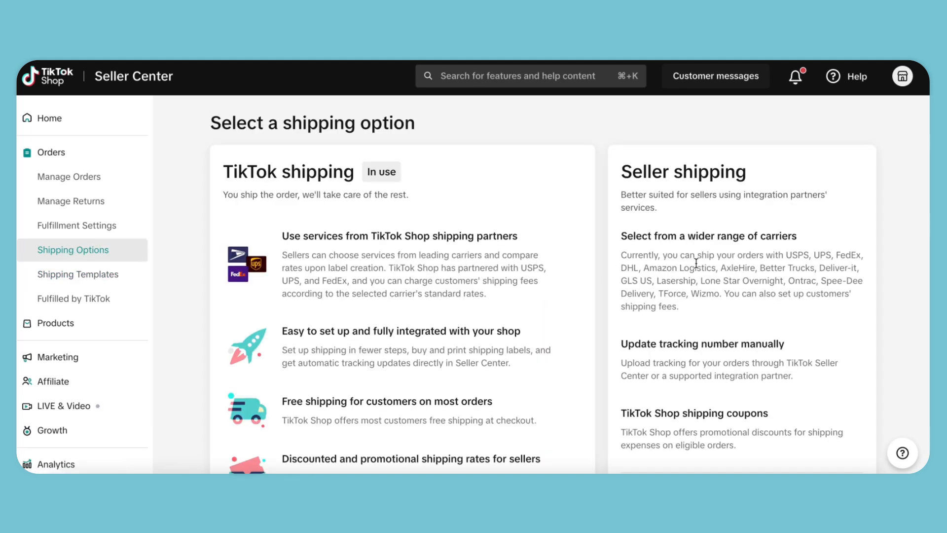
scroll("down", 3)
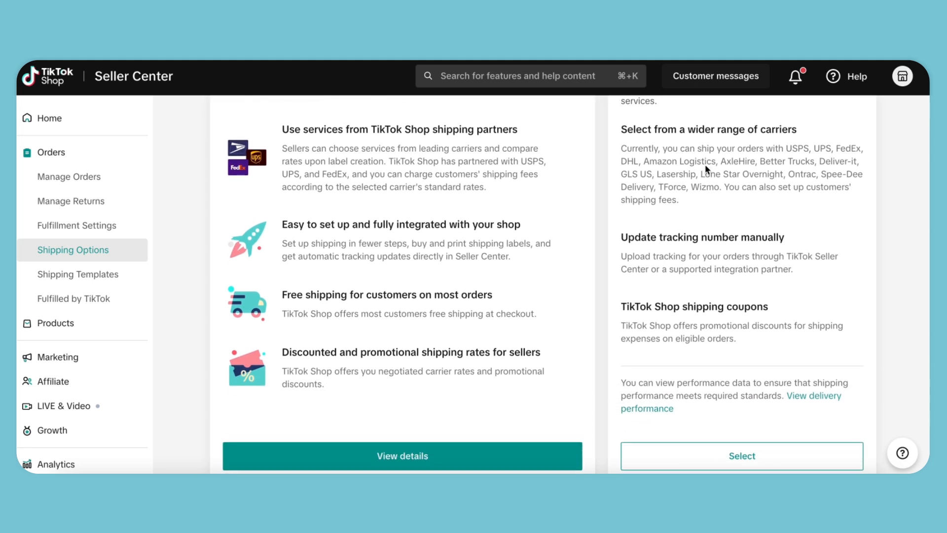
left_click(742, 456)
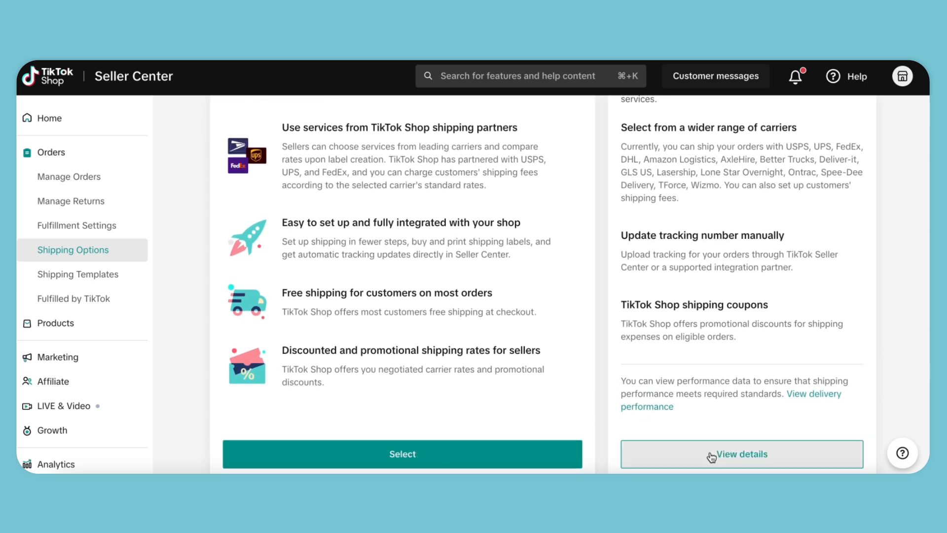
mouse_move(648, 458)
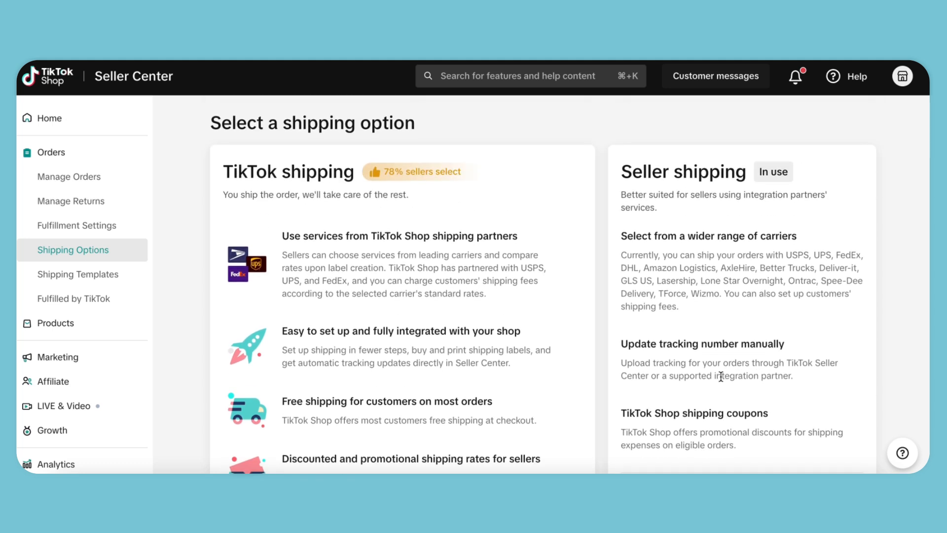
mouse_move(775, 169)
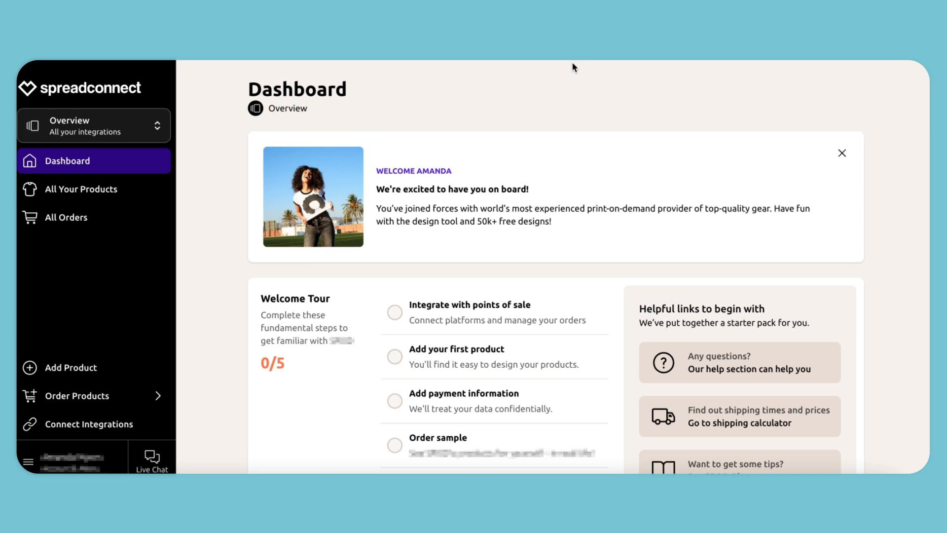
Connect TikTok from Spreadconnect's Connect Integrations page.
left_click(89, 424)
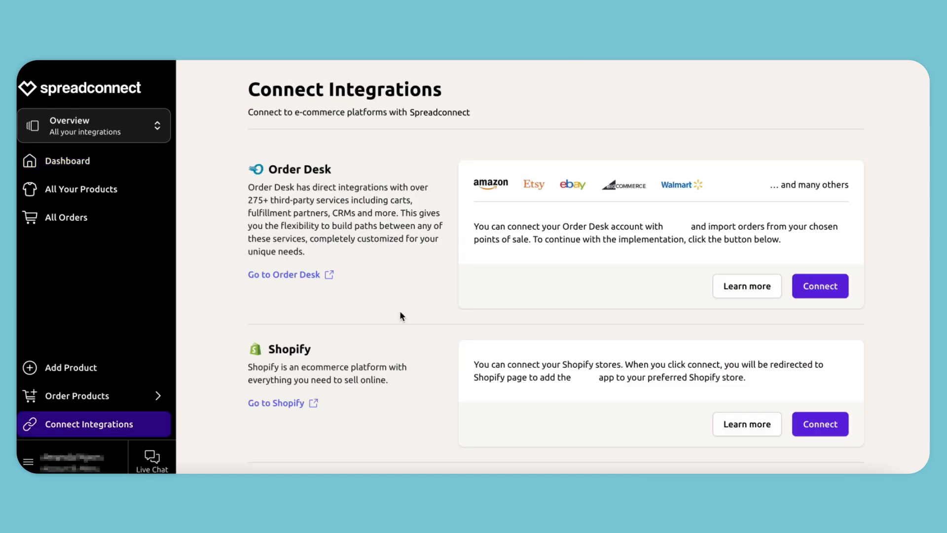
scroll("down", 3)
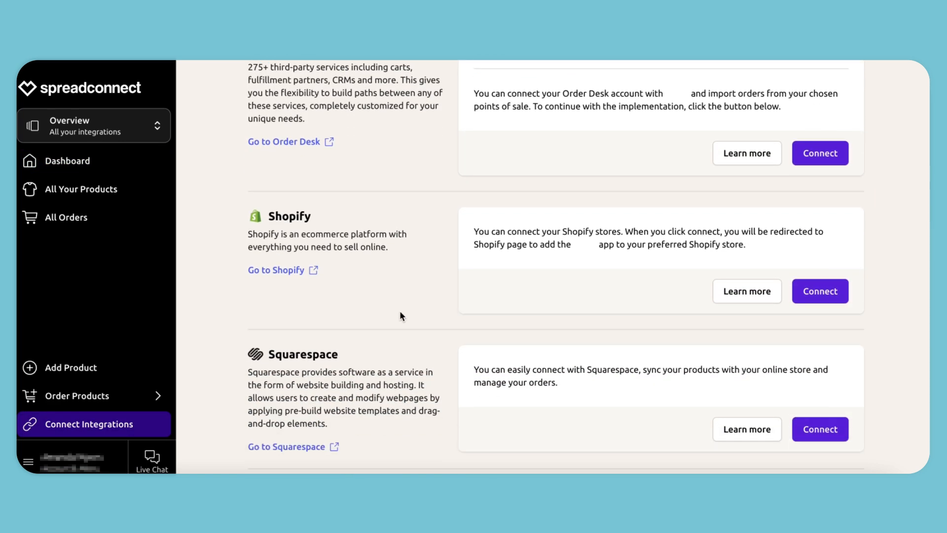
scroll("down", 3)
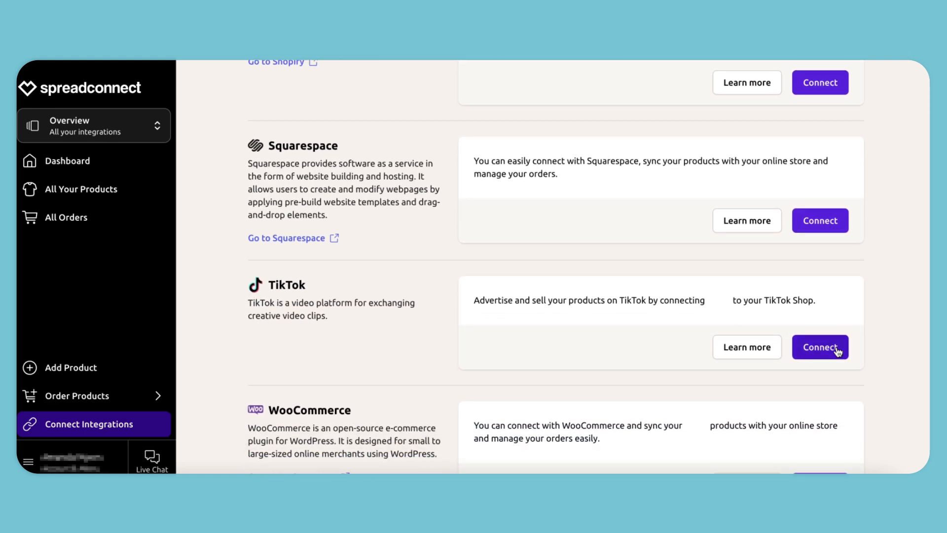
left_click(820, 347)
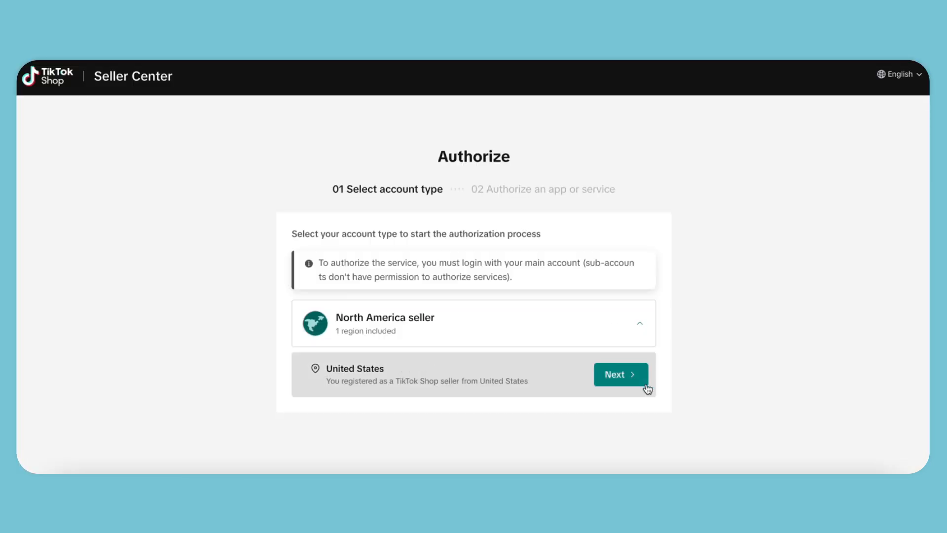
Install and authorize Spreadconnect as a United States seller, autofilling contact email and phone.
left_click(620, 374)
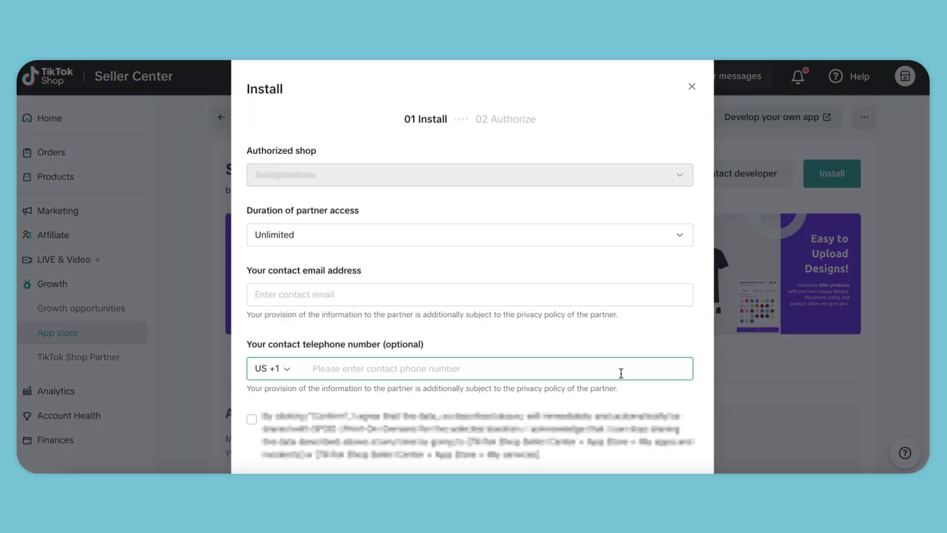
left_click(442, 294)
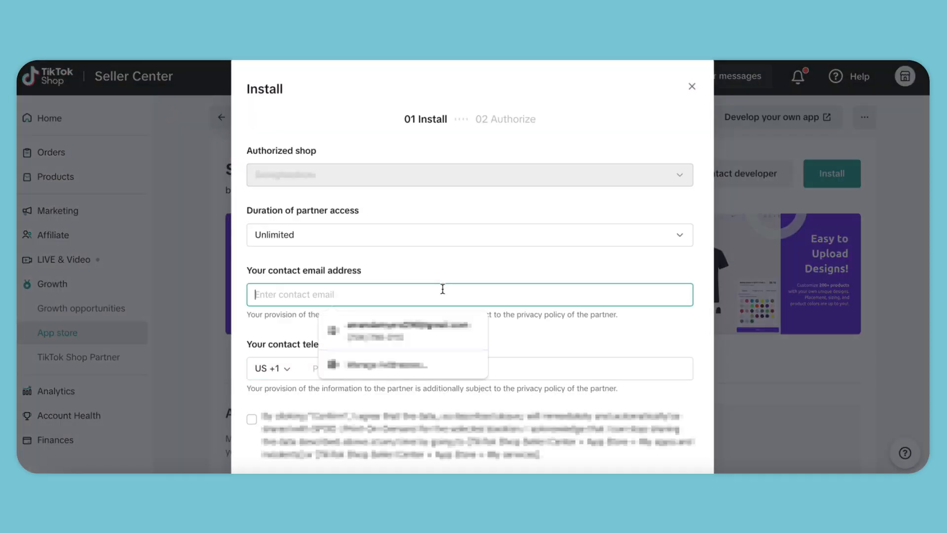
left_click(405, 331)
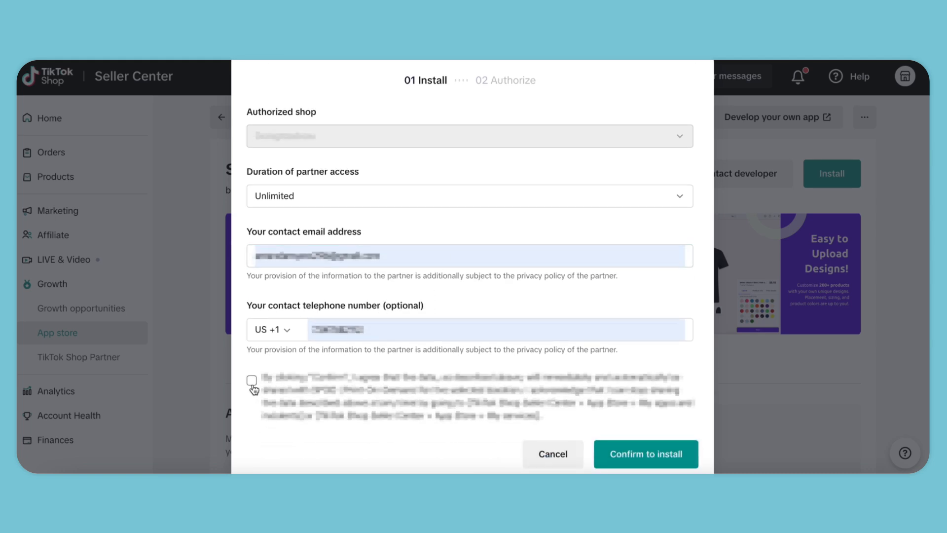
left_click(252, 380)
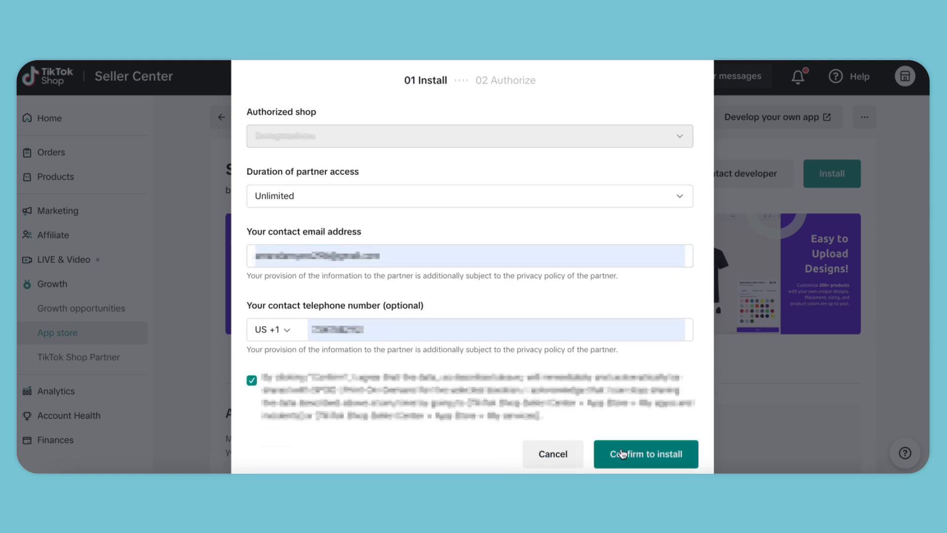
left_click(646, 454)
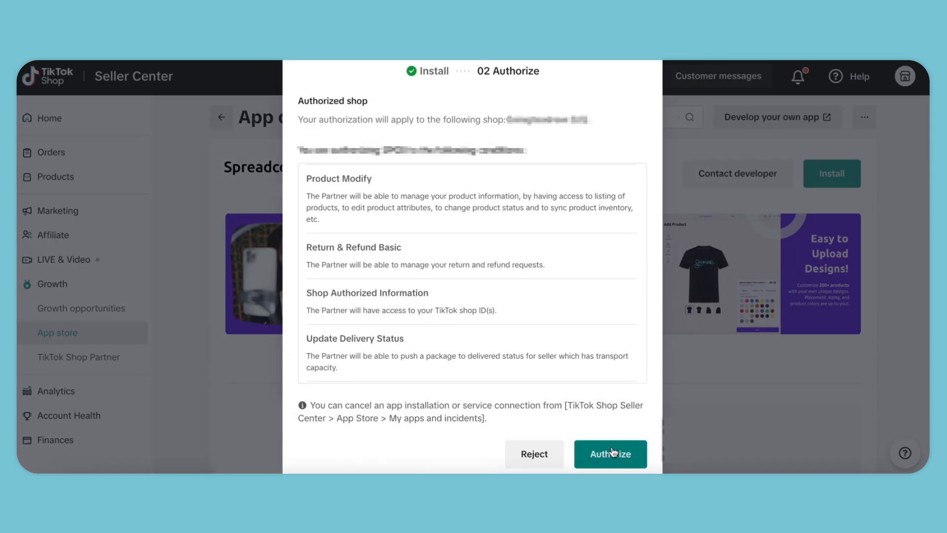
left_click(610, 454)
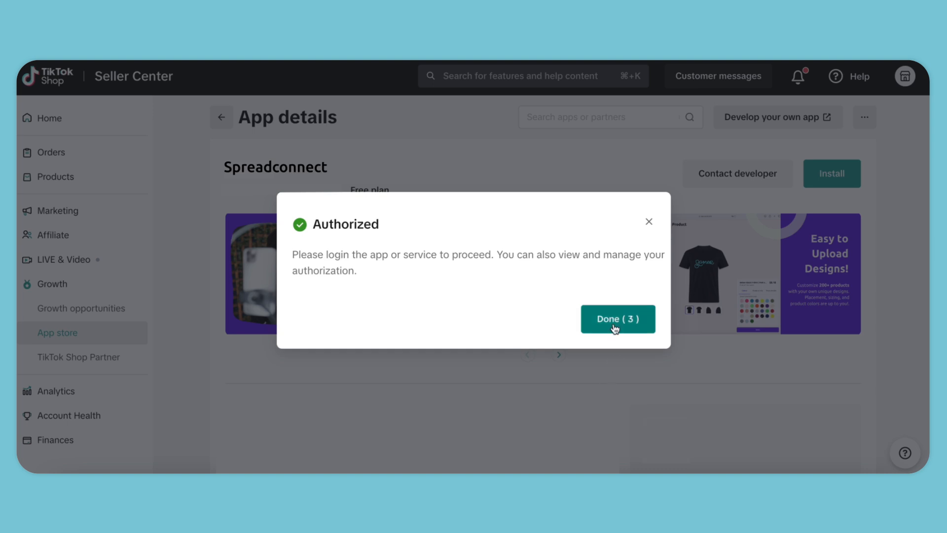
left_click(617, 319)
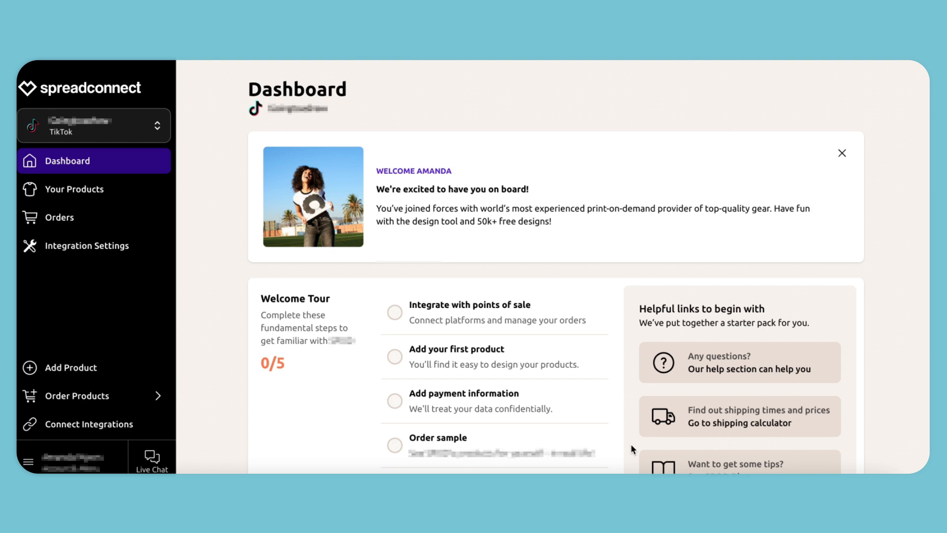
mouse_move(437, 359)
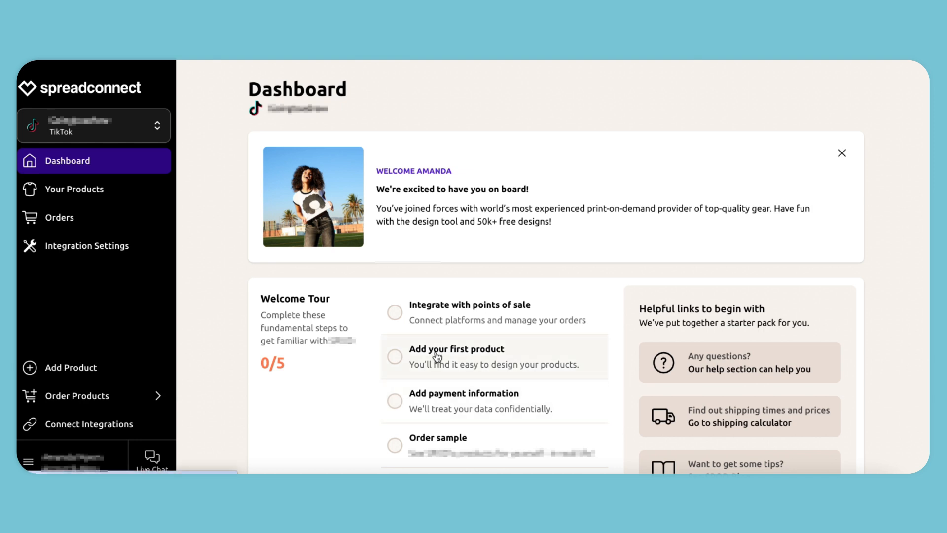
Add the first product with the TikTok store as its destination.
left_click(457, 349)
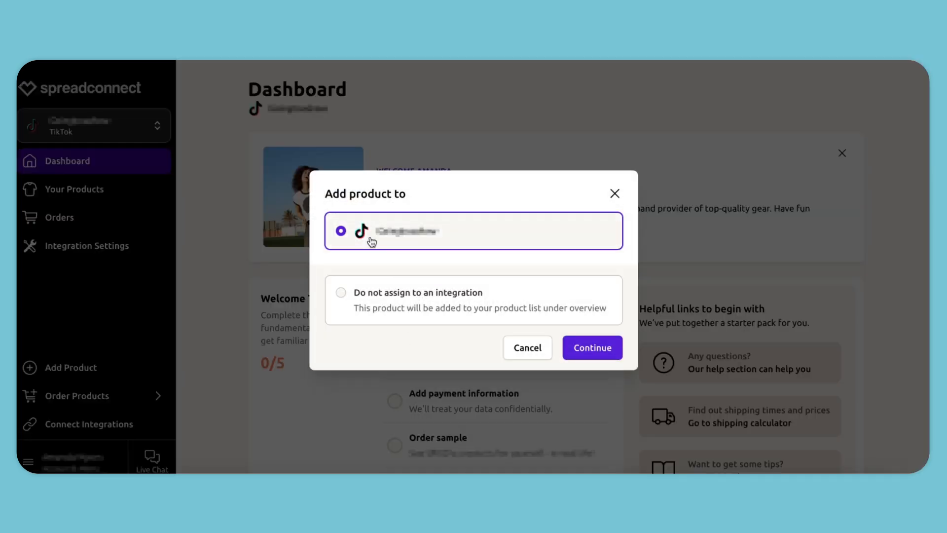
mouse_move(614, 321)
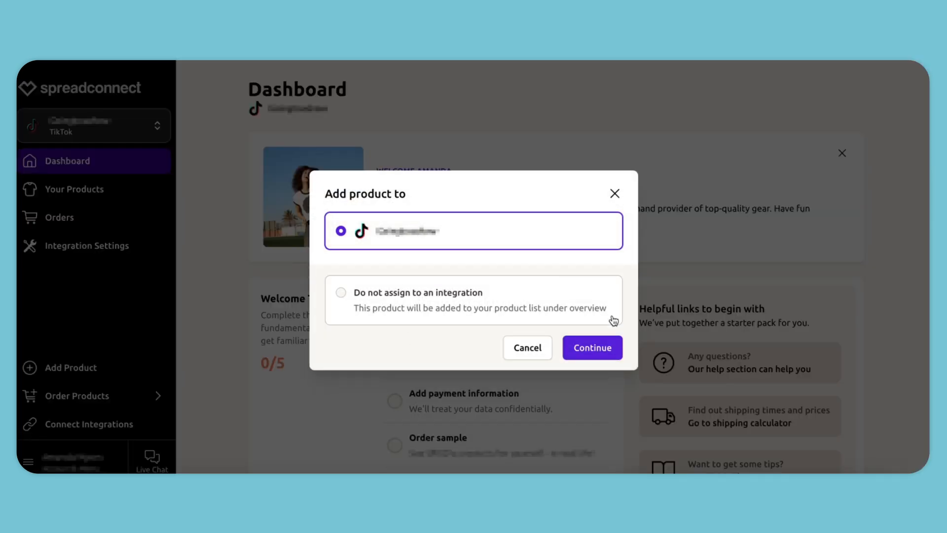
left_click(592, 348)
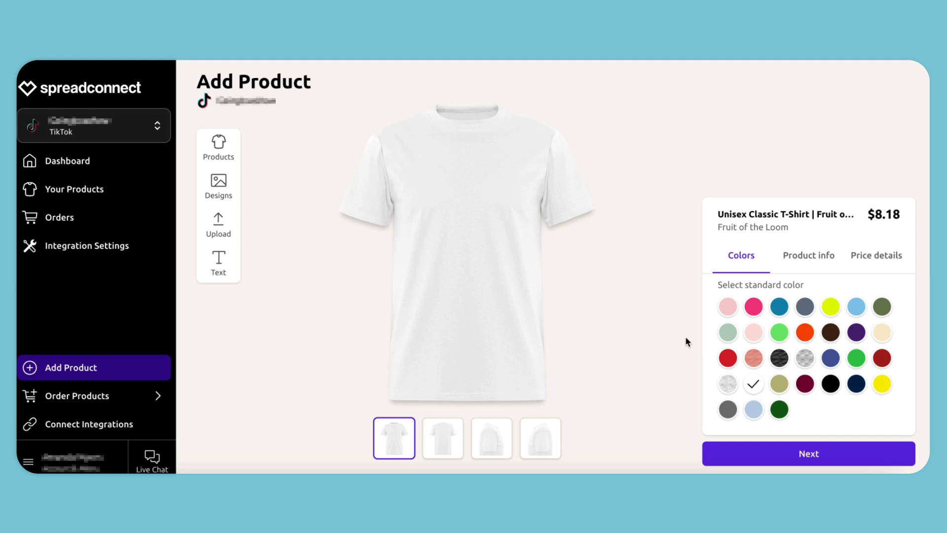
mouse_move(856, 332)
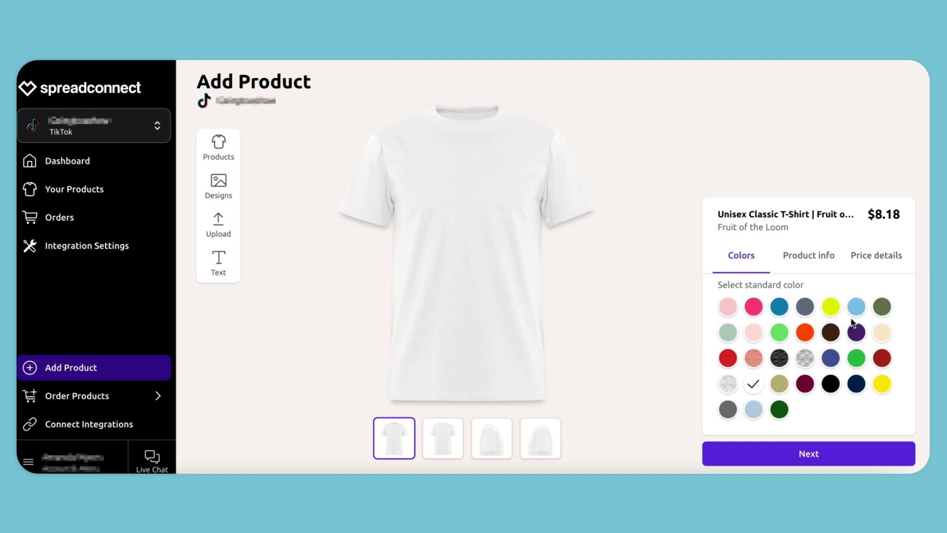
Make the Unisex Classic T-Shirt light blue and place an enlarged daisy image on its front.
left_click(856, 306)
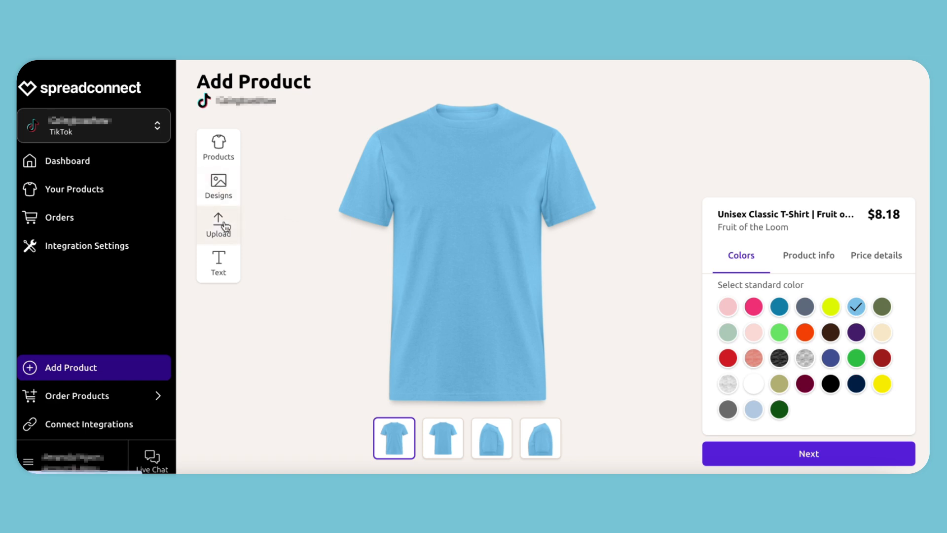
left_click(219, 224)
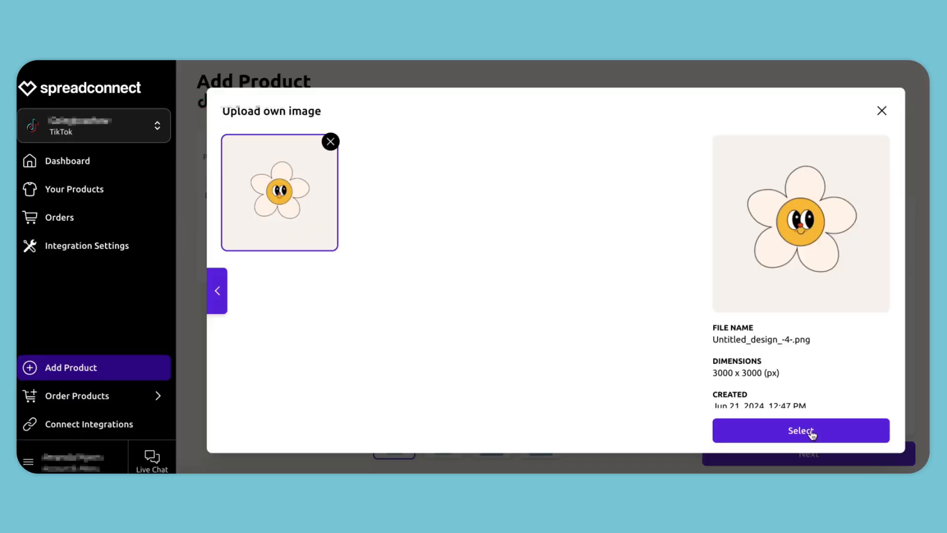
left_click(801, 430)
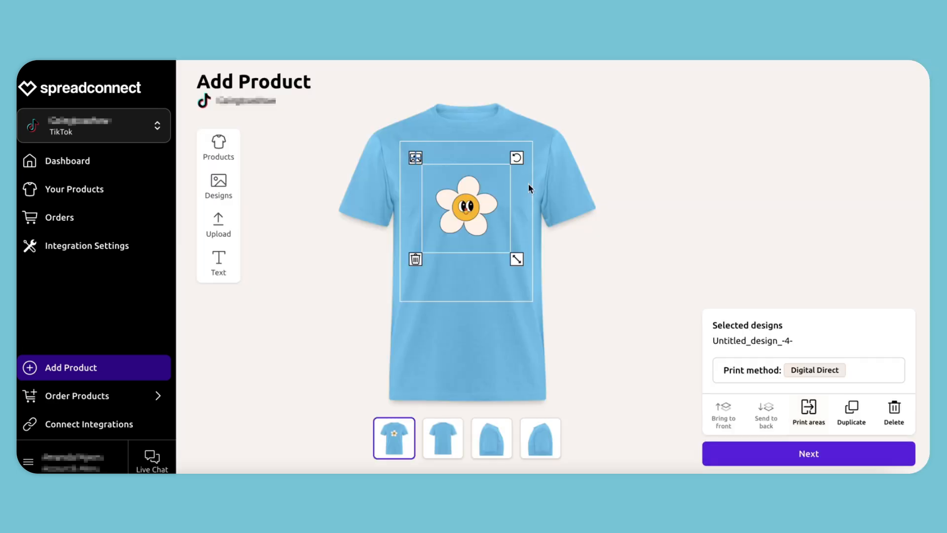
left_click_drag(516, 259, 534, 276)
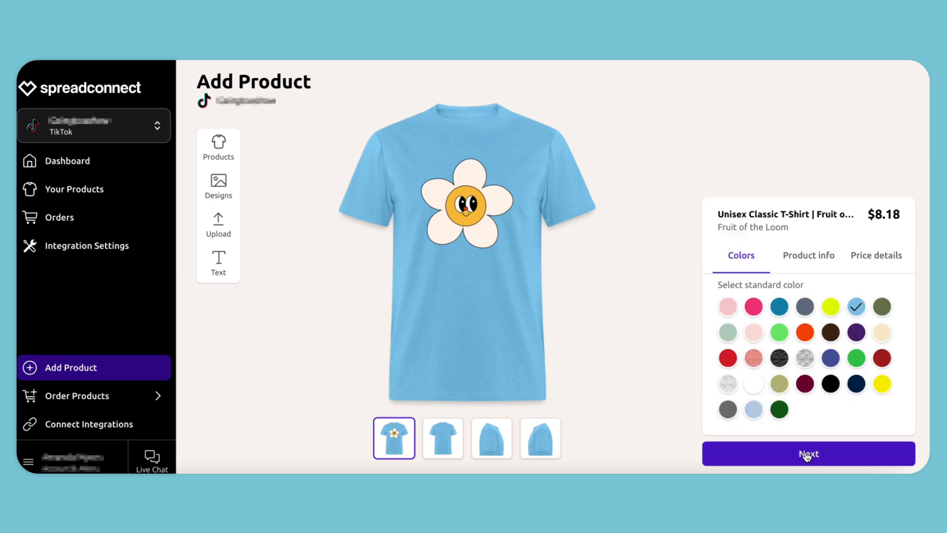
Describe the Unisex Classic T-Shirt as 'Perfect t-shirt for summer!' and continue to pricing.
left_click(808, 454)
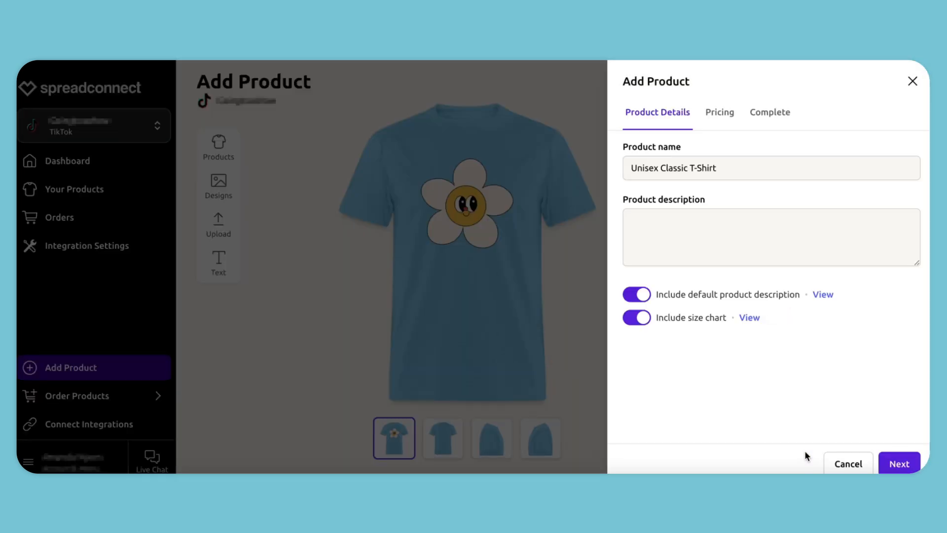
left_click(693, 236)
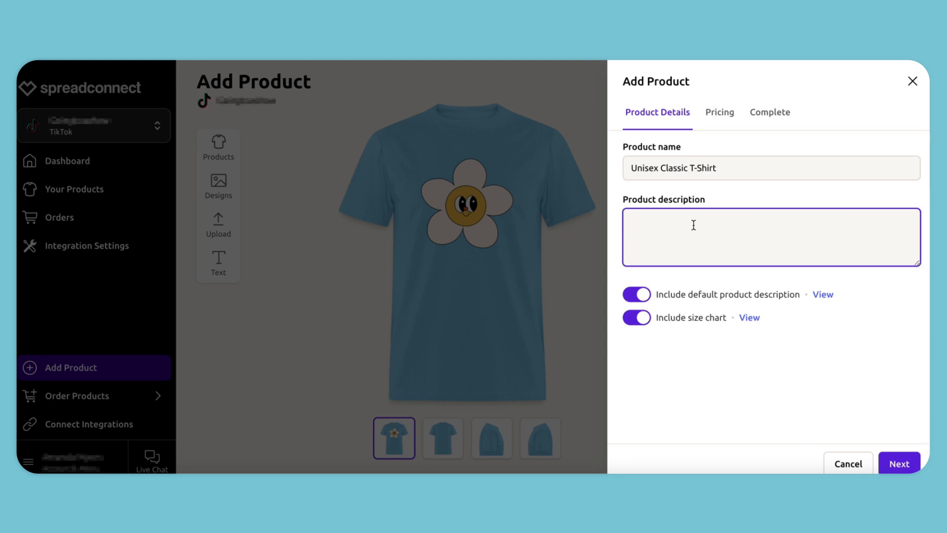
type("Perfect")
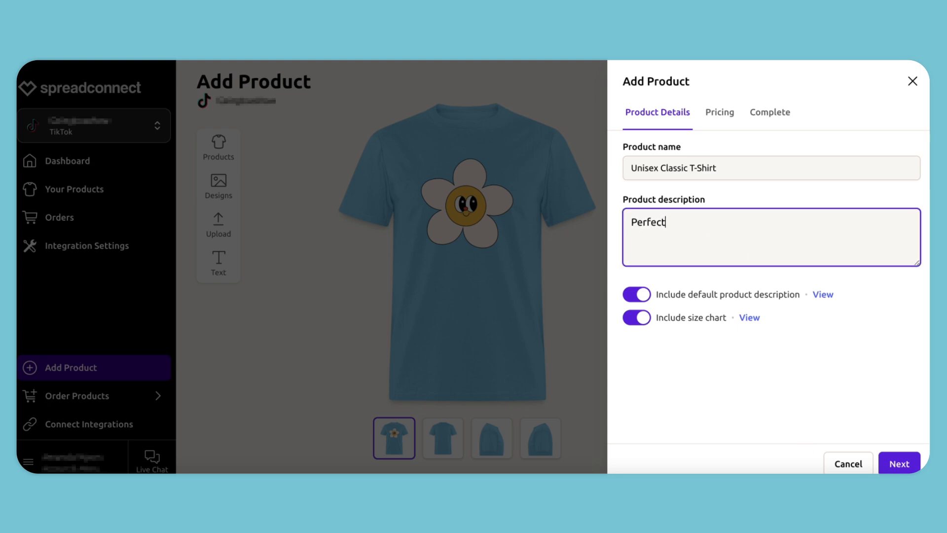
type("t-shirt for su")
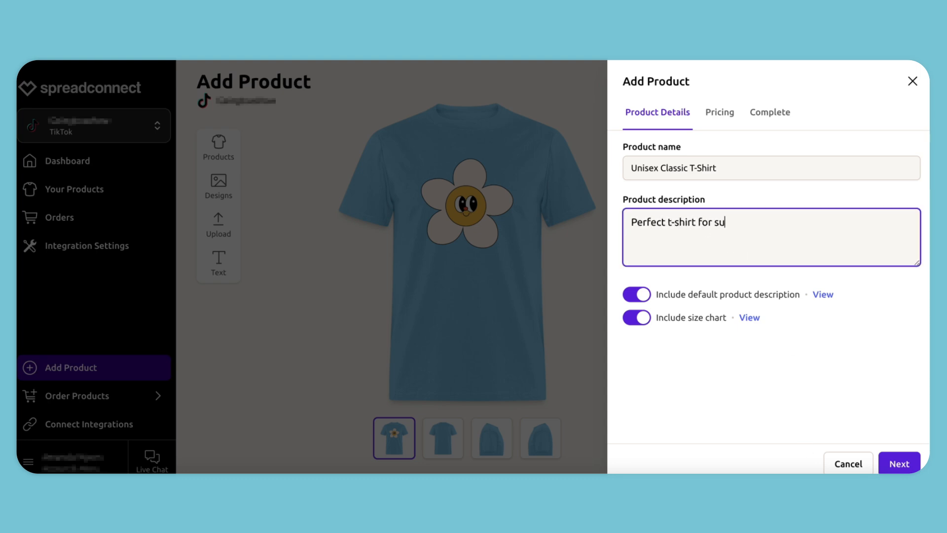
type("mmer!")
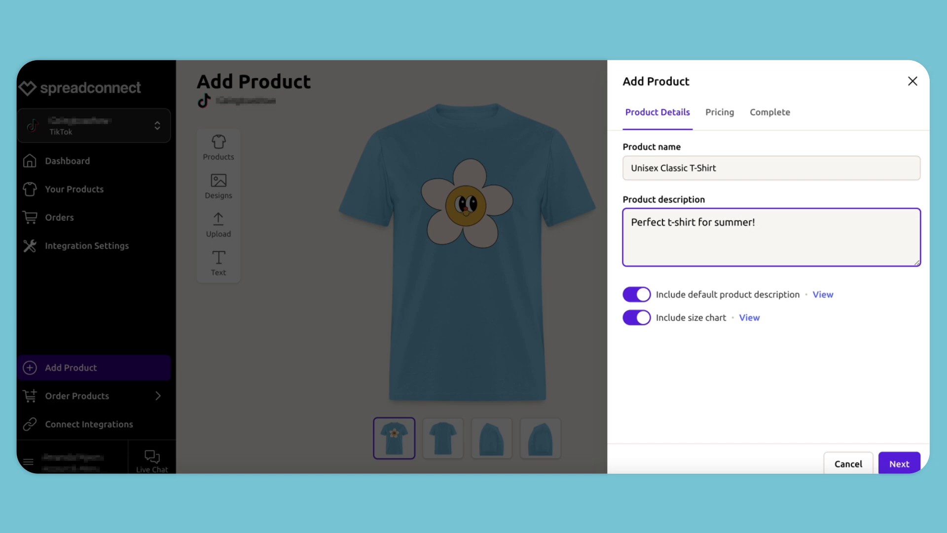
left_click(899, 463)
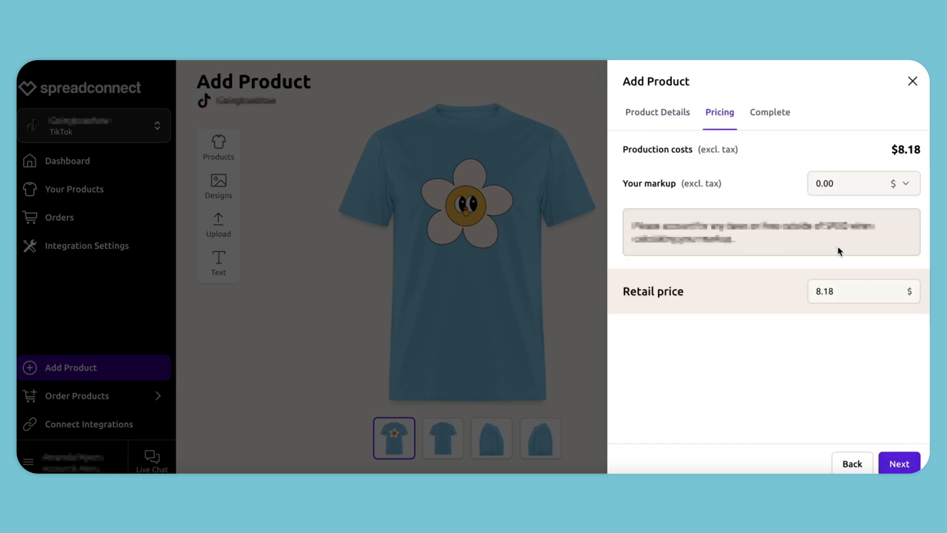
Change the t-shirt's retail price from $8.18 to $25, giving a $16.82 markup.
left_click(849, 291)
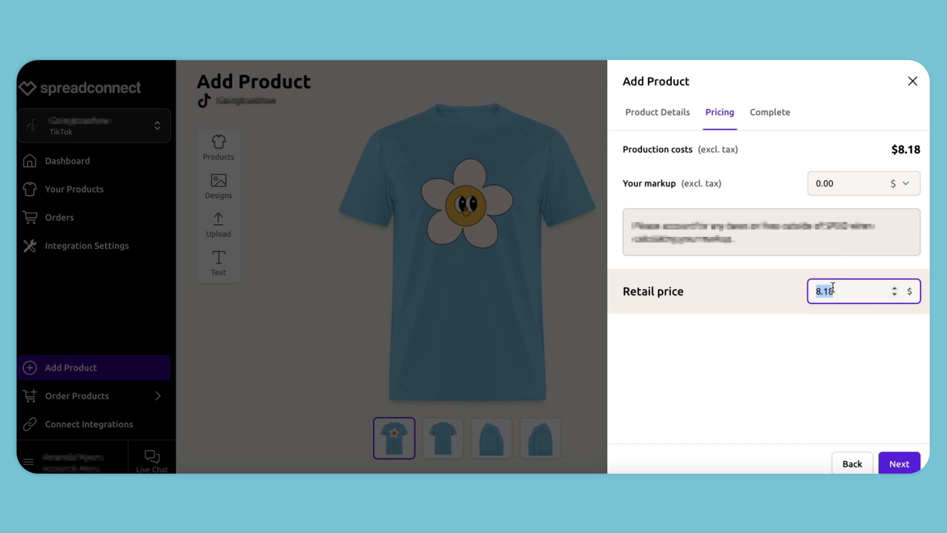
type("250")
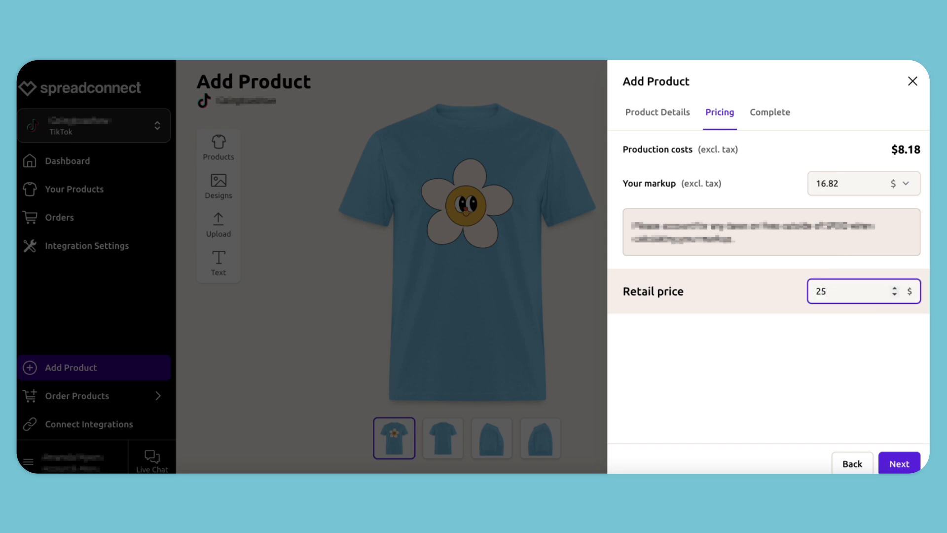
left_click(831, 183)
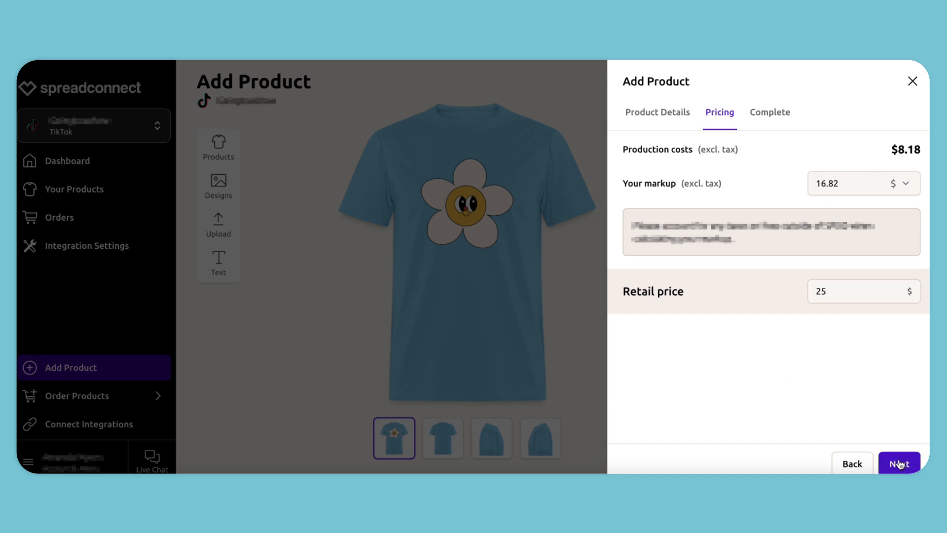
Go to the Complete step and add military green alongside light blue.
left_click(898, 464)
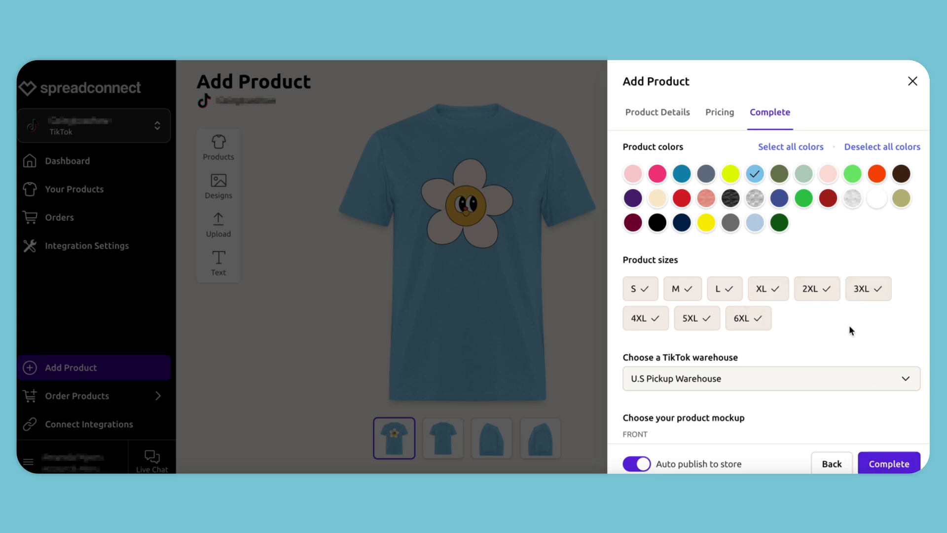
mouse_move(779, 174)
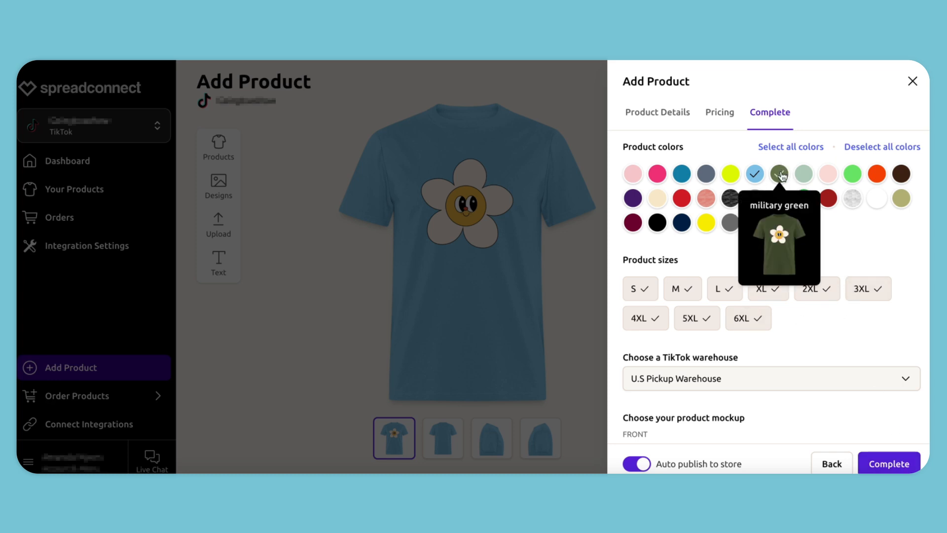
left_click(779, 174)
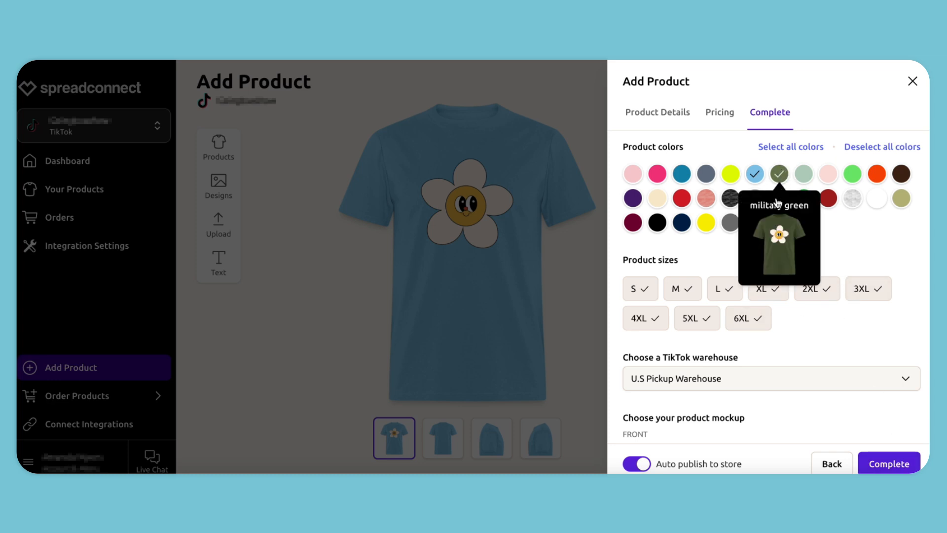
mouse_move(803, 174)
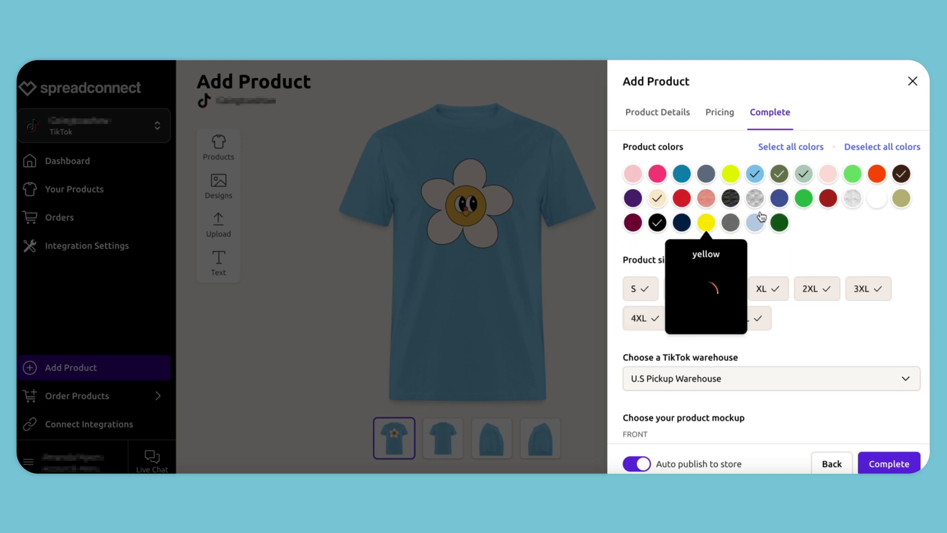
mouse_move(868, 232)
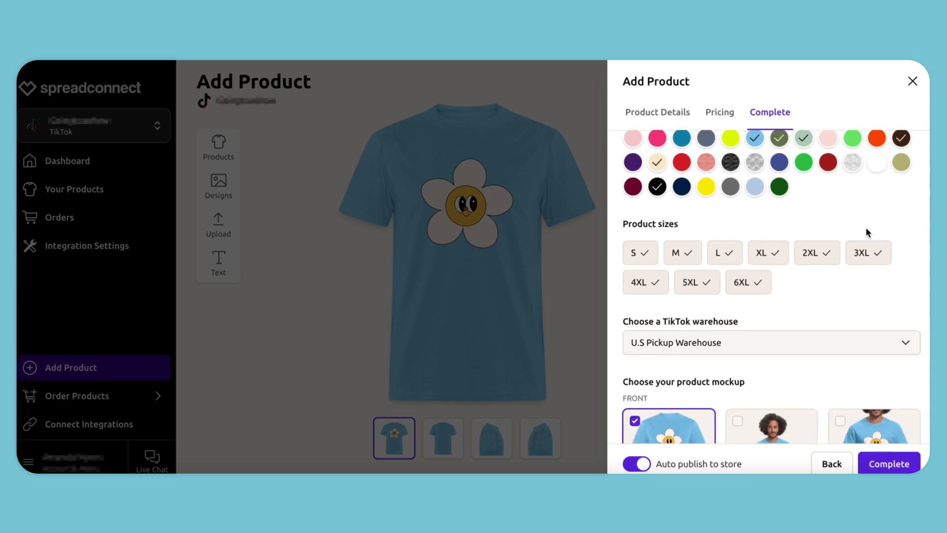
Change the TikTok warehouse from U.S Pickup Warehouse to Spreadconnect.
scroll("down", 3)
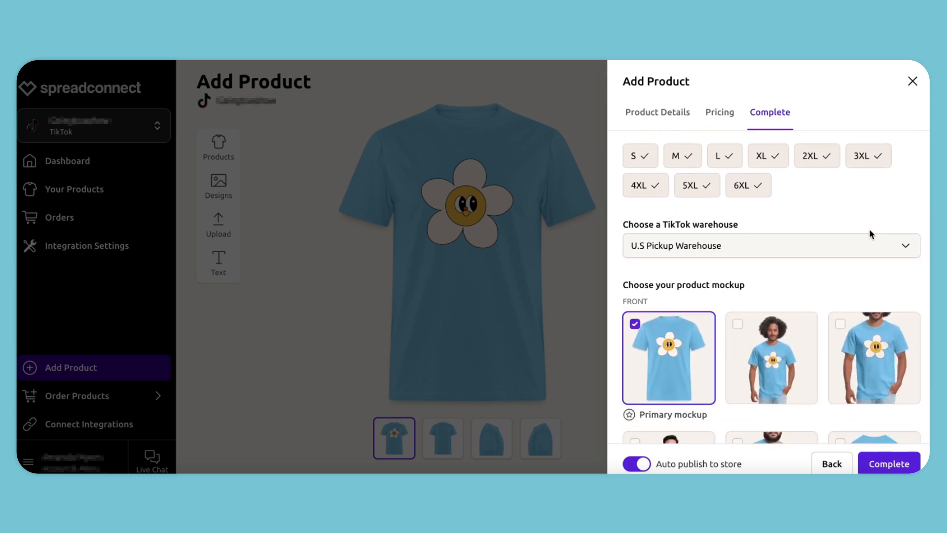
left_click(772, 246)
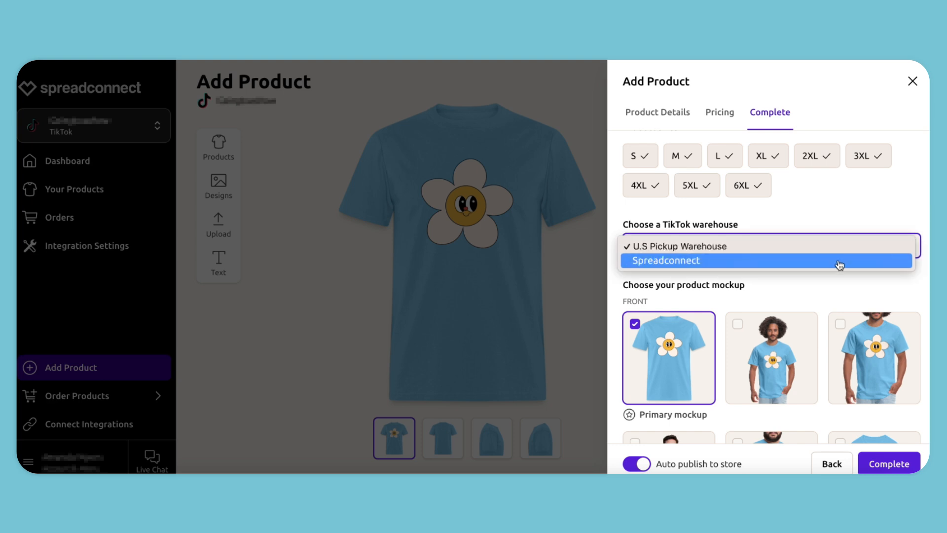
left_click(666, 260)
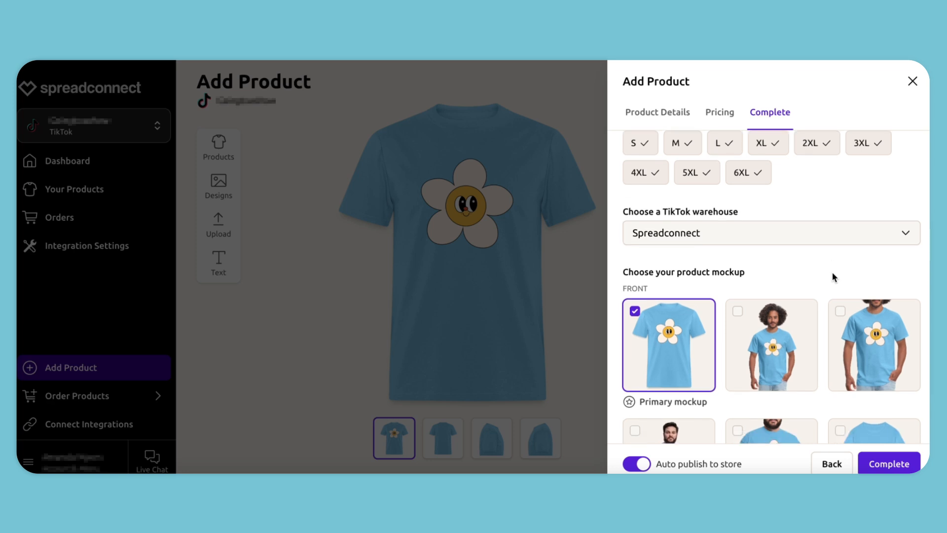
Review the t-shirt mockups and complete the product creation.
scroll("down", 3)
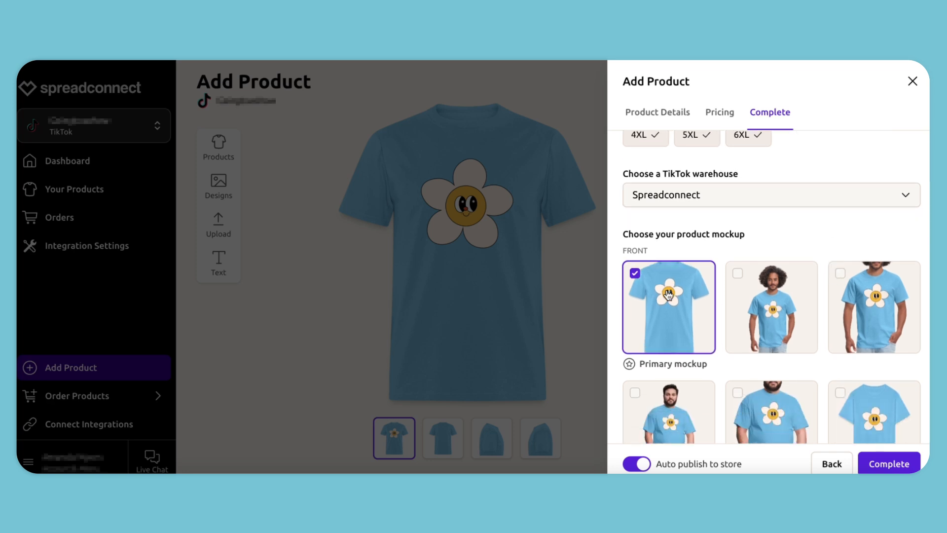
scroll("down", 3)
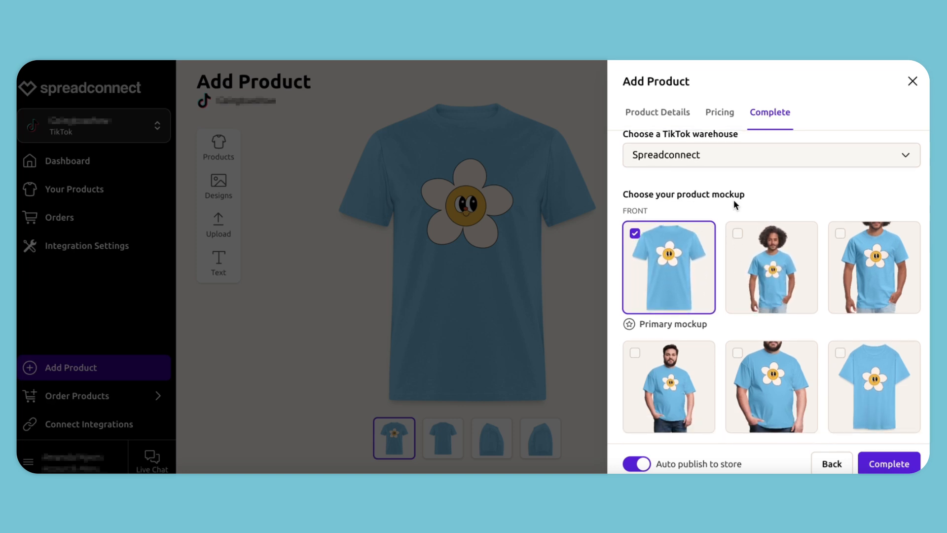
mouse_move(898, 429)
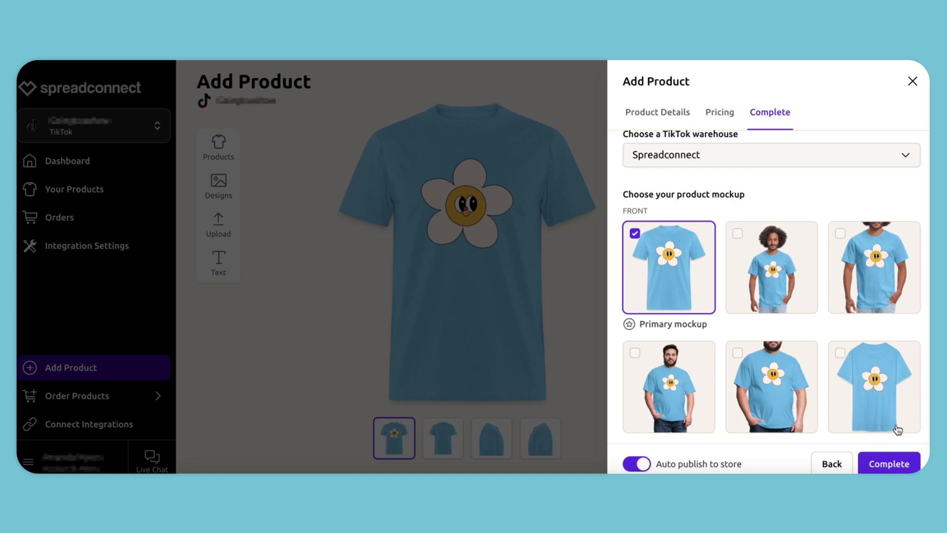
left_click(889, 463)
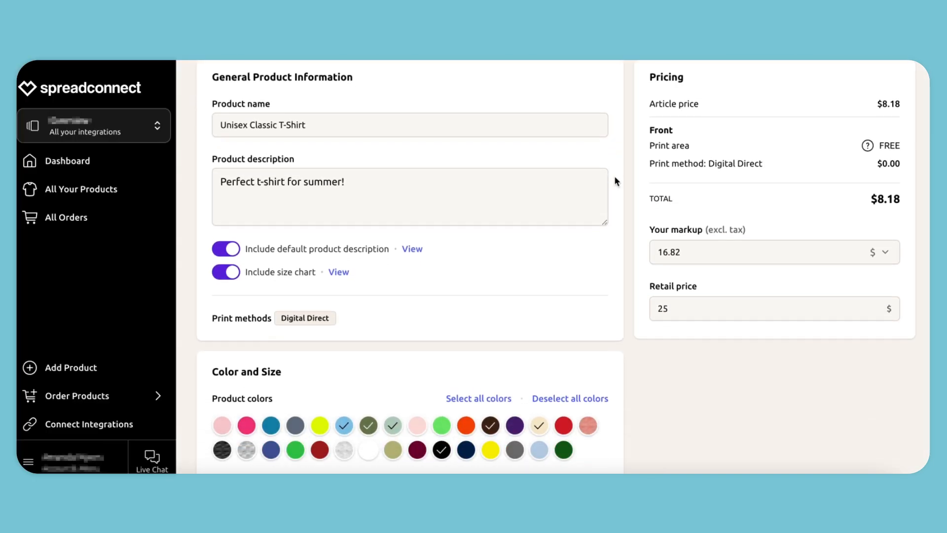
Check the saved t-shirt's page, then return to the TikTok Shop Seller Center home.
scroll("down", 3)
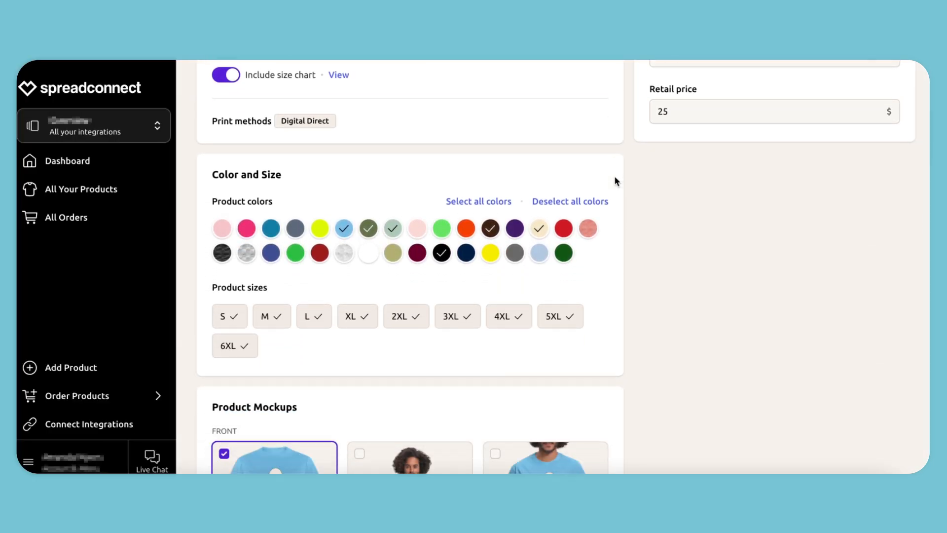
left_click(66, 161)
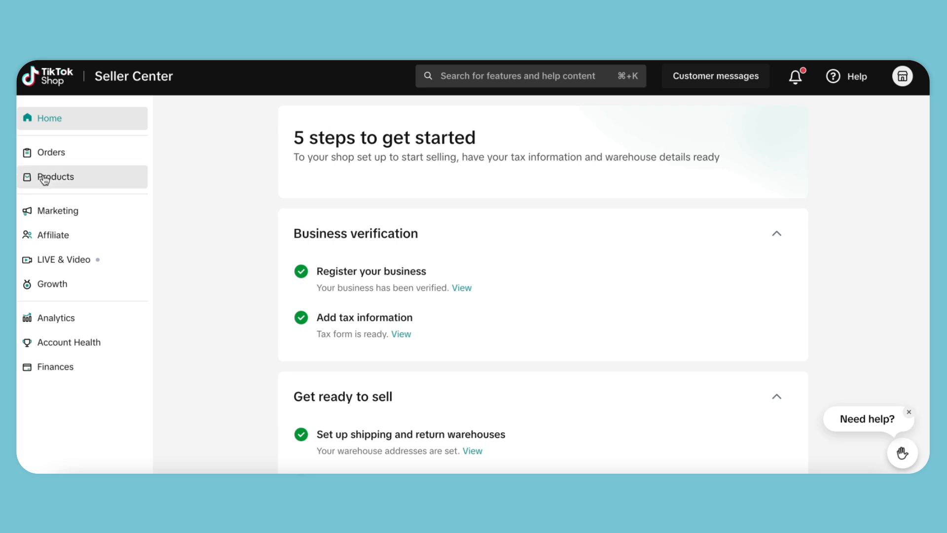
Open Manage Products to see the Unisex Classic T-Shirt live at $25.00.
left_click(47, 176)
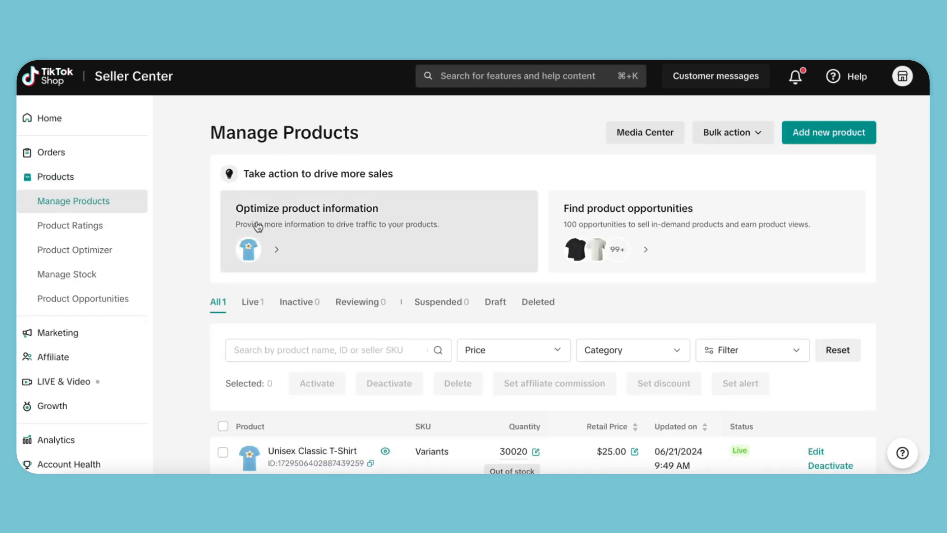
mouse_move(358, 197)
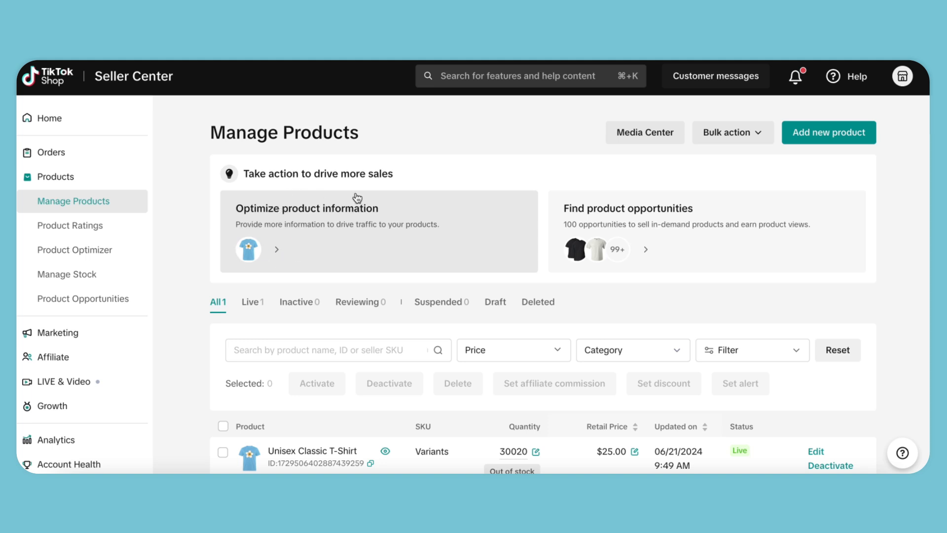
mouse_move(336, 184)
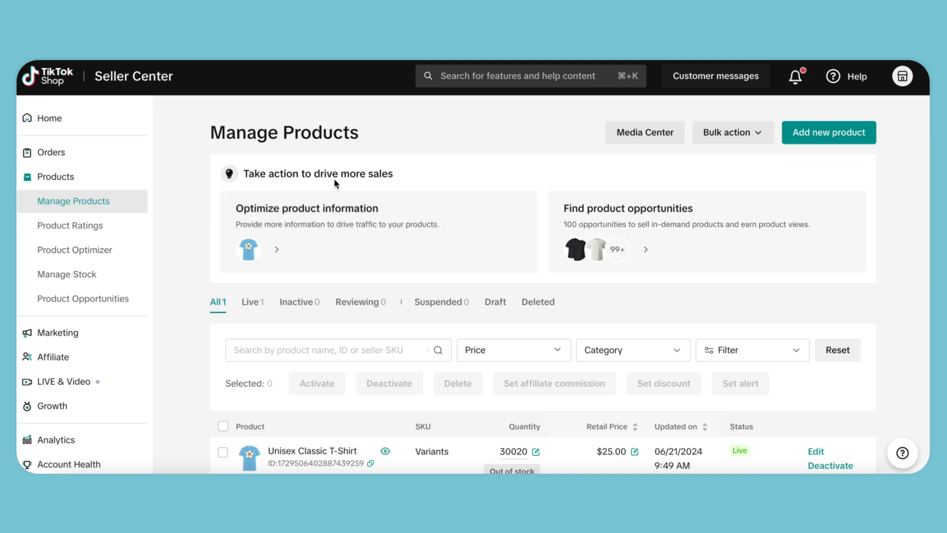
mouse_move(69, 124)
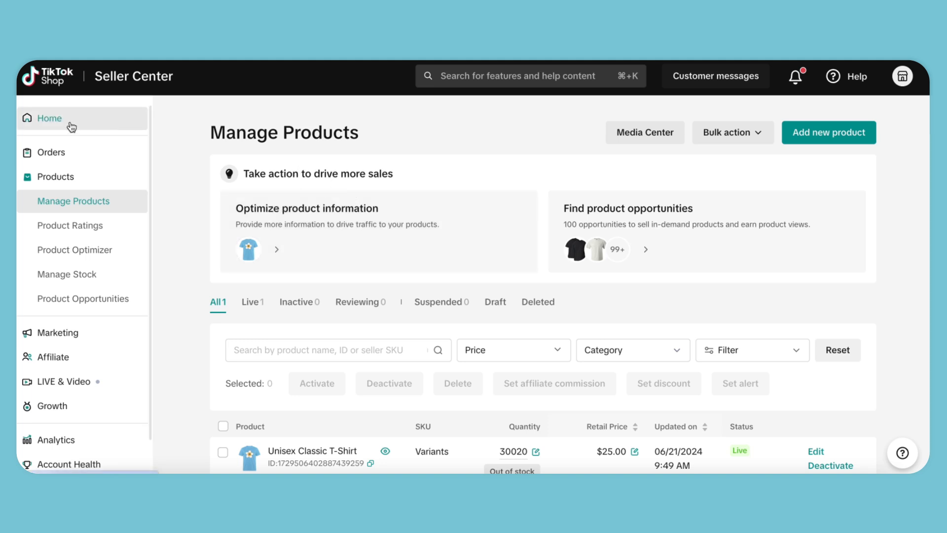
From Home, choose Connect under 'Connect your shop to a TikTok account'.
left_click(49, 118)
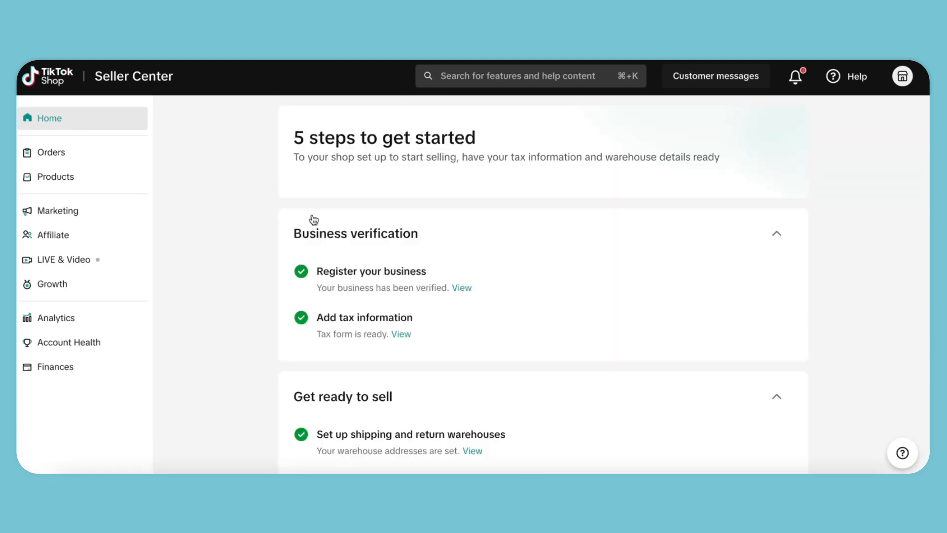
scroll("down", 3)
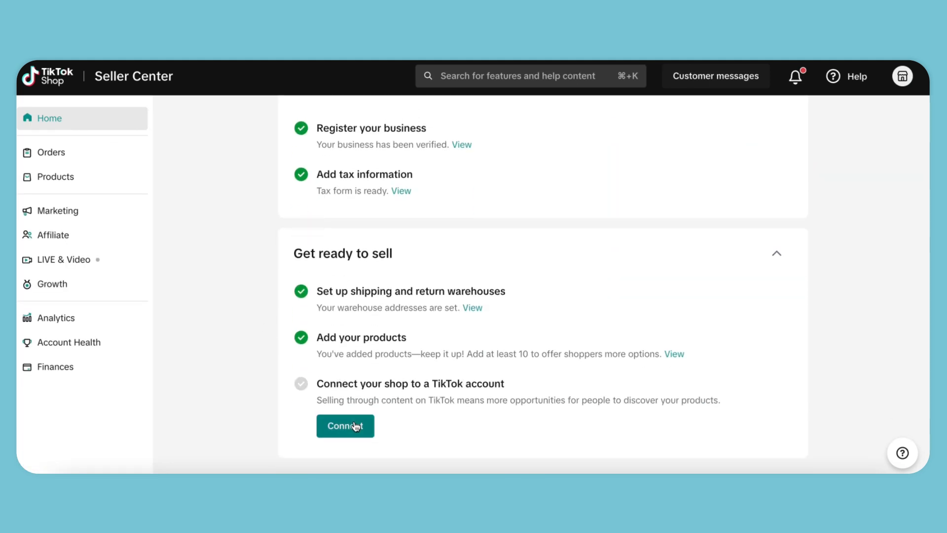
left_click(345, 426)
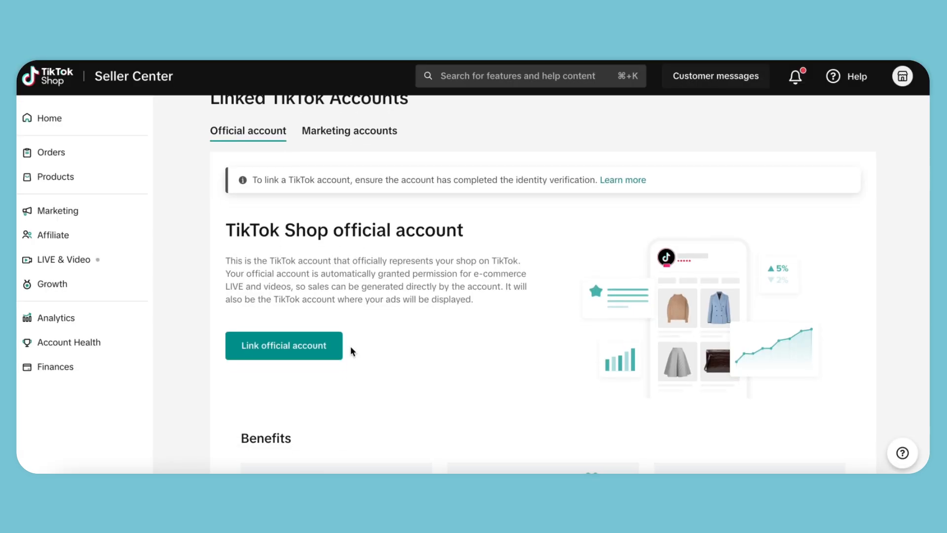
Link the official account, accepting the terms and the affiliate permission revocation.
left_click(284, 345)
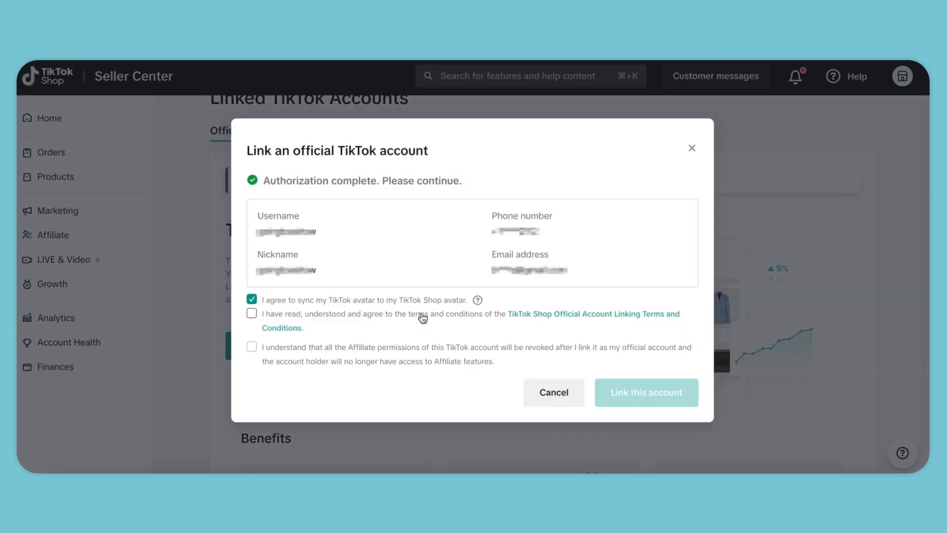
mouse_move(563, 177)
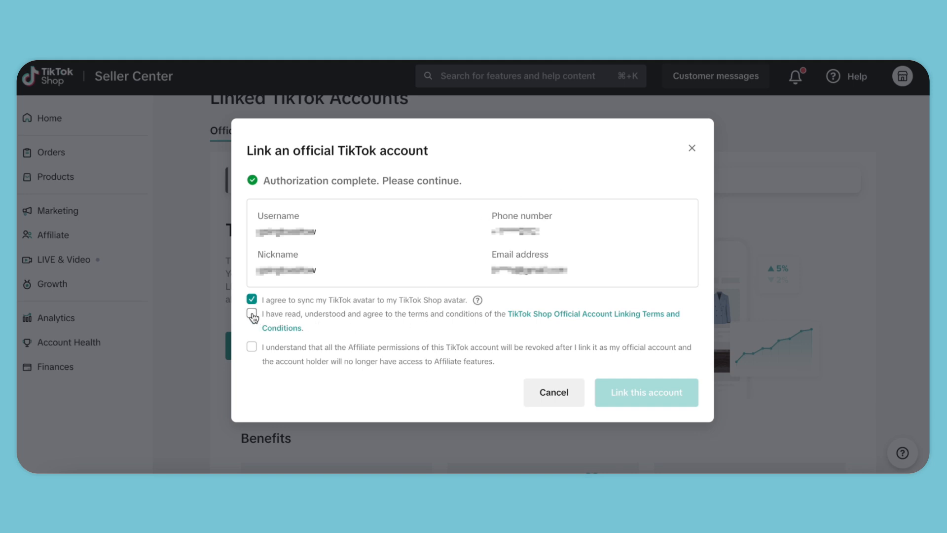
left_click(251, 347)
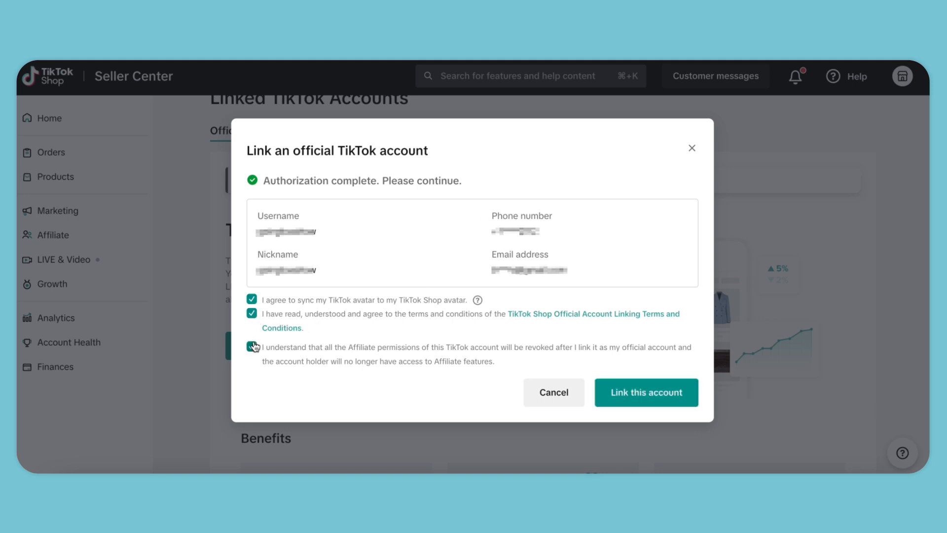
left_click(646, 392)
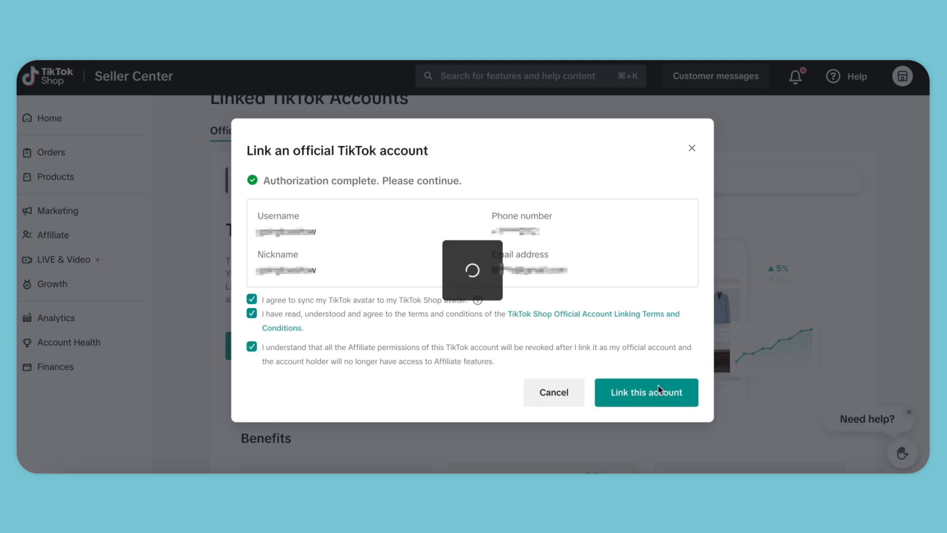
left_click(646, 392)
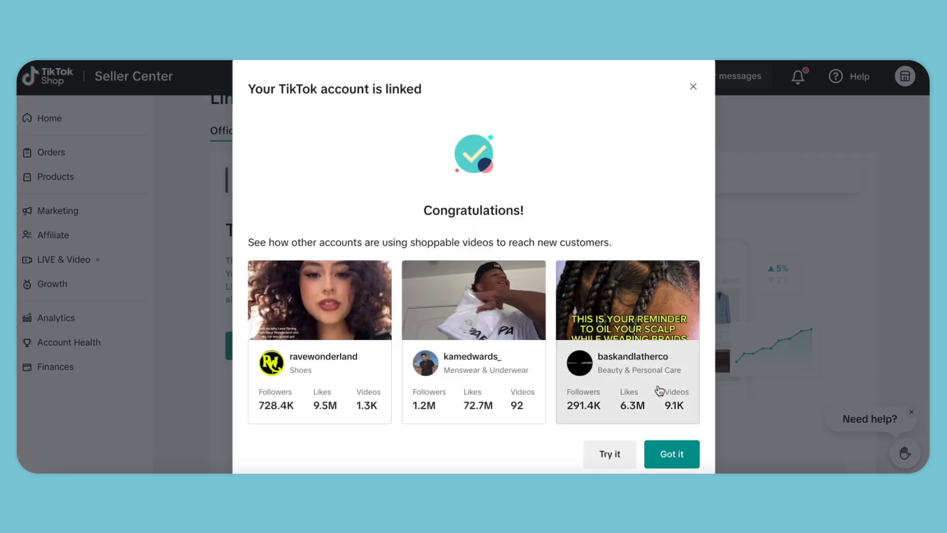
Dismiss the congratulations popup and scroll to the official account marked Pending.
left_click(672, 454)
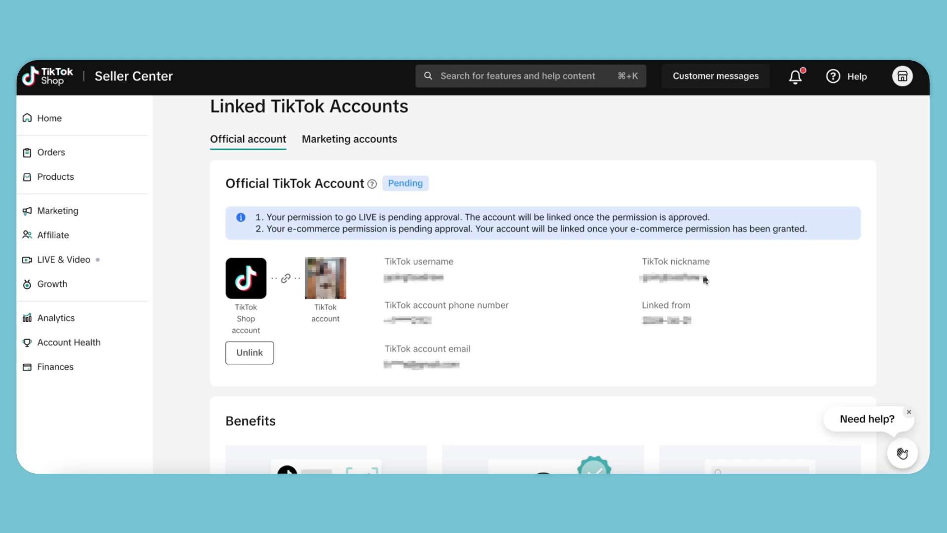
scroll("down", 3)
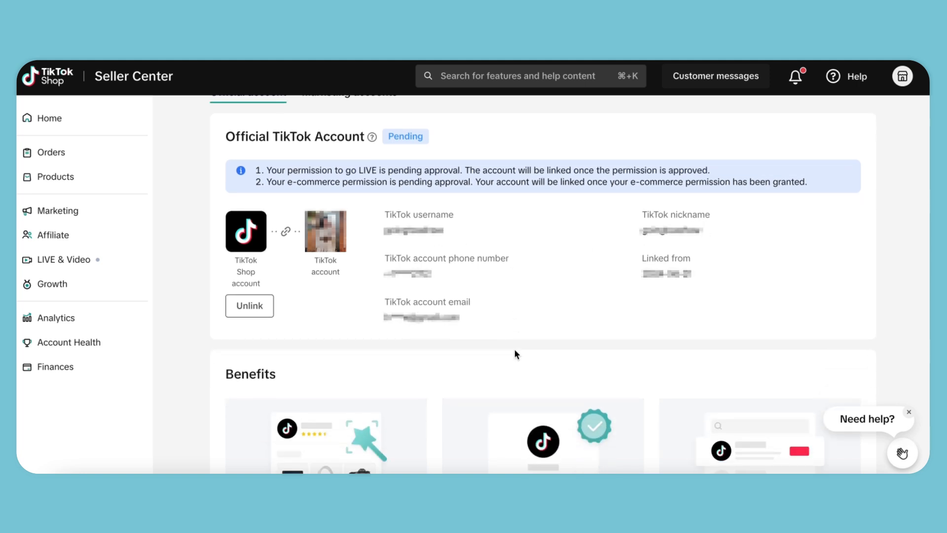
scroll("down", 3)
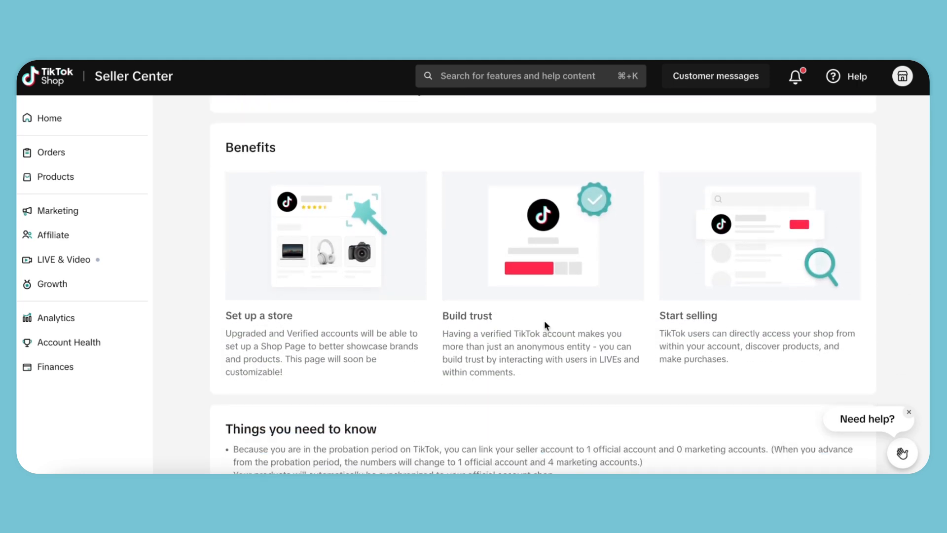
scroll("down", 3)
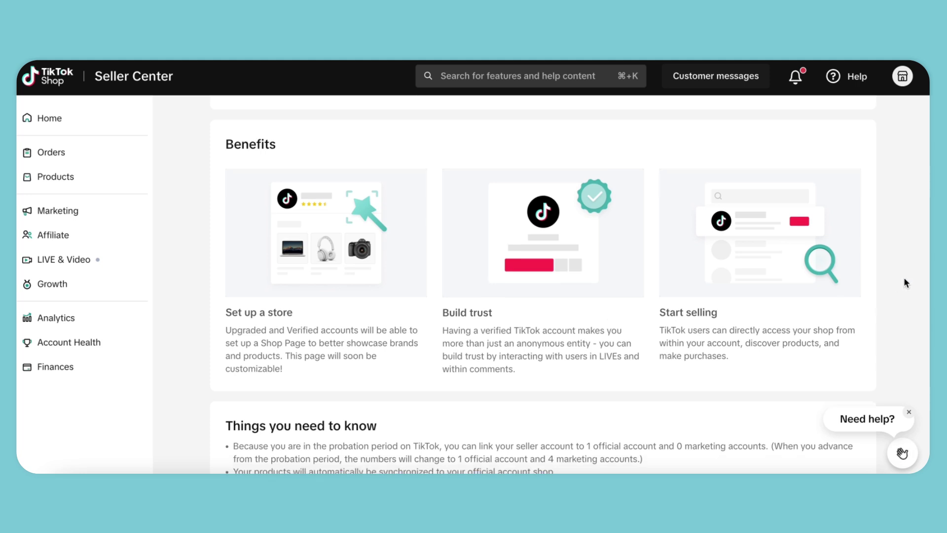
scroll("down", 3)
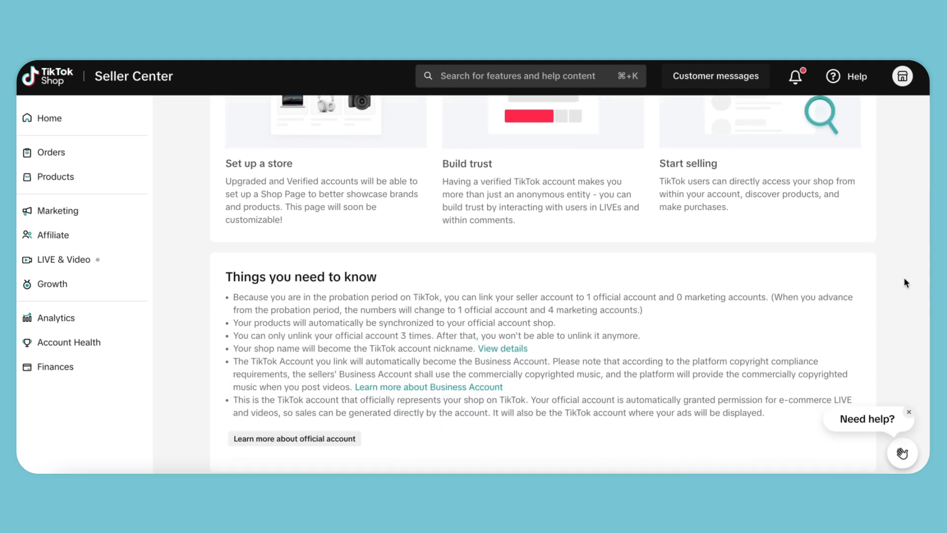